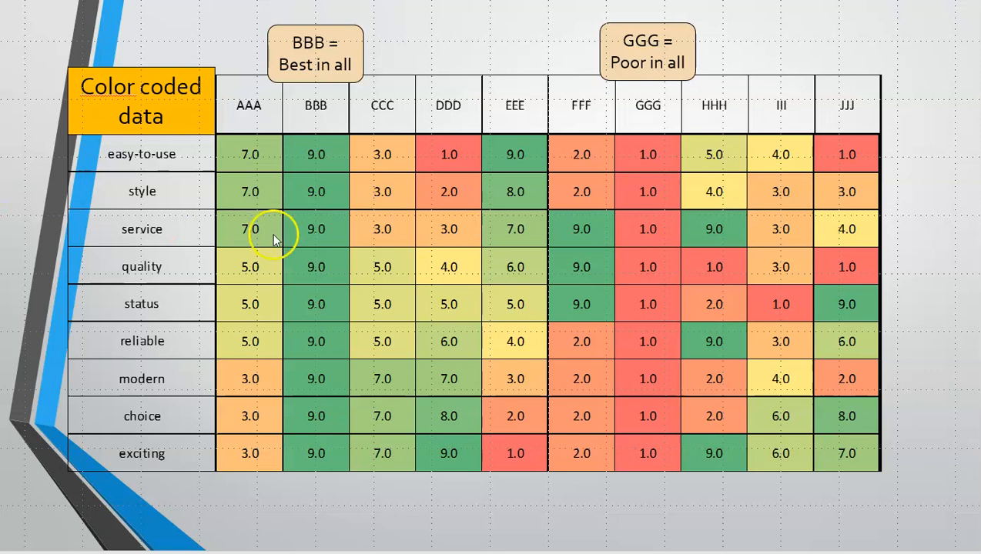
pyautogui.moveTo(341, 184)
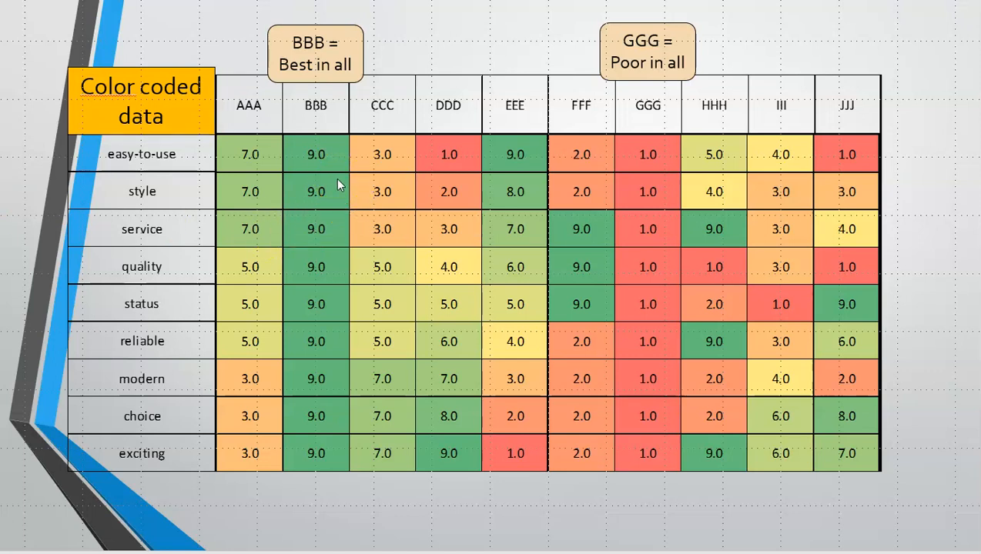
pyautogui.moveTo(325, 274)
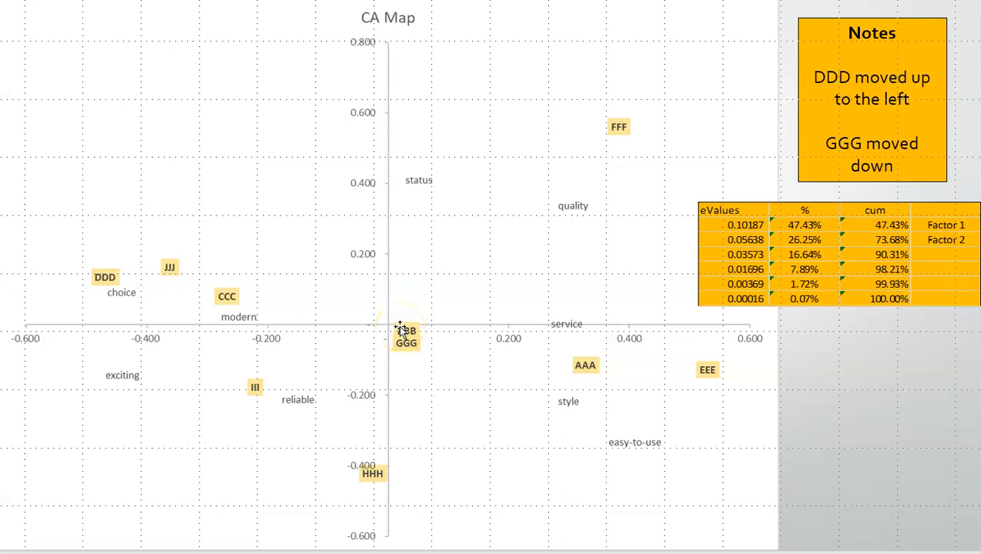
pyautogui.moveTo(427, 296)
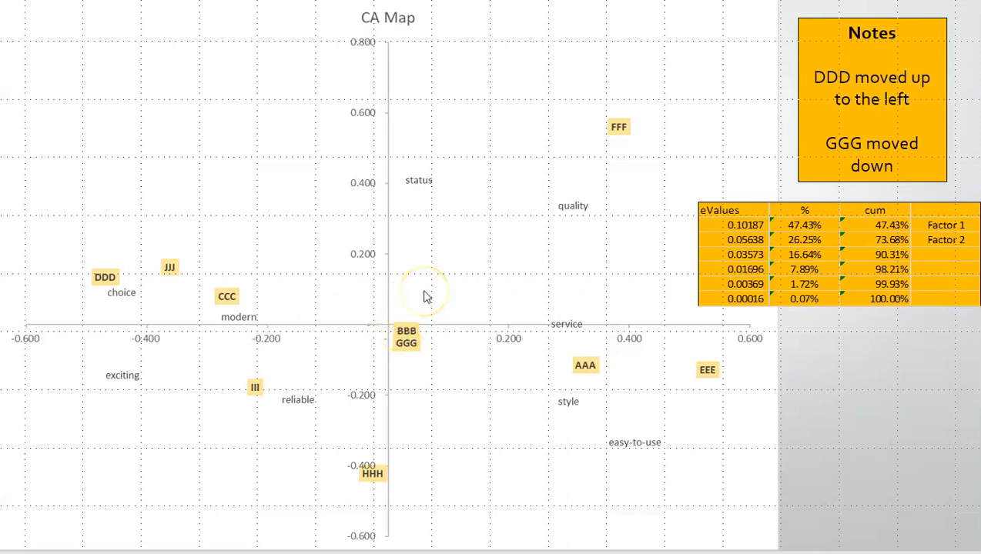
pyautogui.moveTo(454, 145)
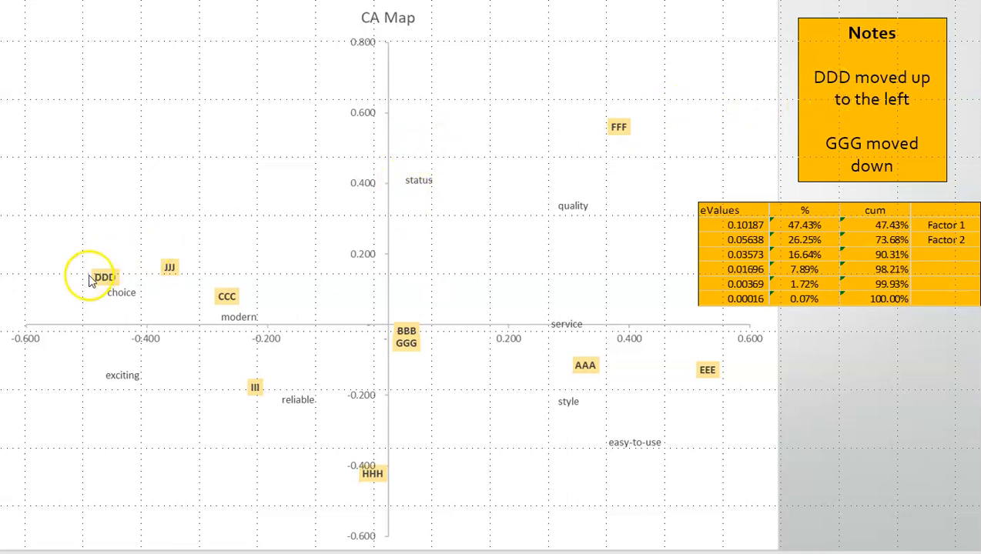
pyautogui.moveTo(119, 304)
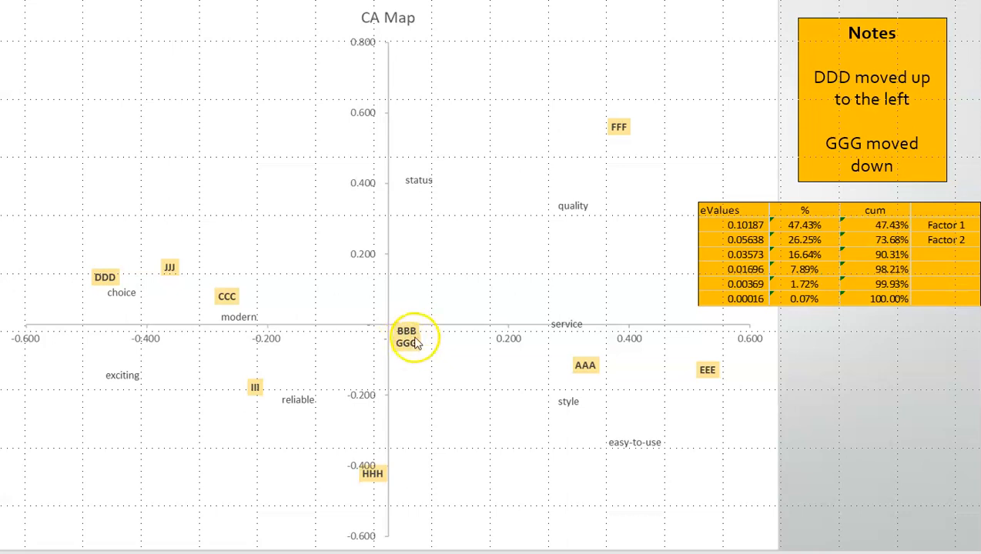
pyautogui.moveTo(409, 344)
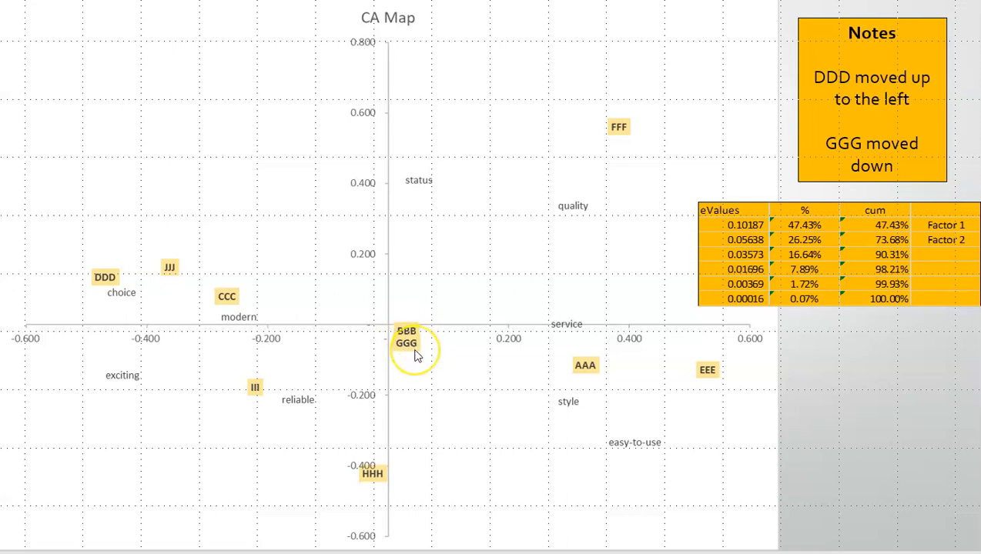
pyautogui.moveTo(638, 359)
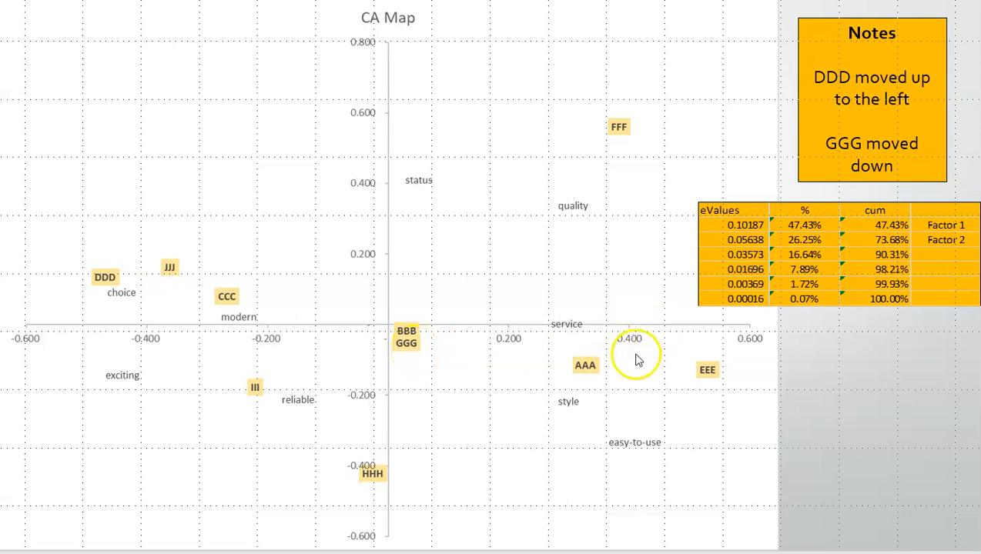
pyautogui.moveTo(899, 239)
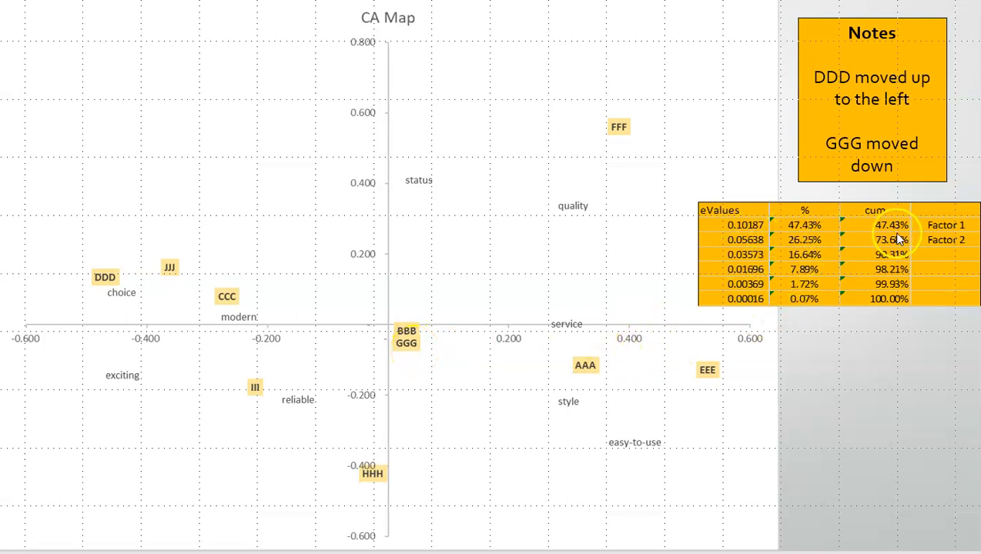
pyautogui.moveTo(667, 223)
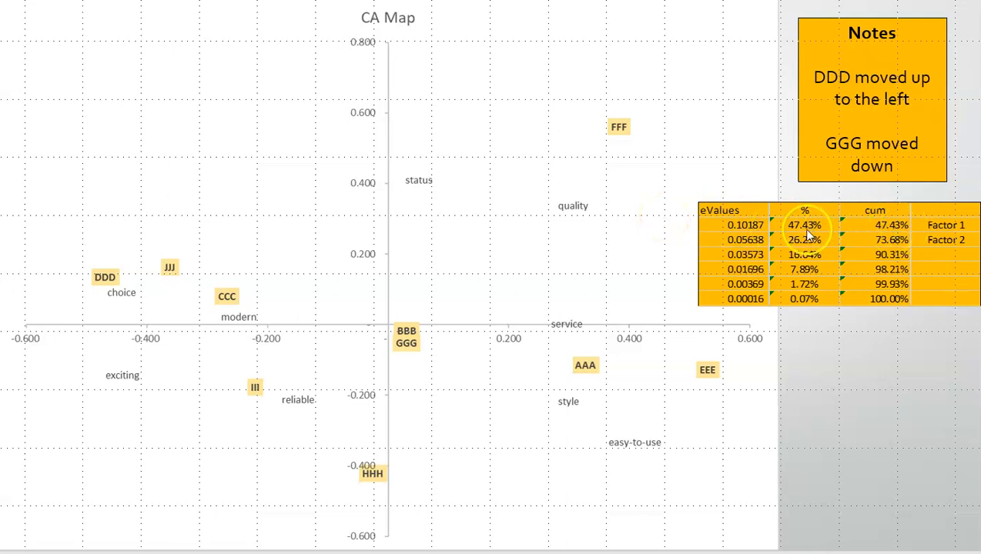
pyautogui.moveTo(540, 337)
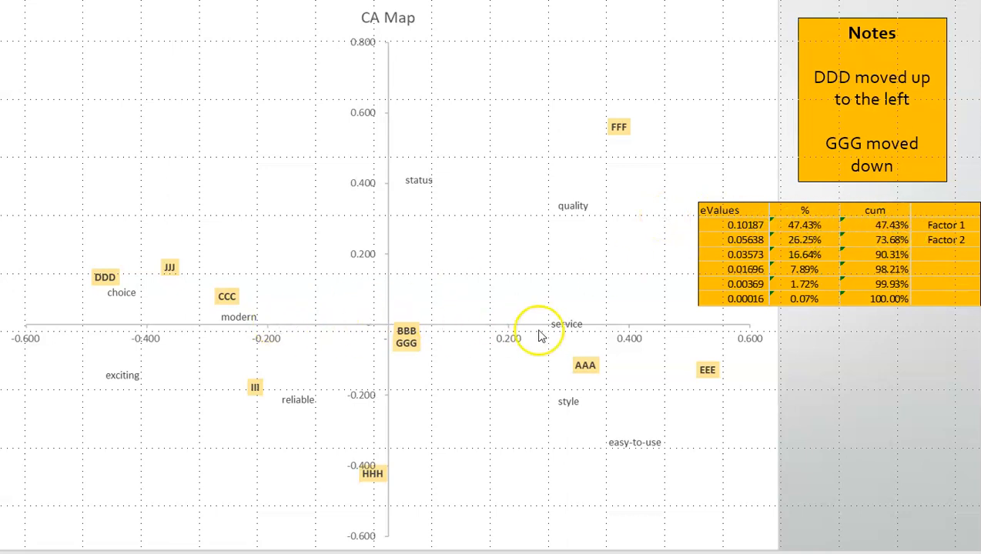
pyautogui.moveTo(490, 355)
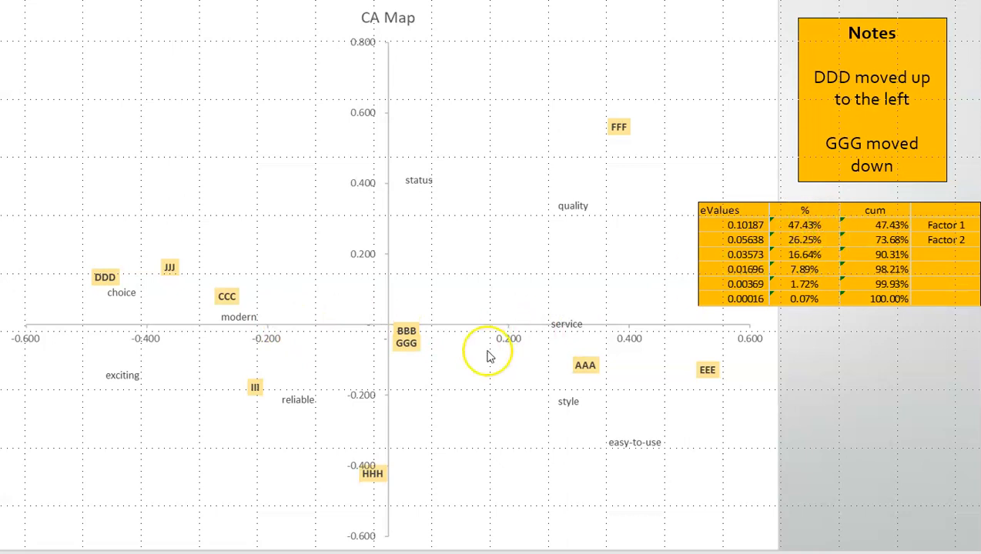
pyautogui.moveTo(803, 249)
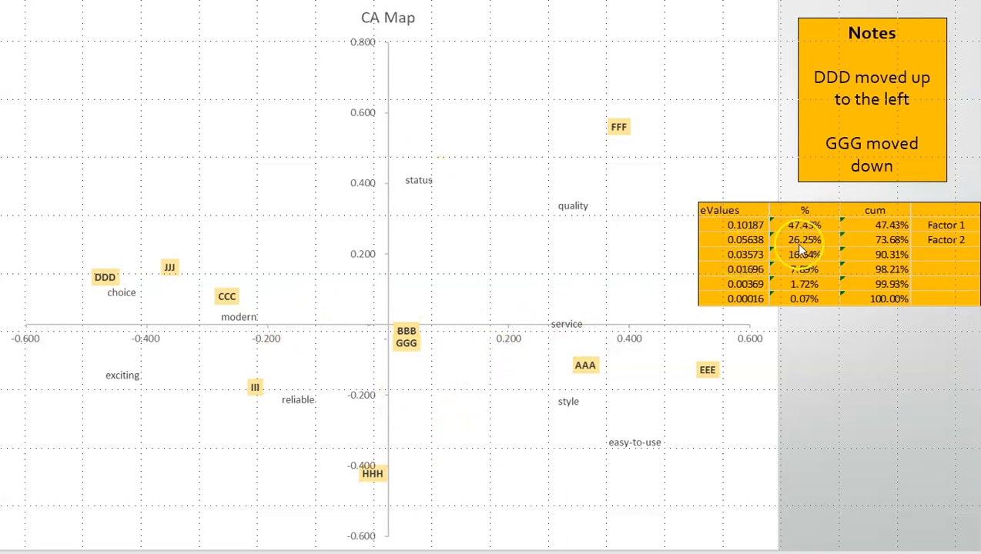
pyautogui.moveTo(601, 205)
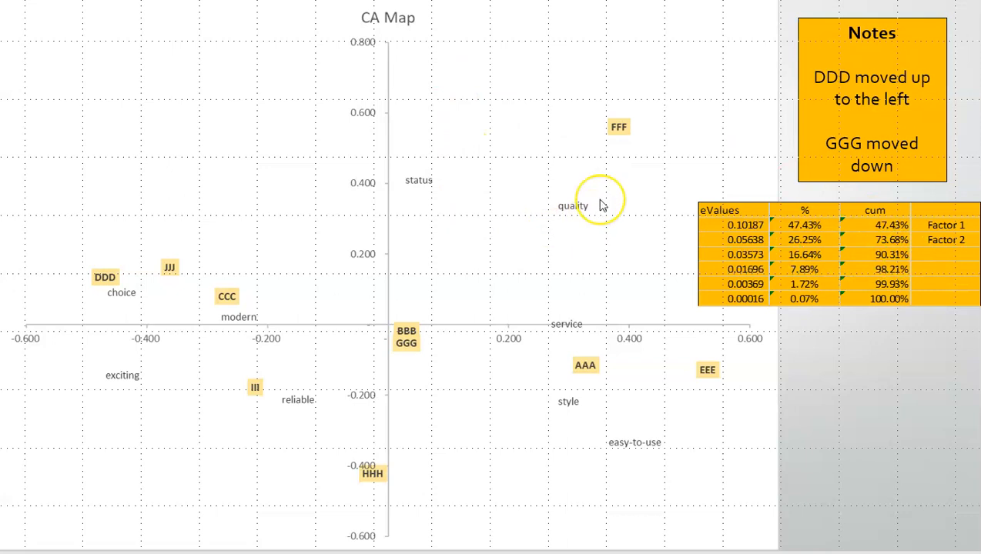
pyautogui.moveTo(720, 240)
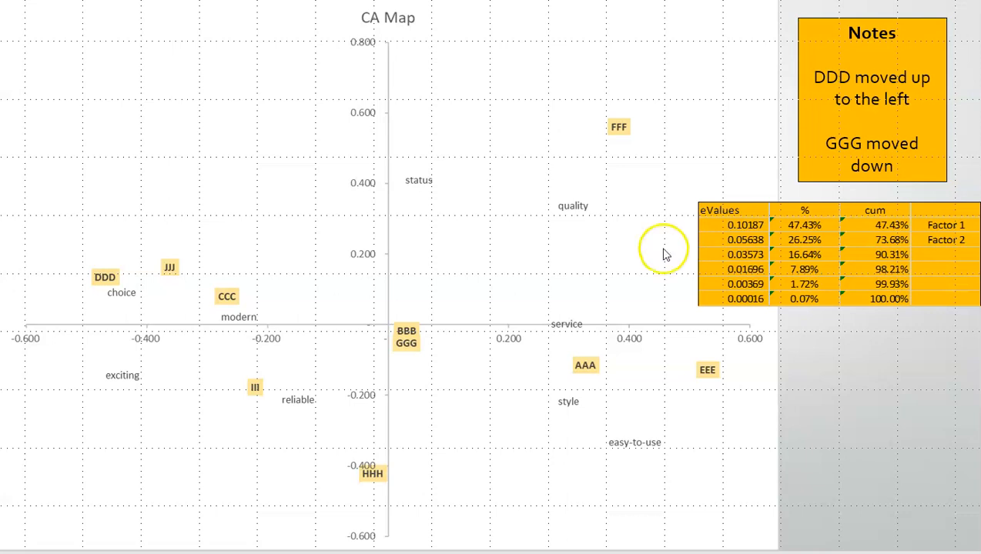
pyautogui.moveTo(496, 324)
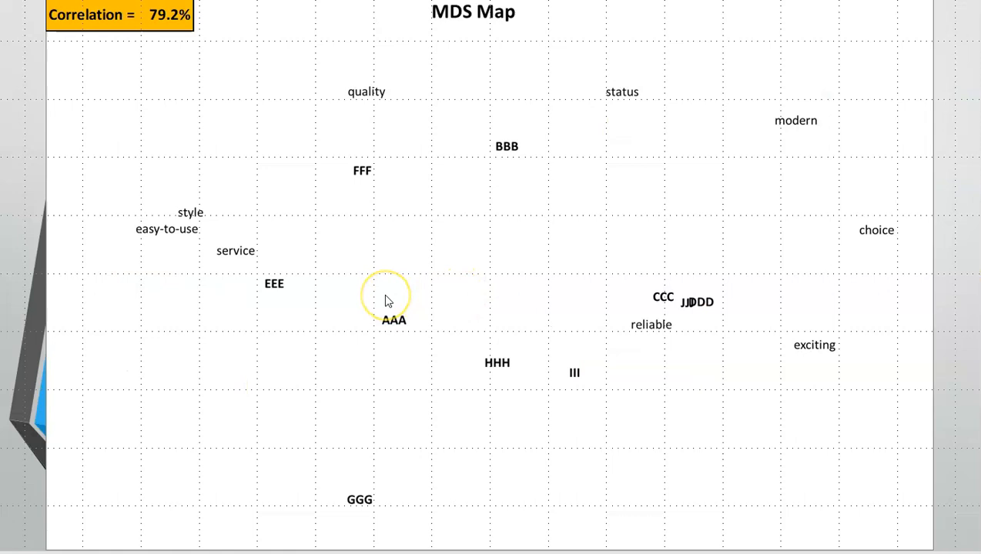
pyautogui.moveTo(409, 267)
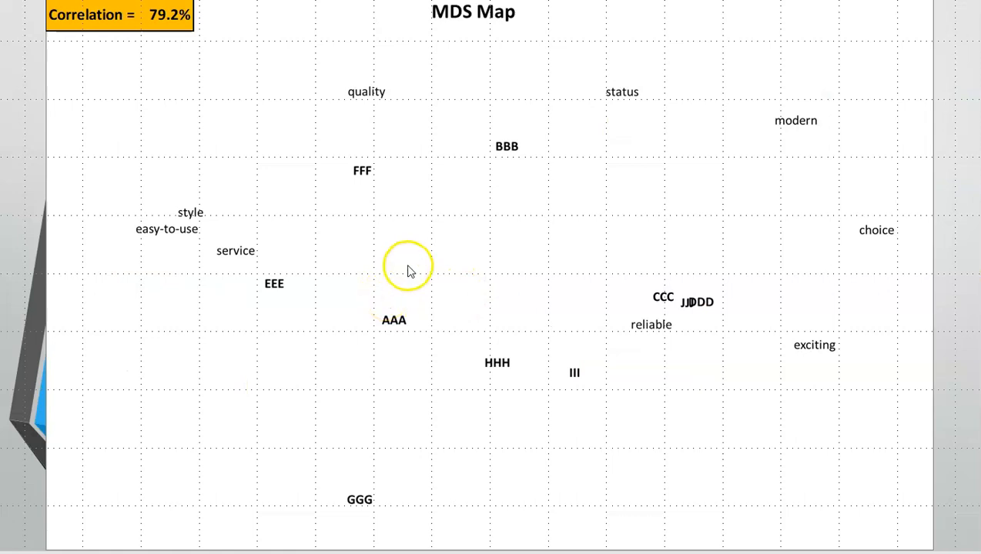
pyautogui.moveTo(190, 62)
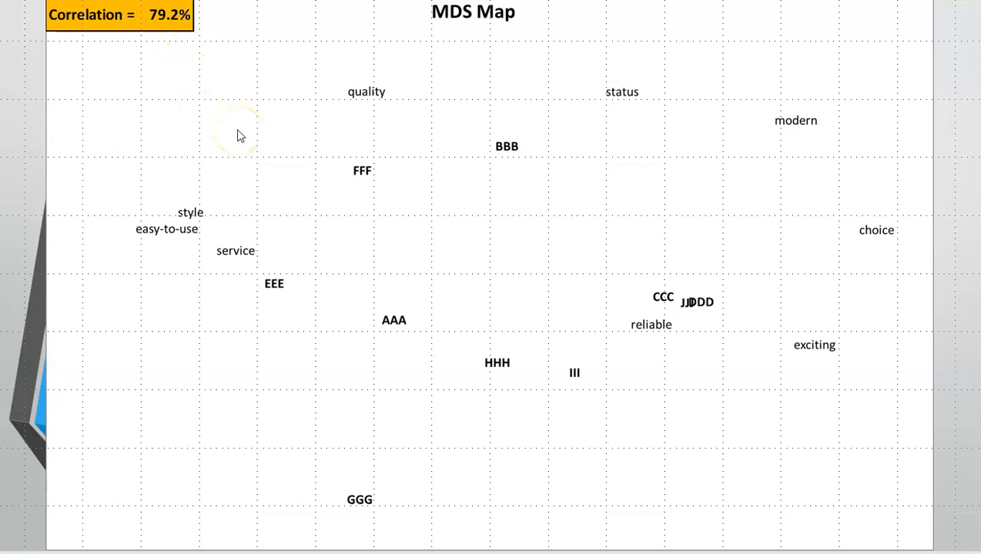
pyautogui.moveTo(239, 191)
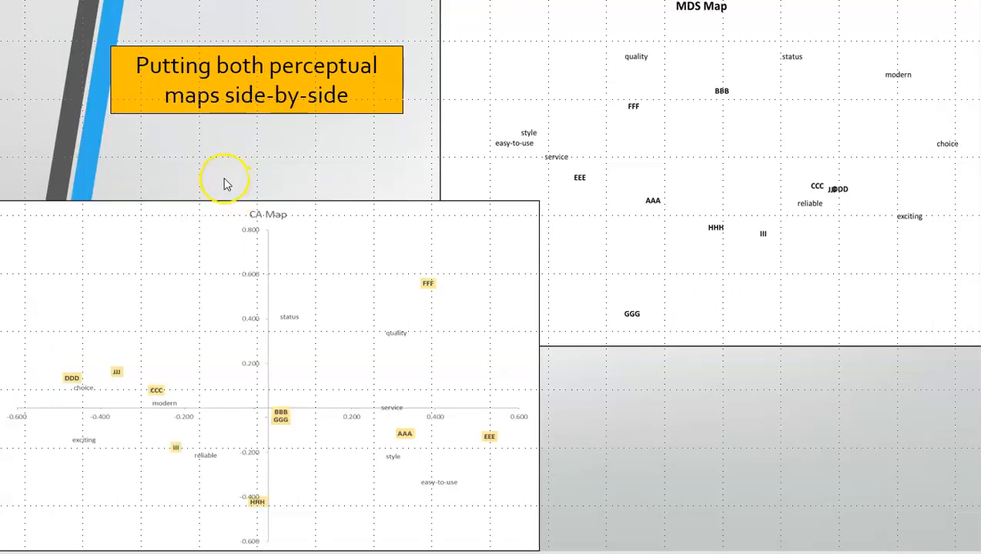
pyautogui.moveTo(292, 246)
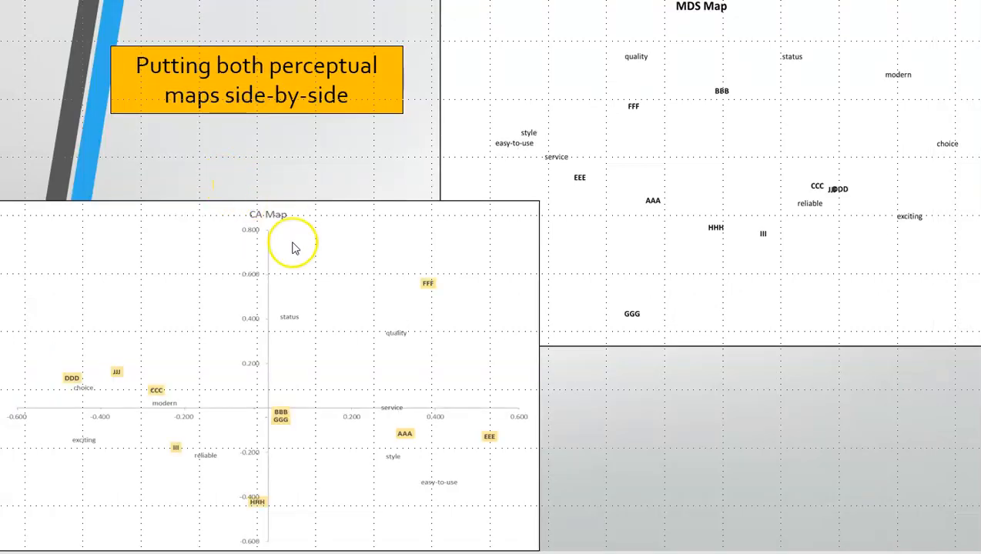
pyautogui.moveTo(269, 203)
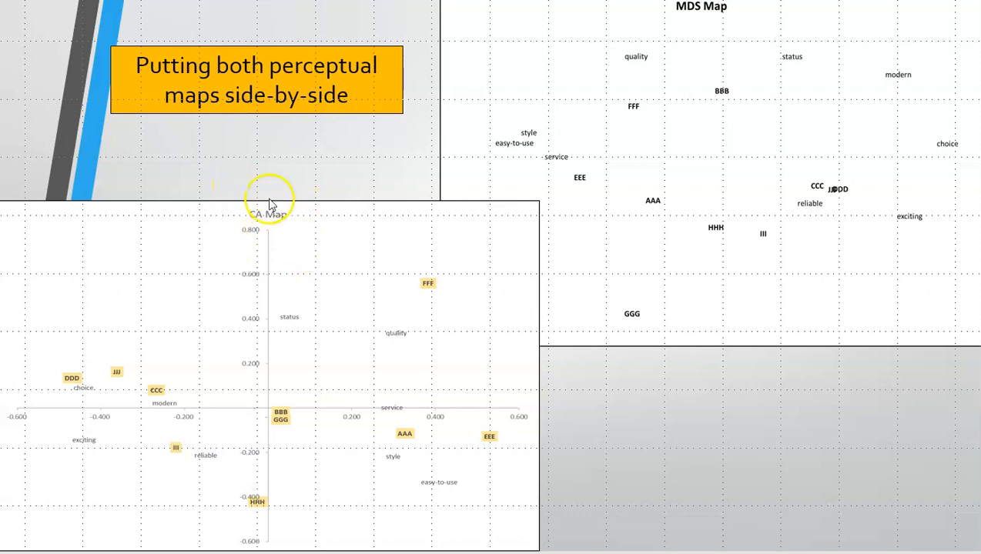
pyautogui.moveTo(689, 25)
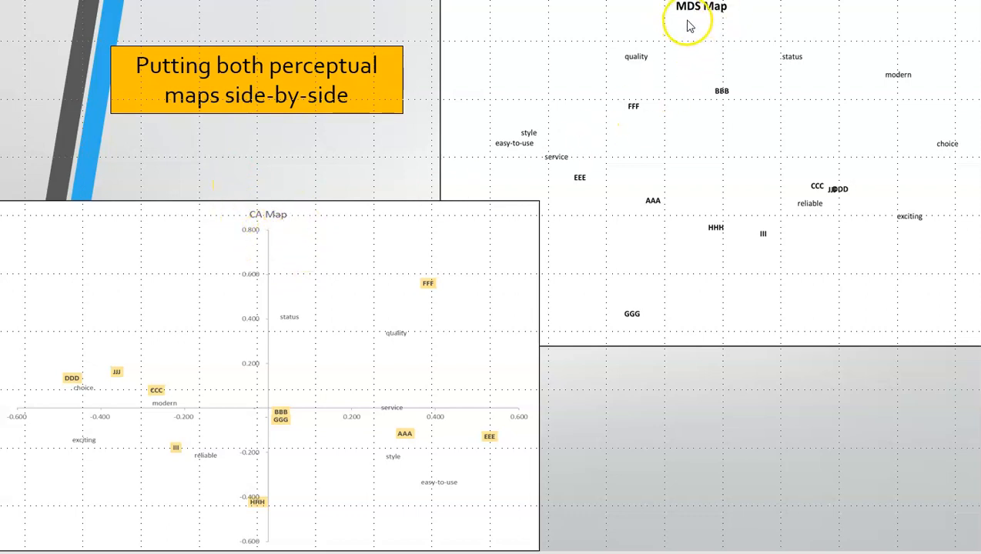
pyautogui.moveTo(531, 181)
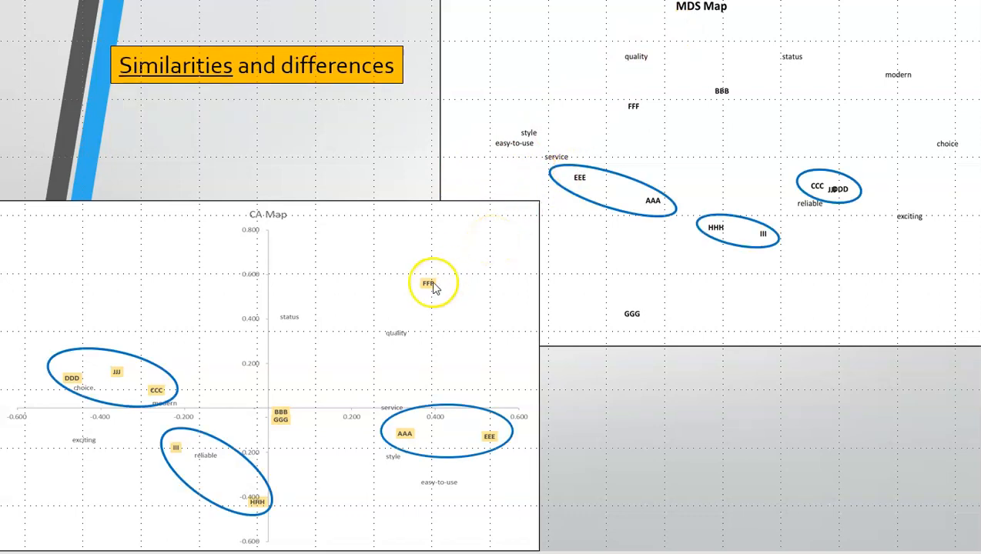
pyautogui.moveTo(289, 416)
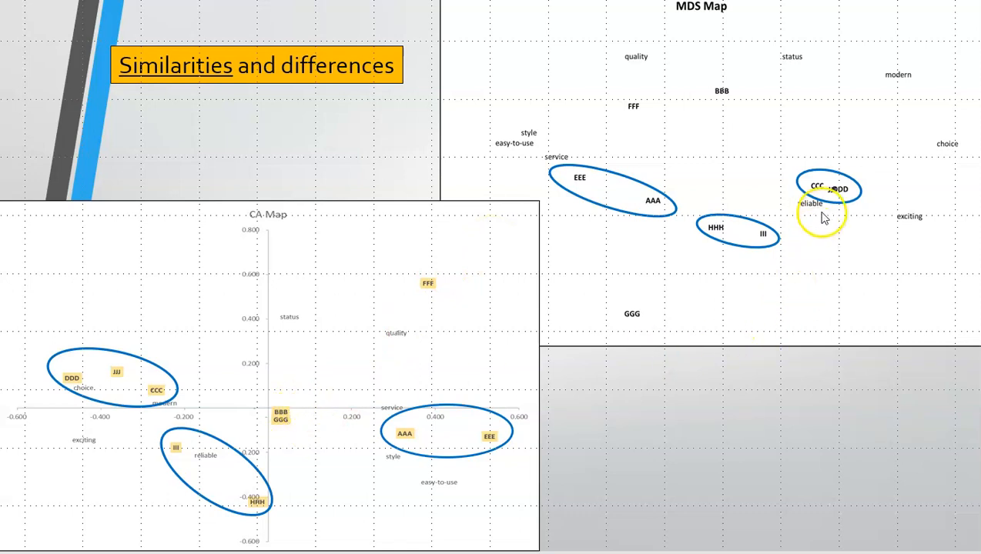
pyautogui.moveTo(828, 223)
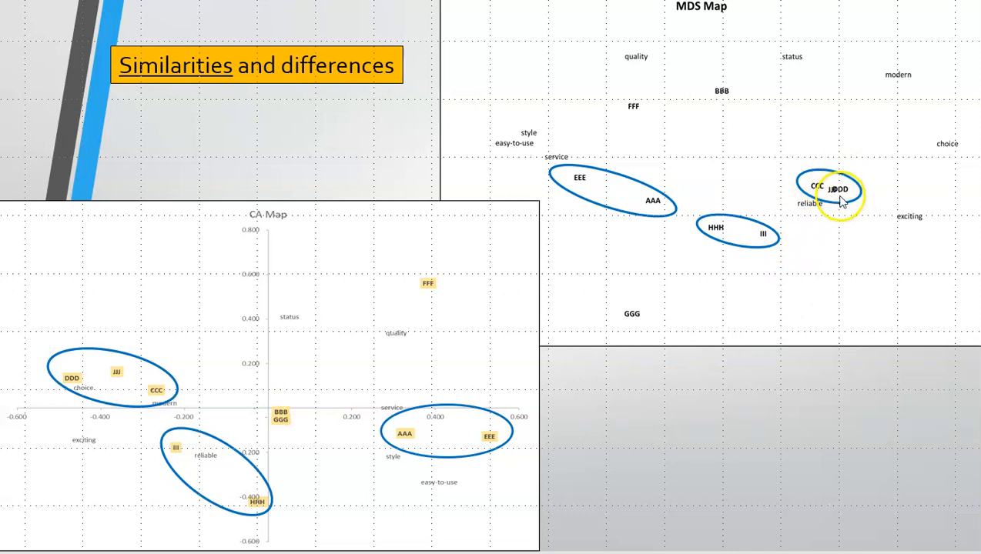
pyautogui.moveTo(191, 453)
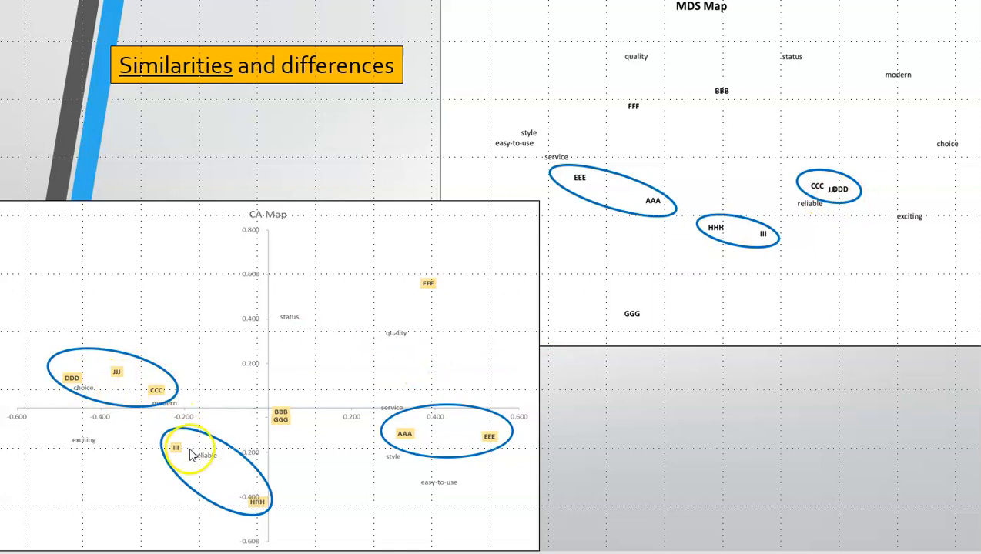
pyautogui.moveTo(476, 430)
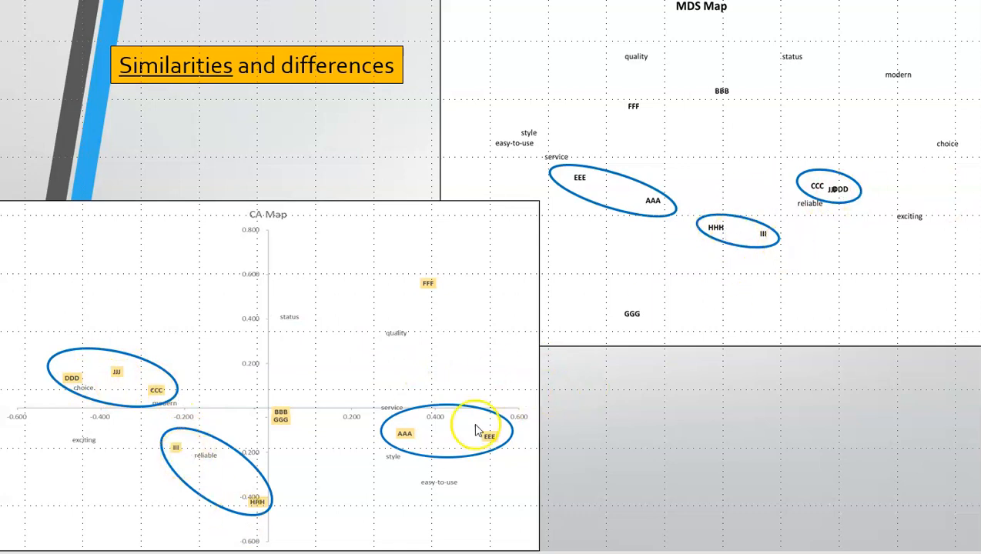
pyautogui.moveTo(622, 201)
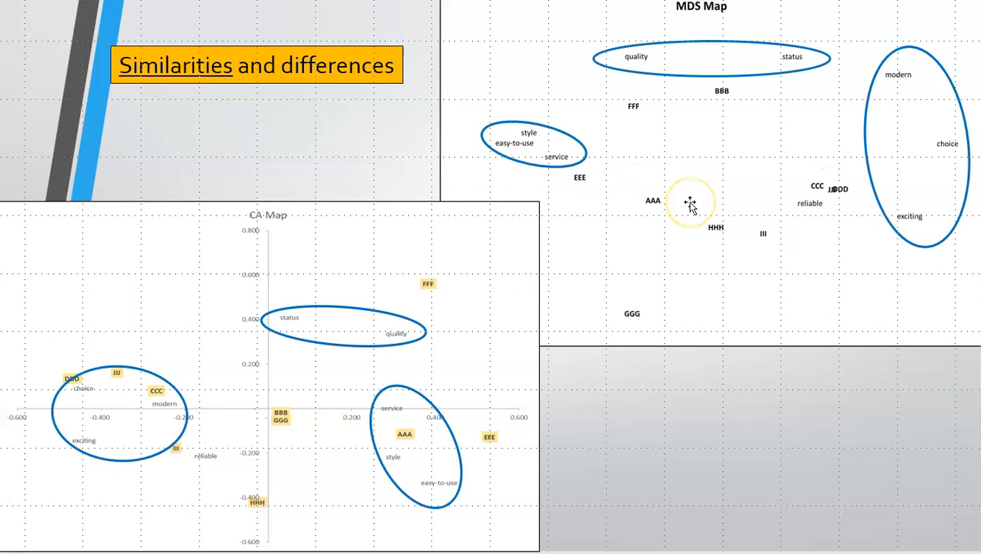
pyautogui.moveTo(369, 366)
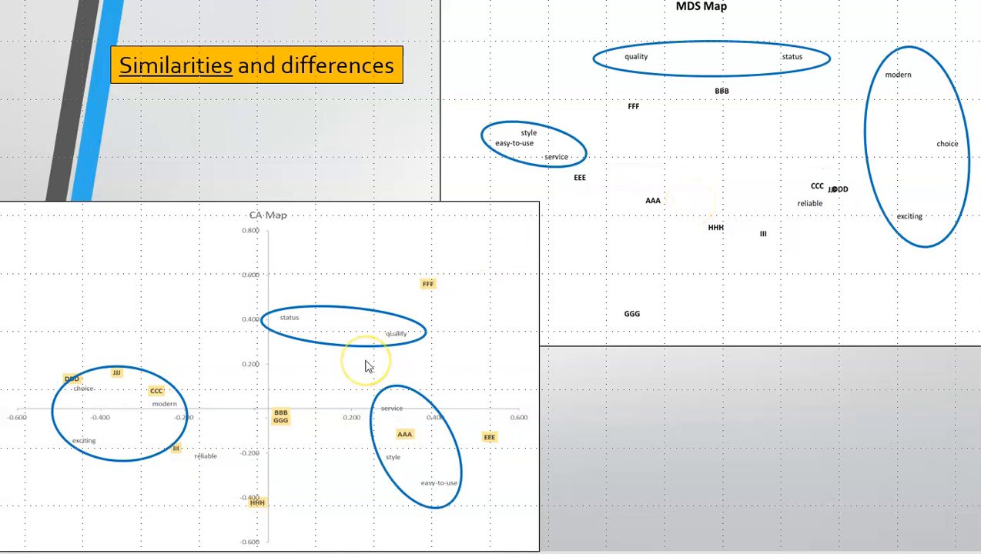
pyautogui.moveTo(562, 194)
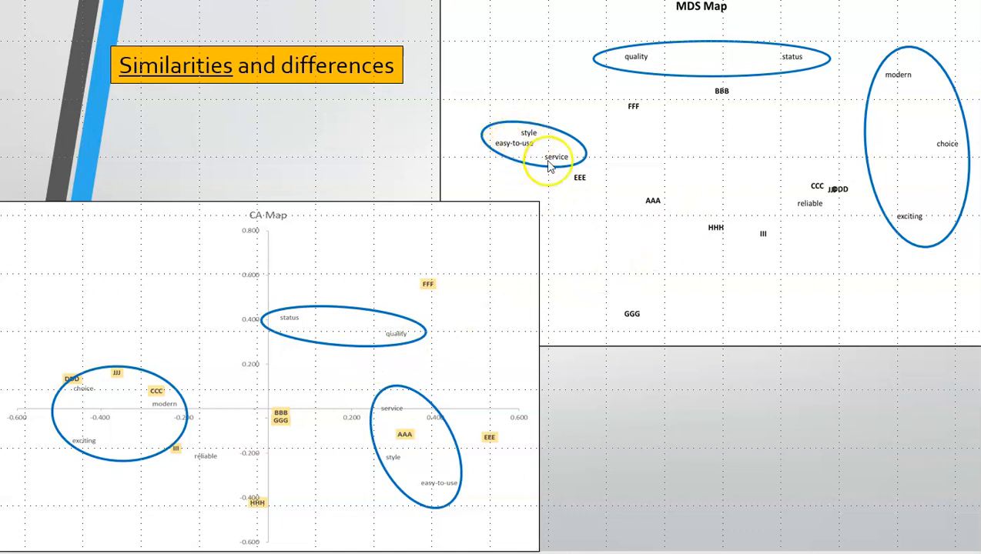
pyautogui.moveTo(115, 393)
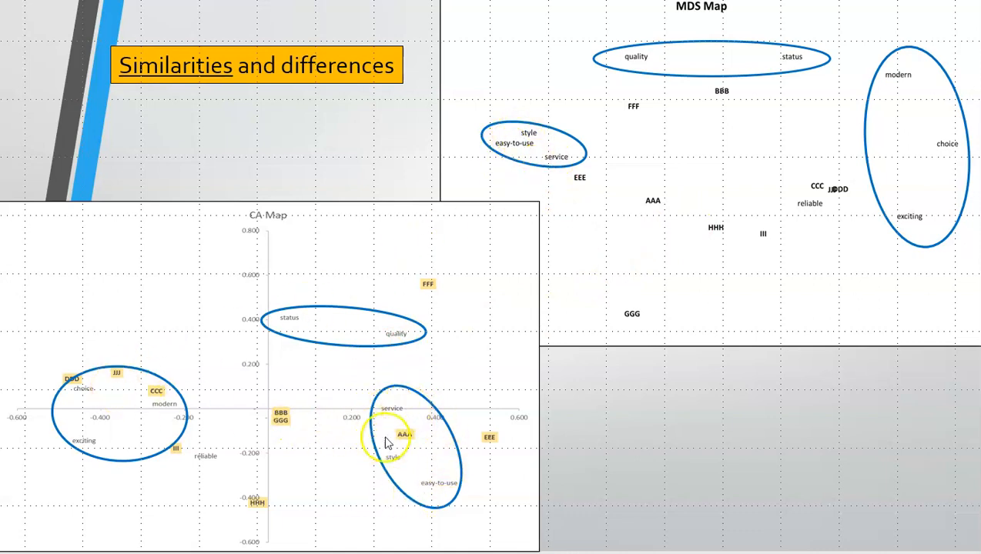
pyautogui.moveTo(916, 98)
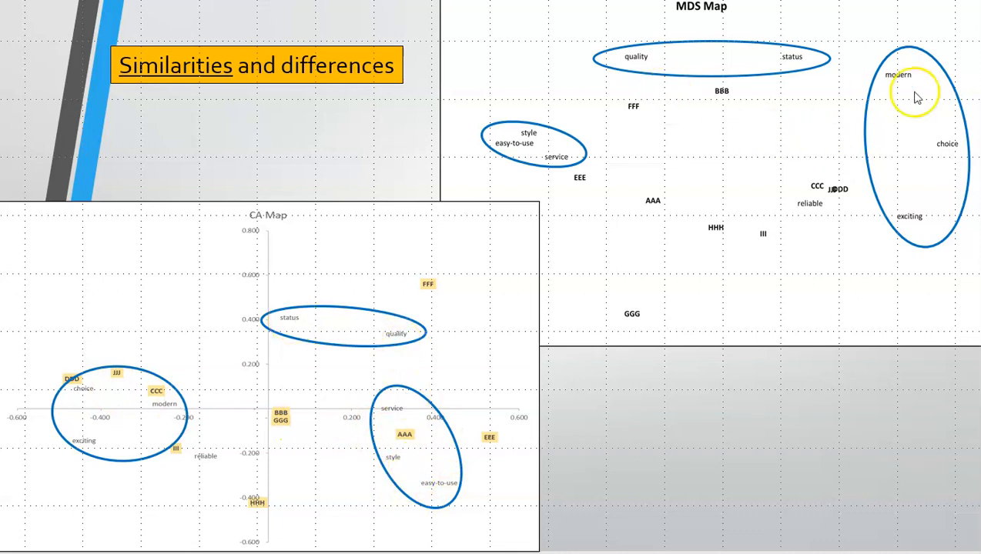
pyautogui.moveTo(151, 455)
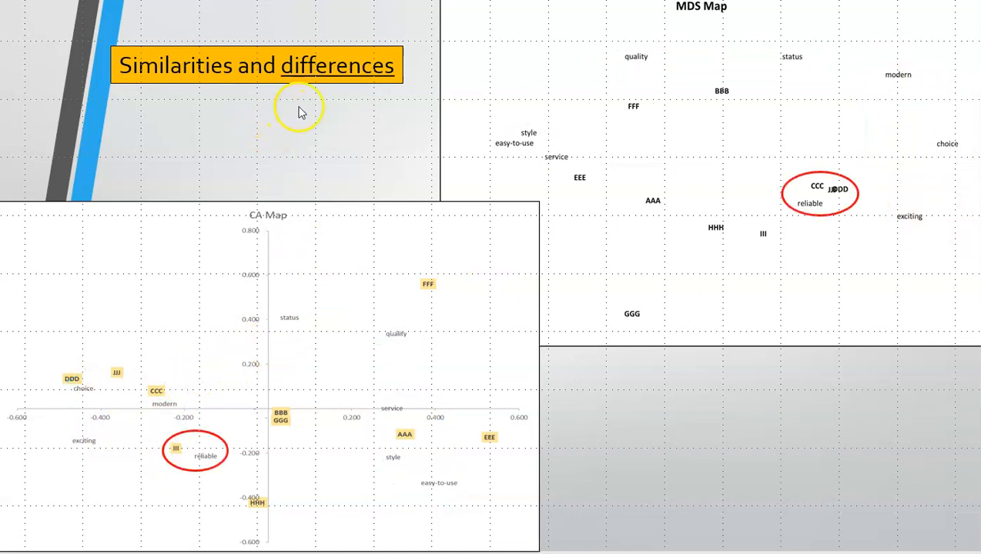
pyautogui.moveTo(231, 454)
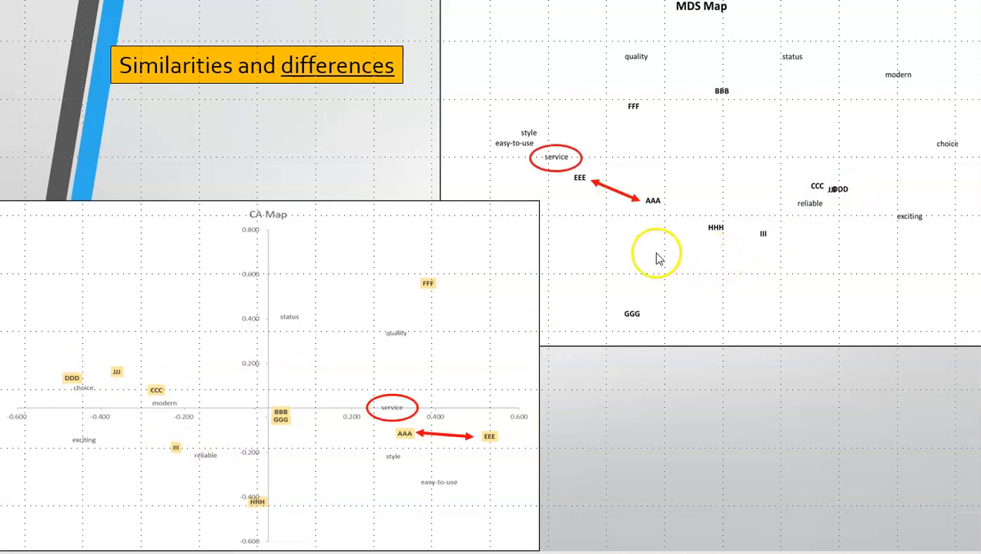
pyautogui.moveTo(583, 188)
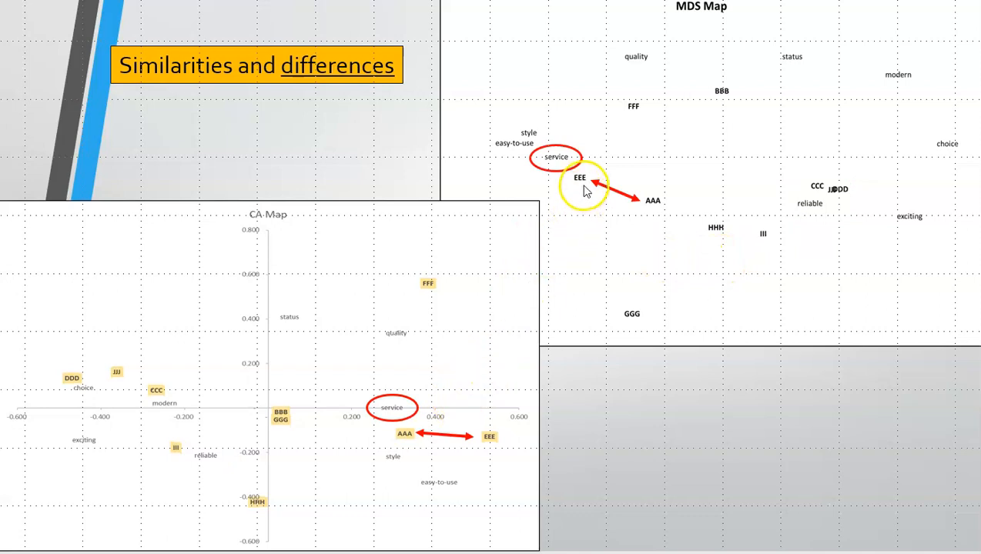
pyautogui.moveTo(558, 173)
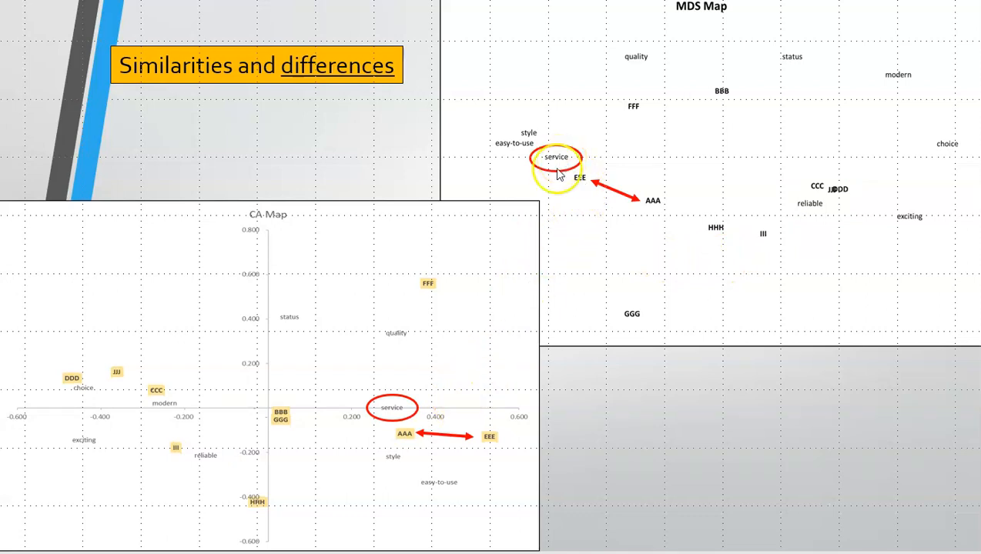
pyautogui.moveTo(629, 216)
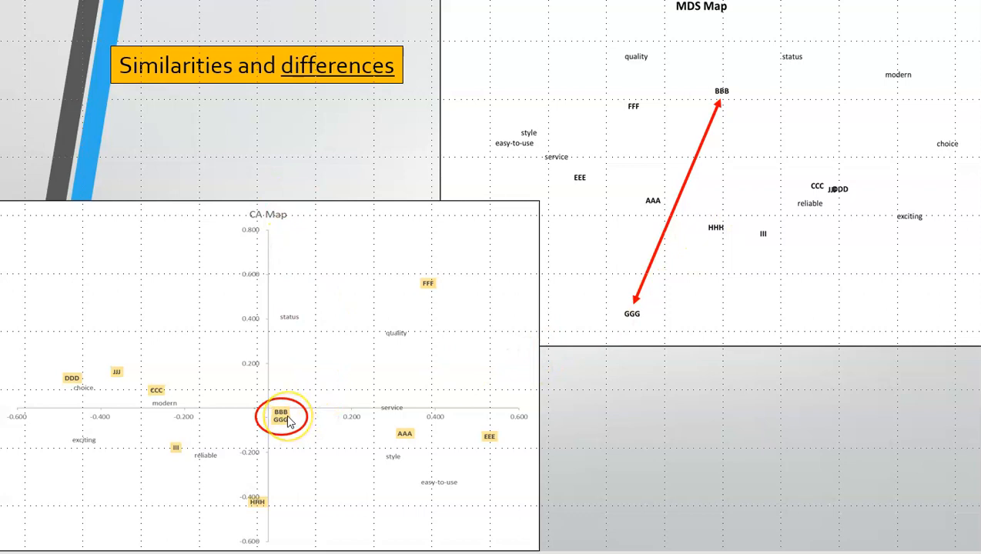
pyautogui.moveTo(293, 257)
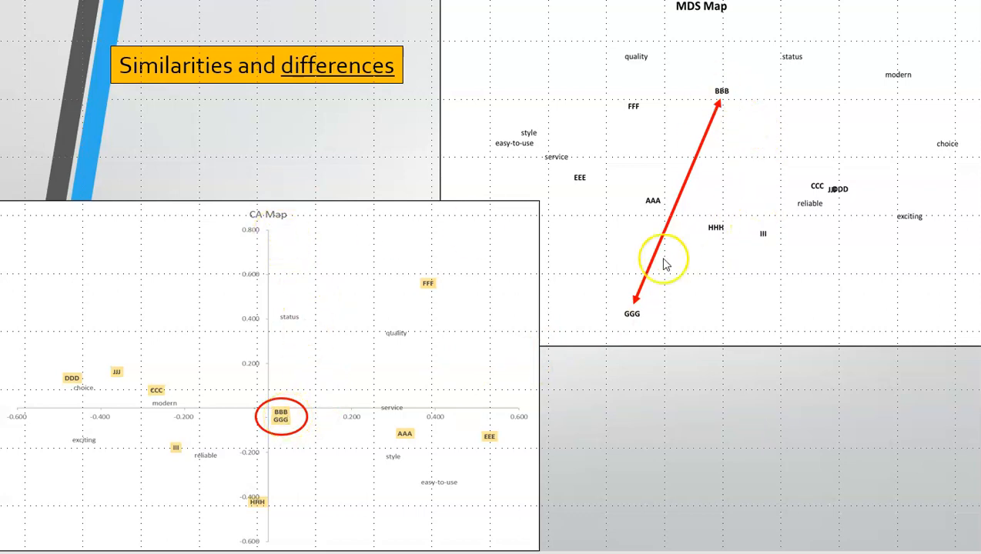
pyautogui.moveTo(698, 214)
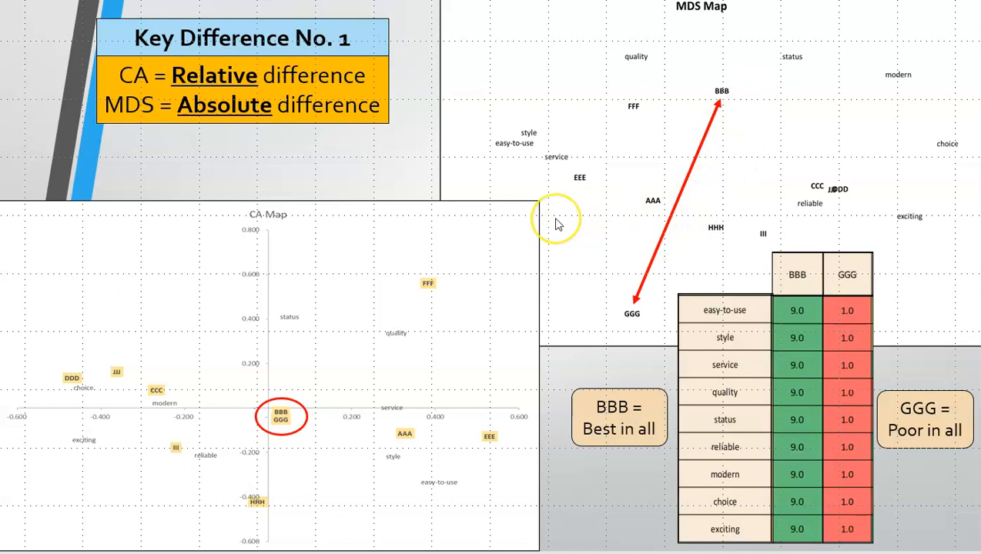
pyautogui.moveTo(269, 216)
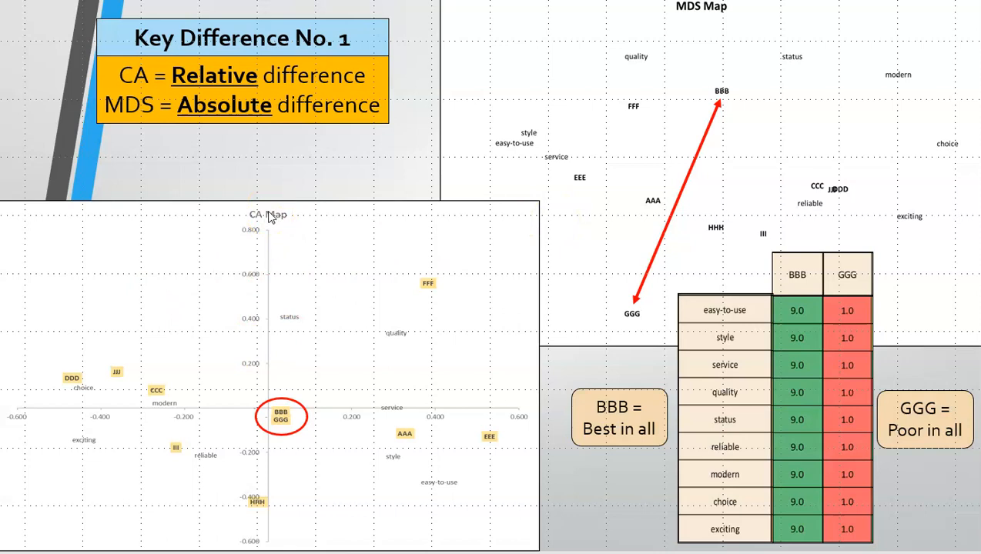
pyautogui.moveTo(439, 197)
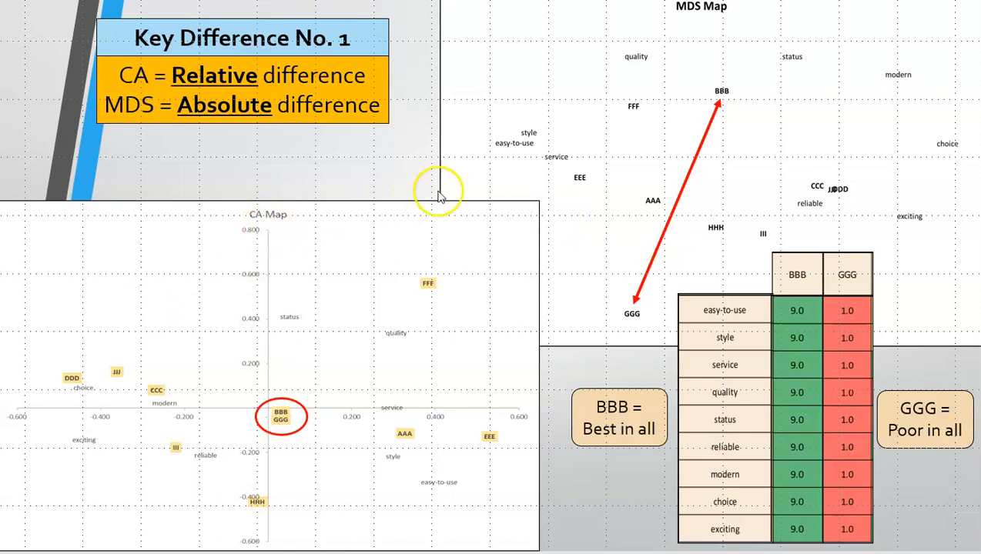
pyautogui.moveTo(697, 54)
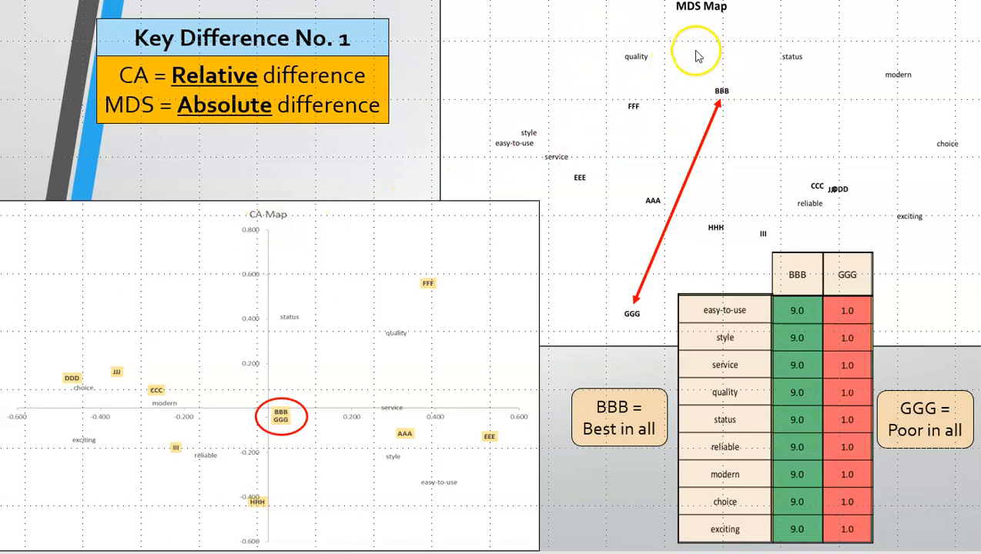
pyautogui.moveTo(671, 193)
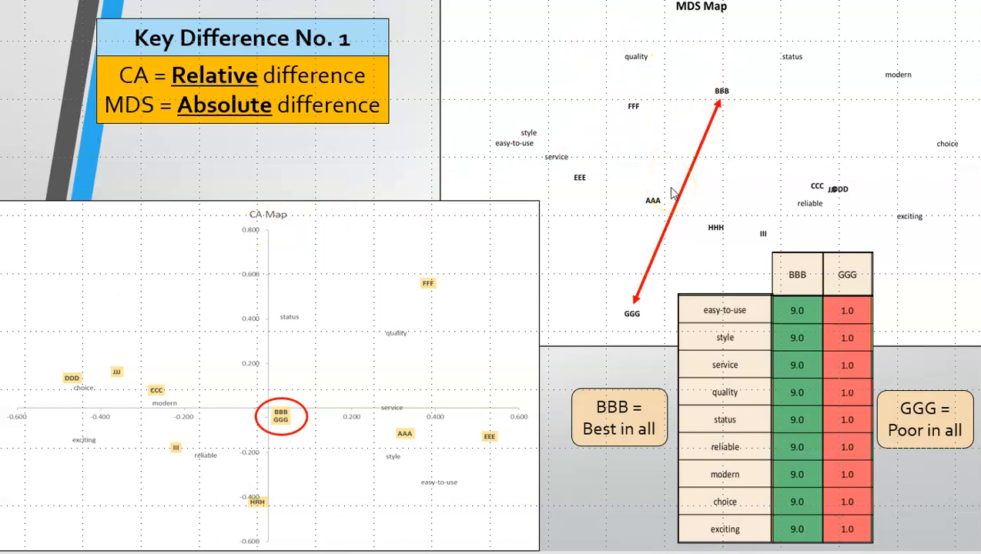
pyautogui.moveTo(647, 397)
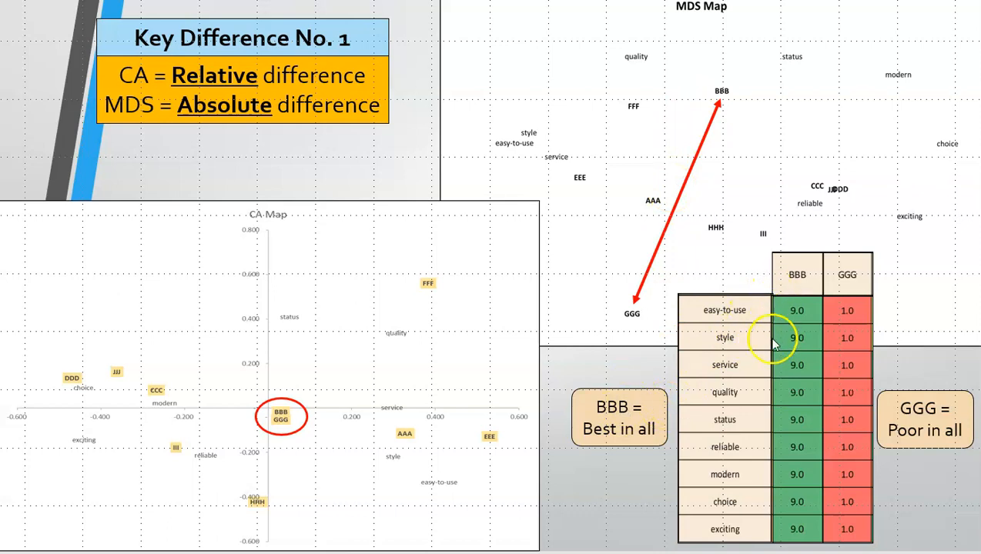
pyautogui.moveTo(847, 321)
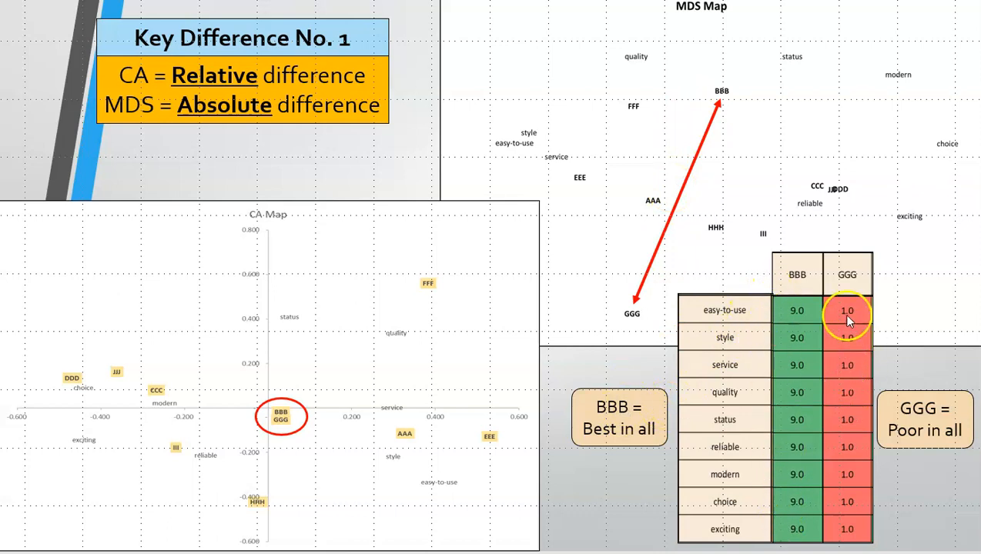
pyautogui.moveTo(722, 502)
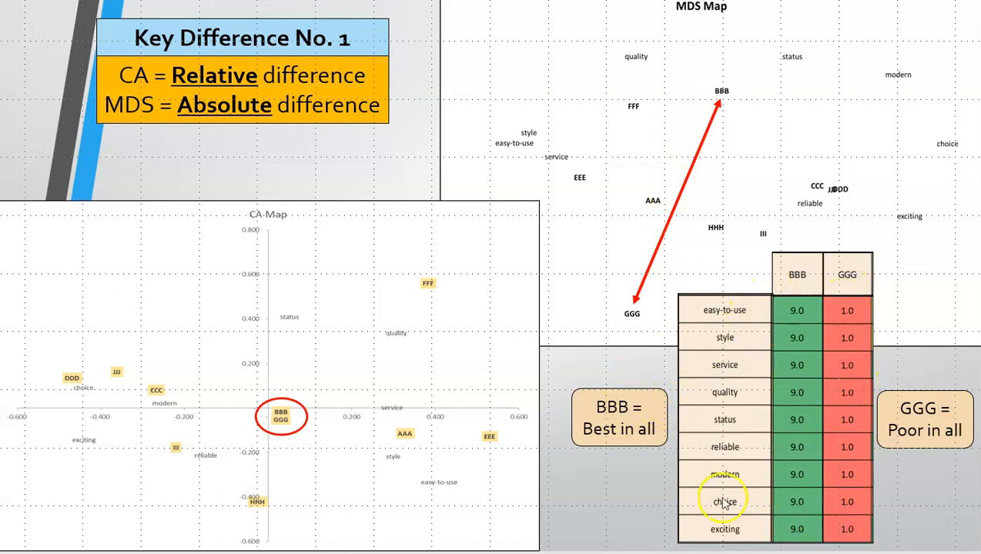
pyautogui.moveTo(593, 348)
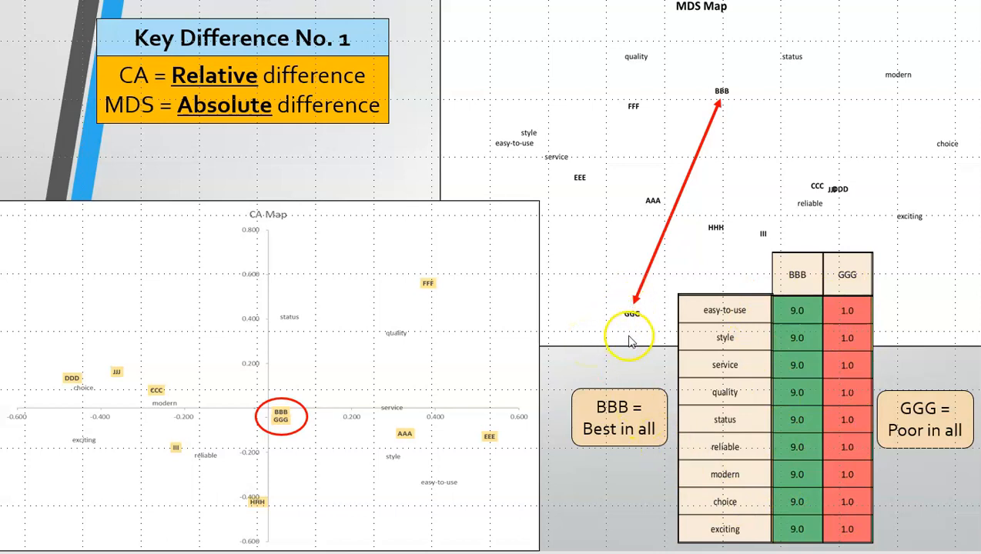
pyautogui.moveTo(740, 83)
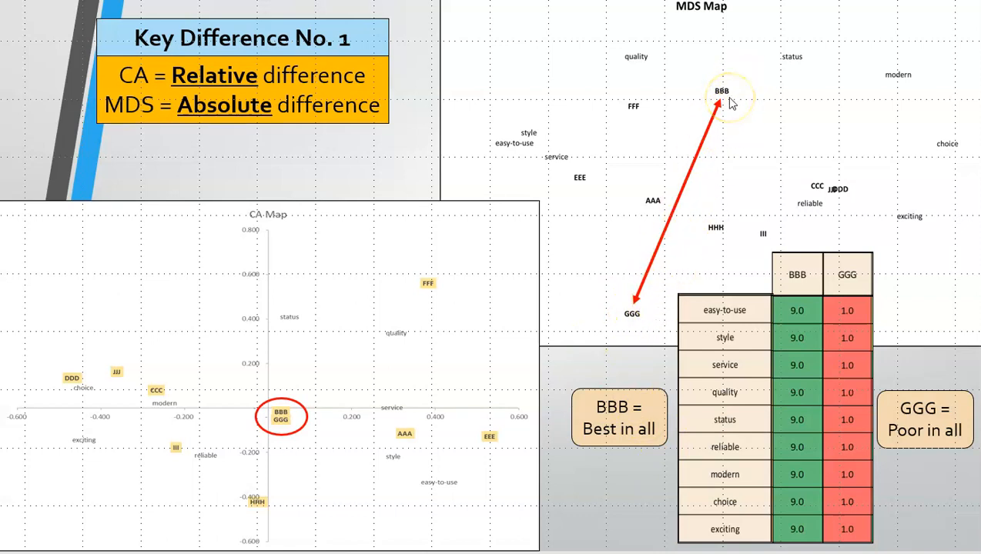
pyautogui.moveTo(273, 113)
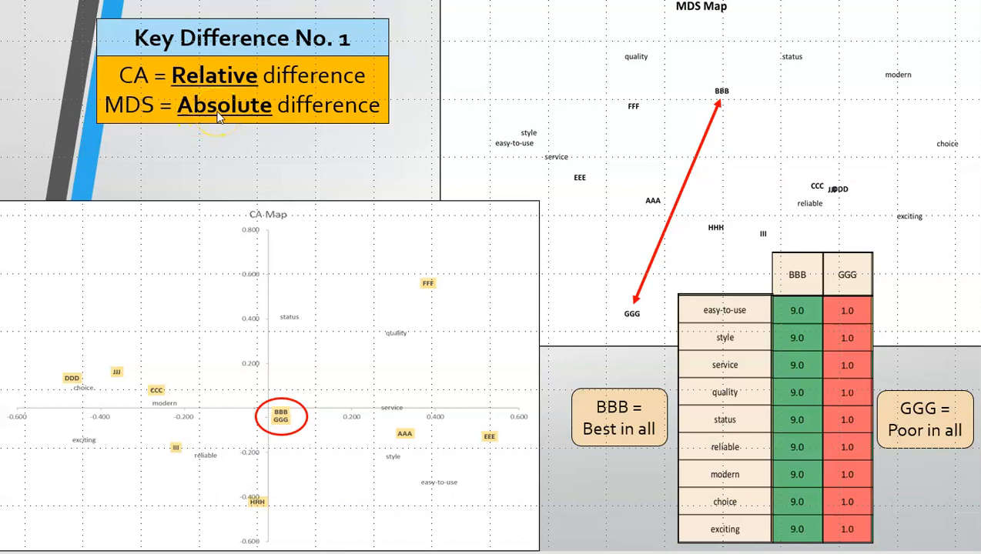
pyautogui.moveTo(215, 146)
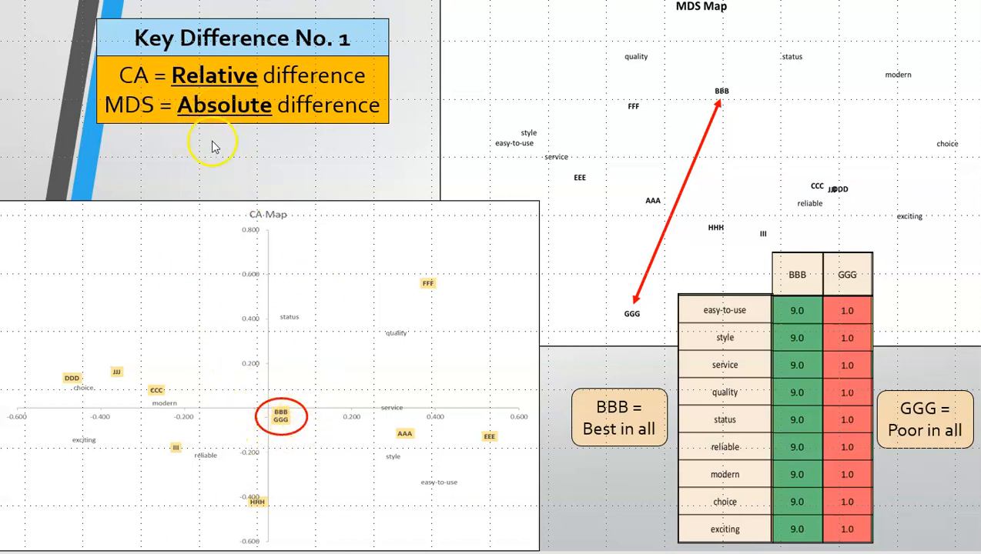
pyautogui.moveTo(334, 312)
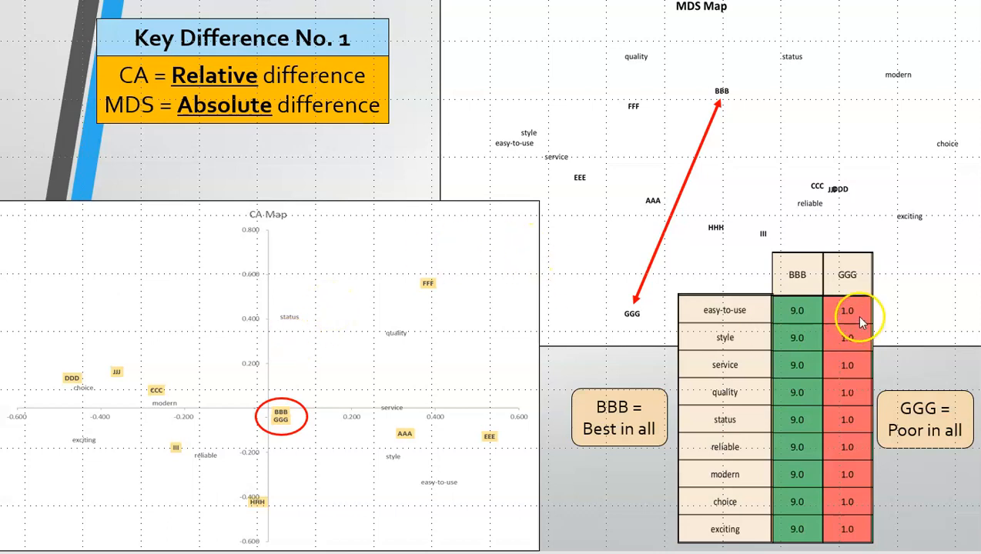
pyautogui.moveTo(840, 337)
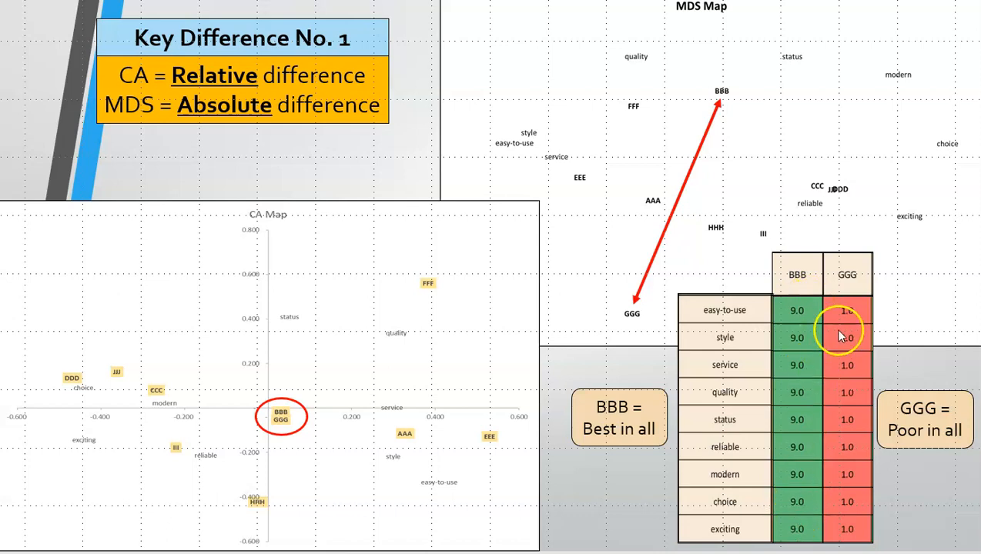
pyautogui.moveTo(356, 158)
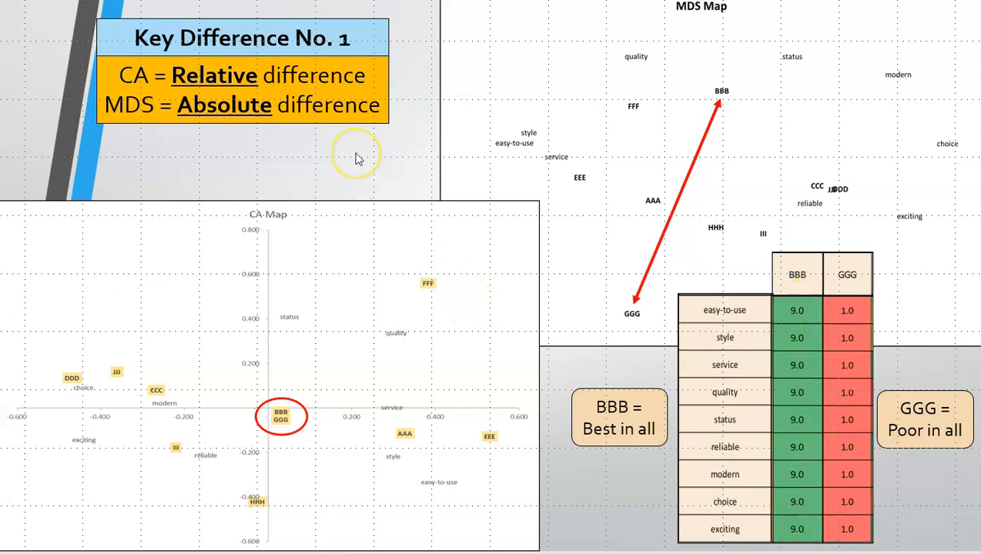
pyautogui.moveTo(357, 158)
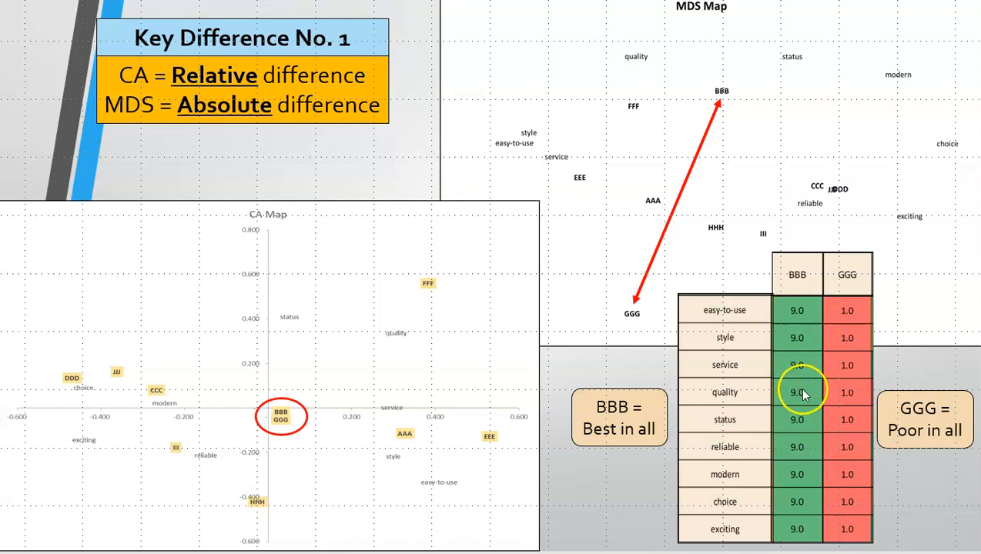
pyautogui.moveTo(331, 406)
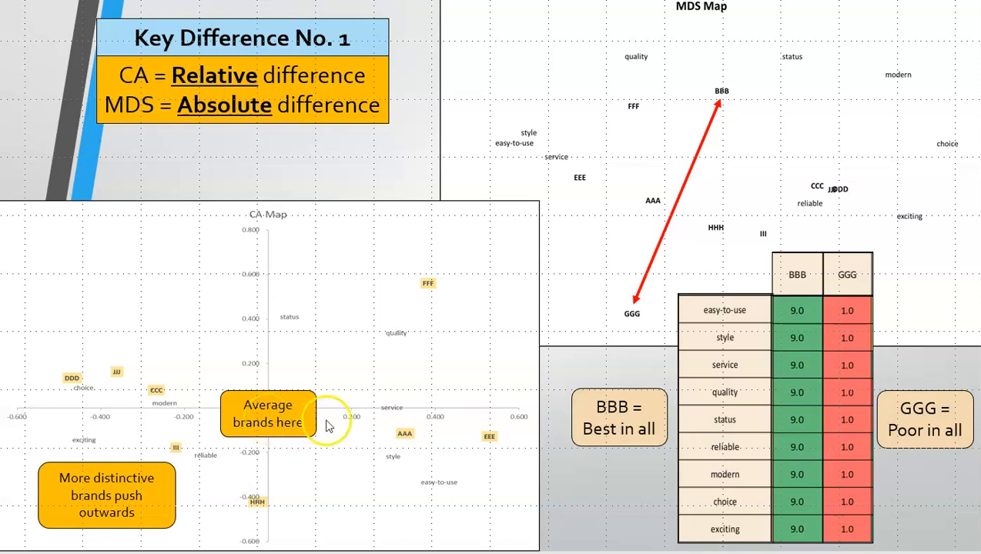
pyautogui.moveTo(81, 397)
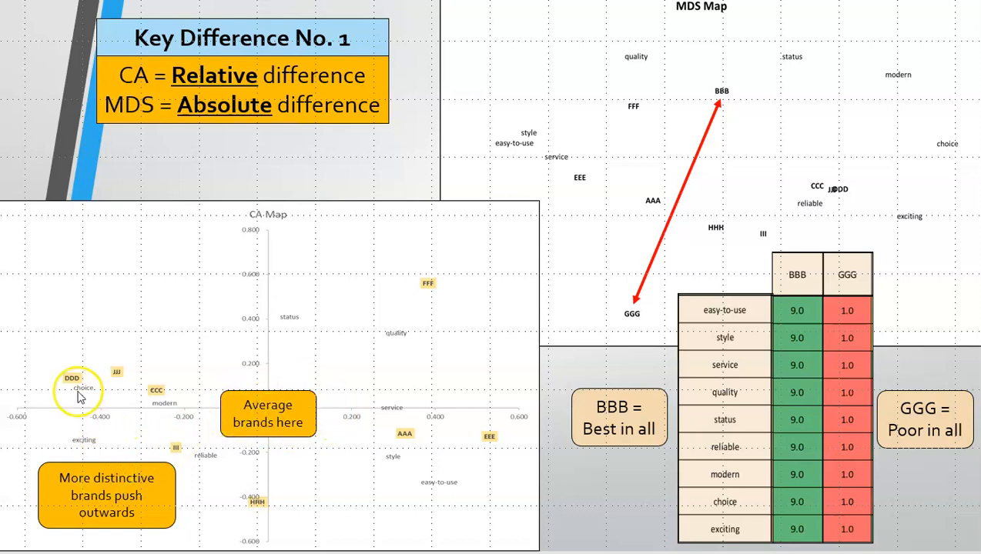
pyautogui.moveTo(283, 185)
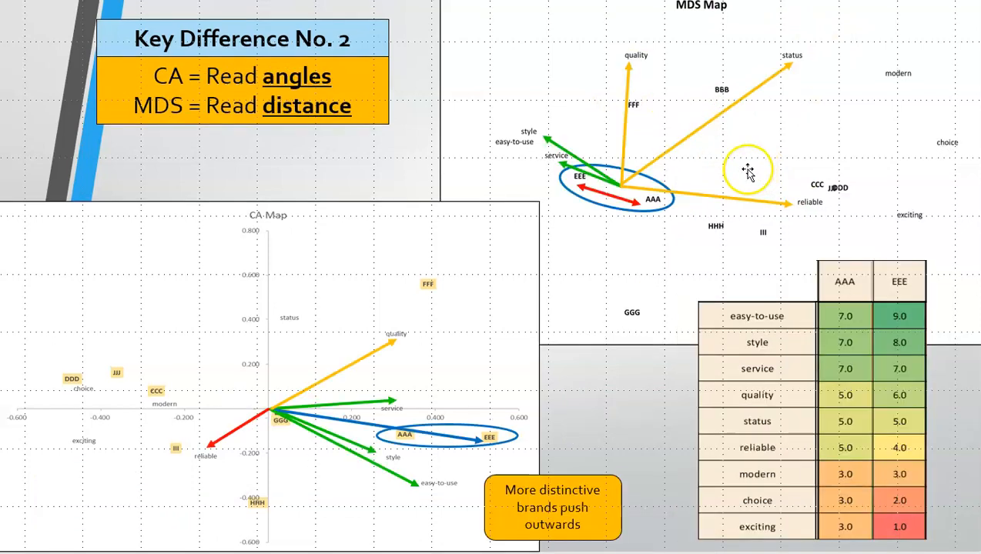
pyautogui.moveTo(356, 174)
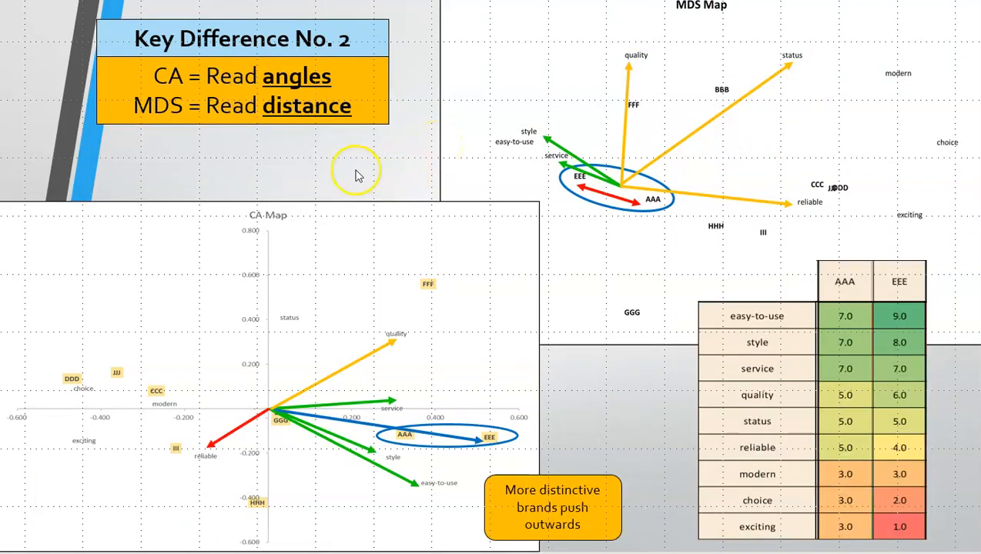
pyautogui.moveTo(327, 339)
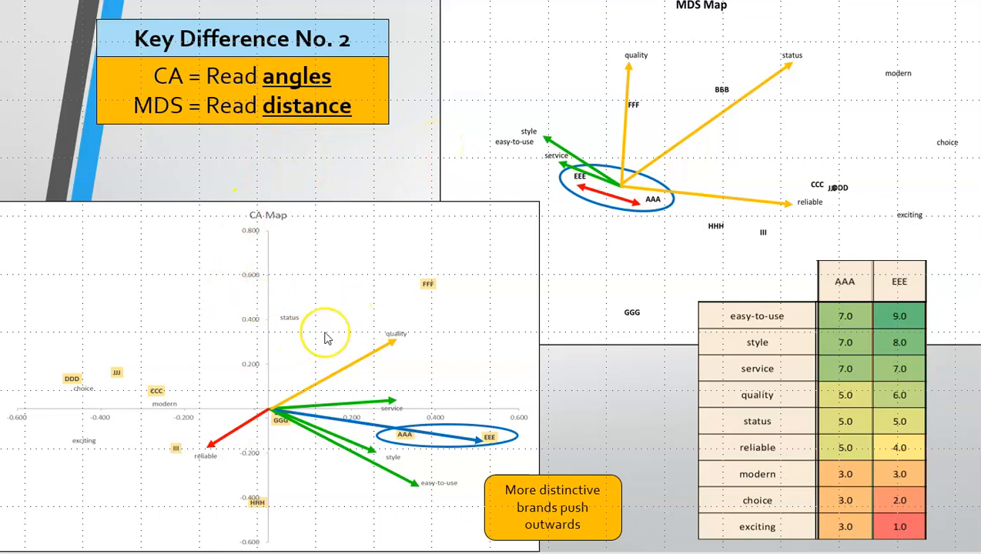
pyautogui.moveTo(281, 422)
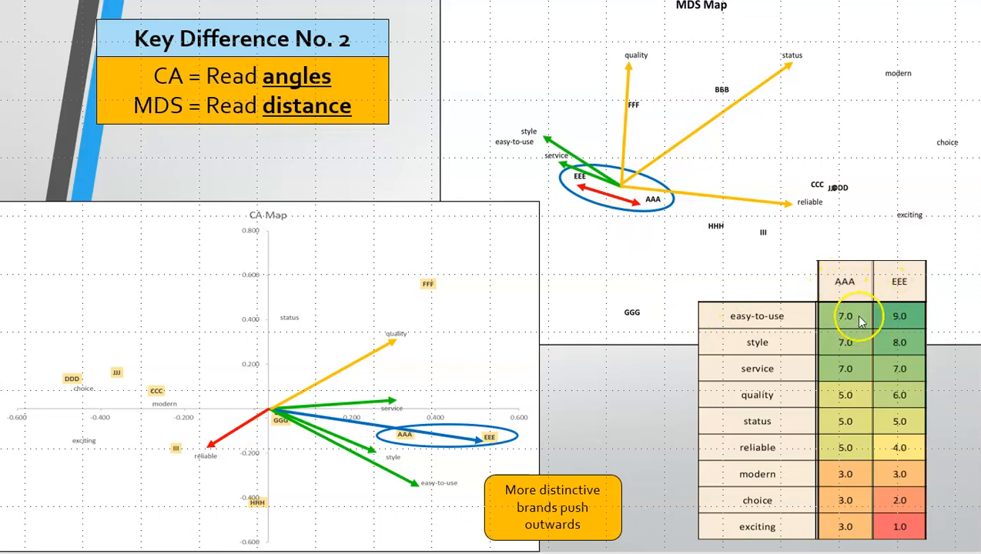
pyautogui.moveTo(921, 330)
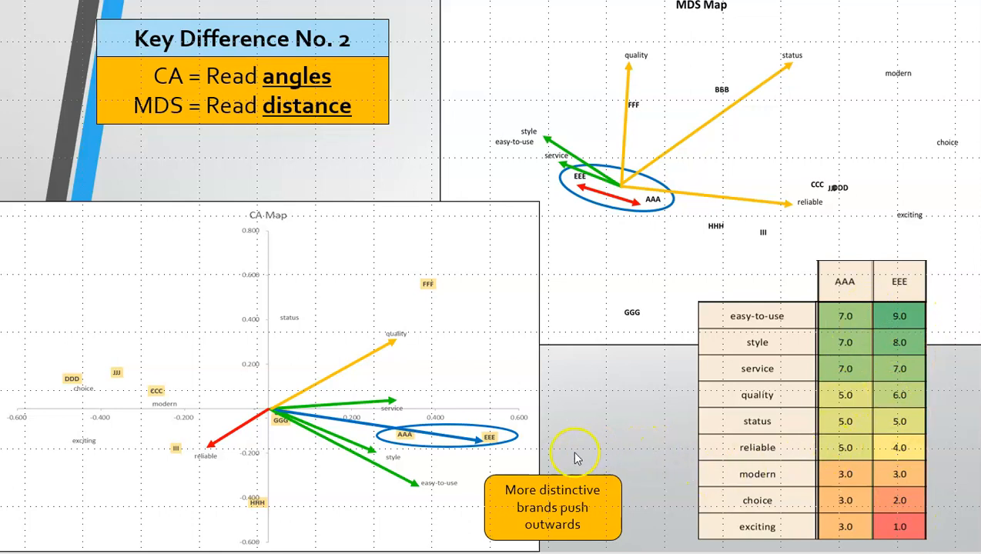
pyautogui.moveTo(553, 508)
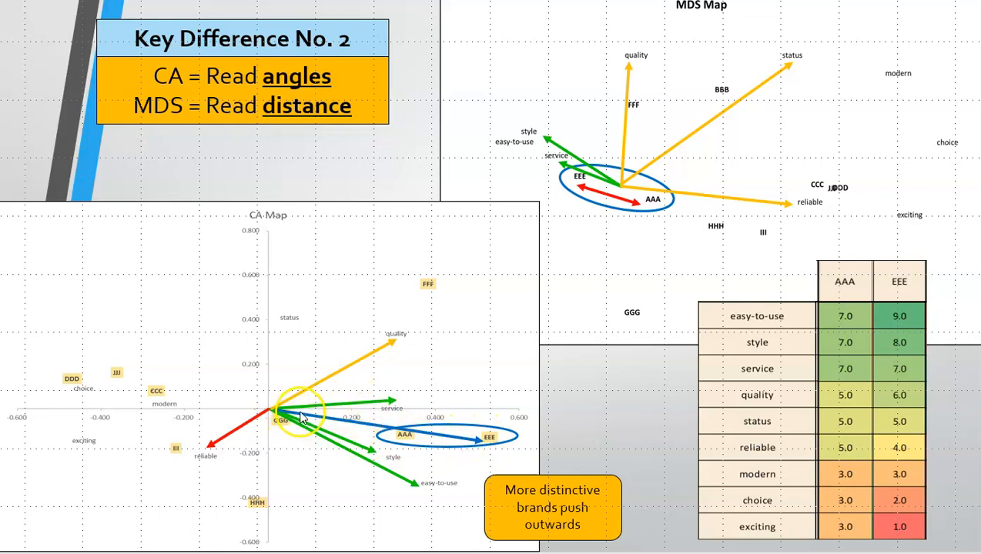
pyautogui.moveTo(428, 485)
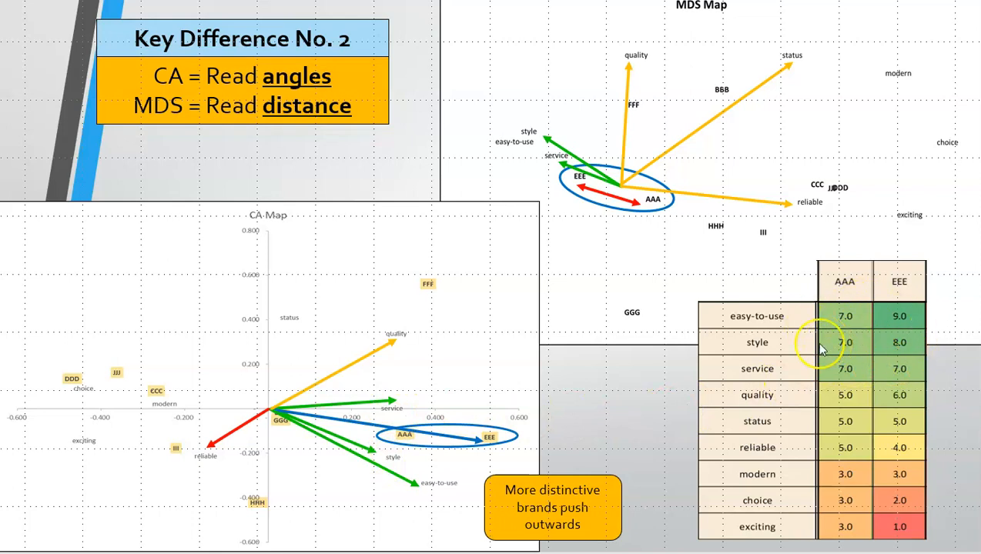
pyautogui.moveTo(239, 427)
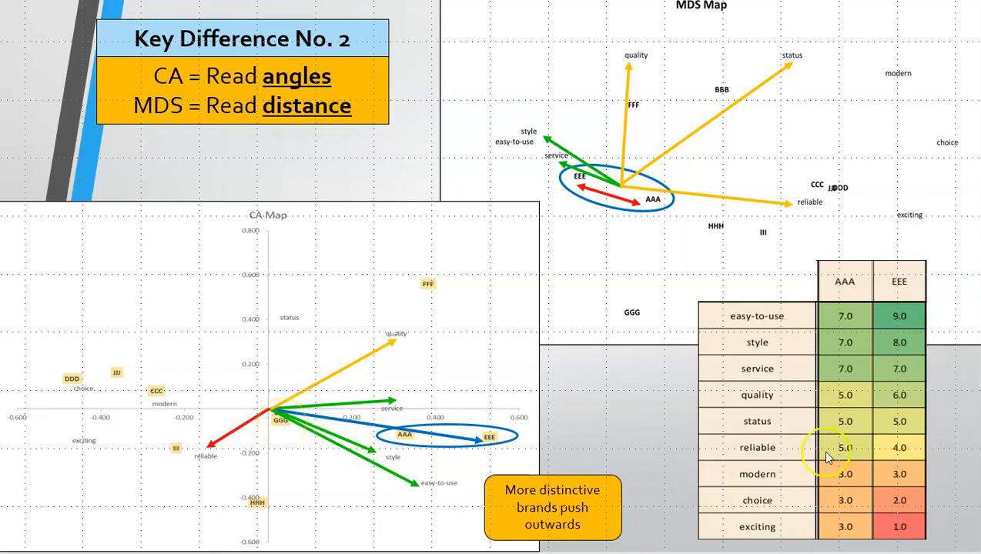
pyautogui.moveTo(816, 424)
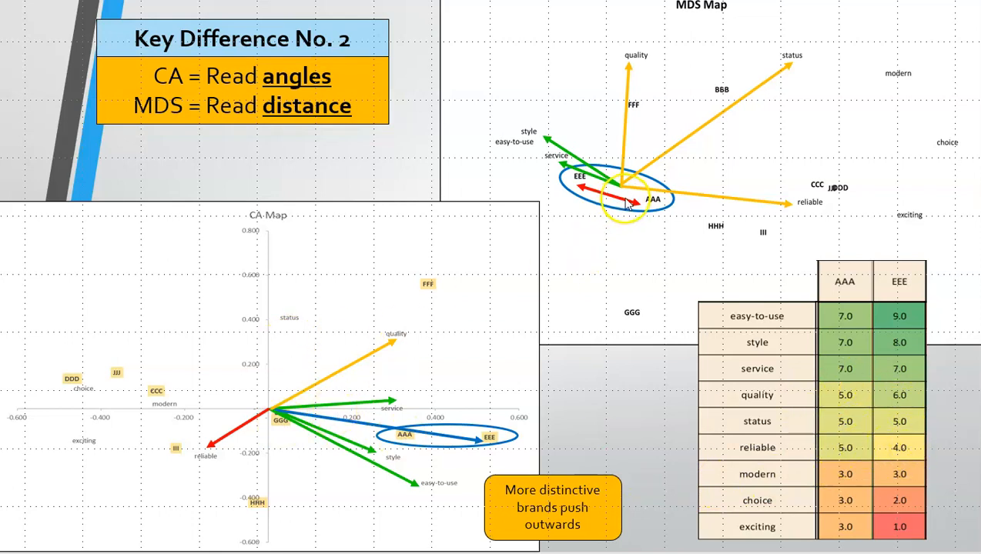
pyautogui.moveTo(551, 137)
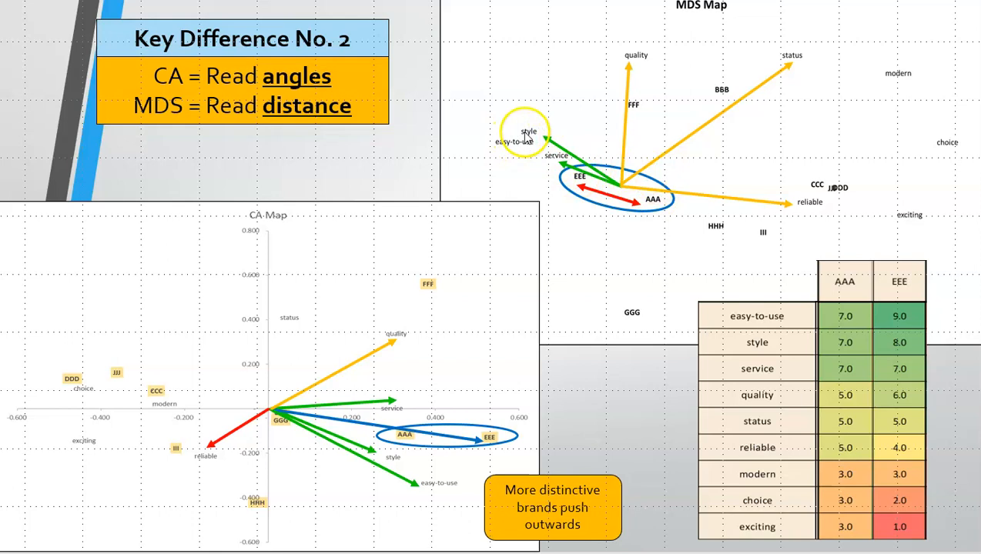
pyautogui.moveTo(524, 131)
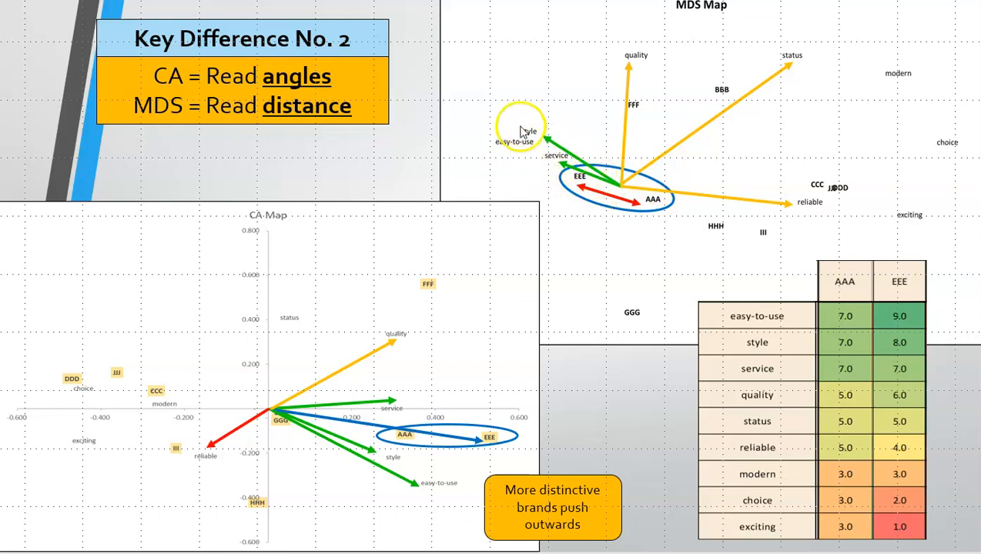
pyautogui.moveTo(580, 174)
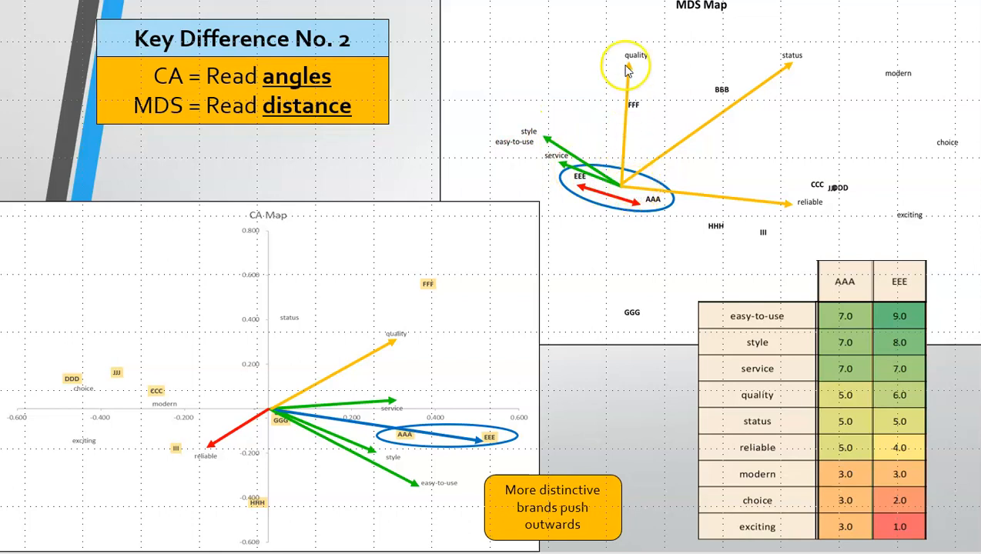
pyautogui.moveTo(791, 193)
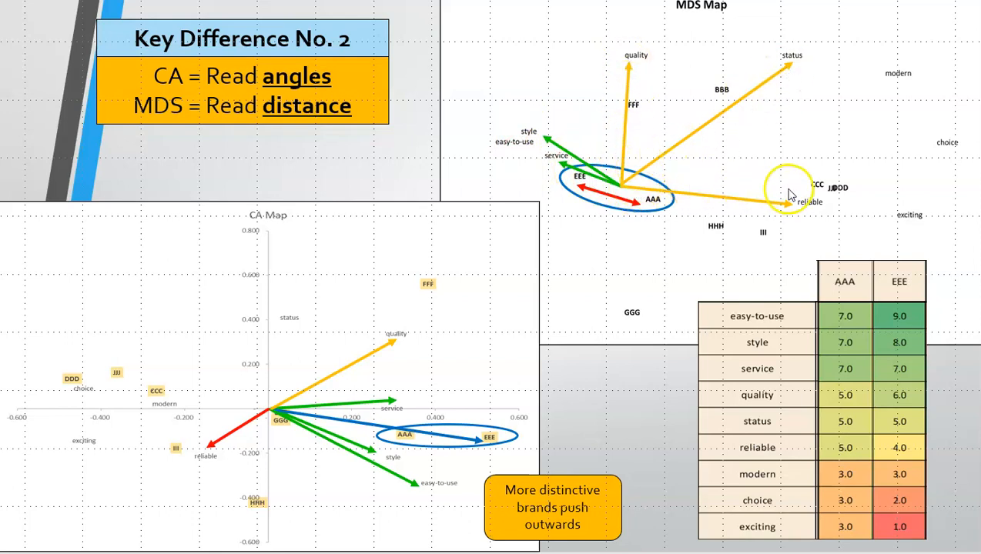
pyautogui.moveTo(880, 72)
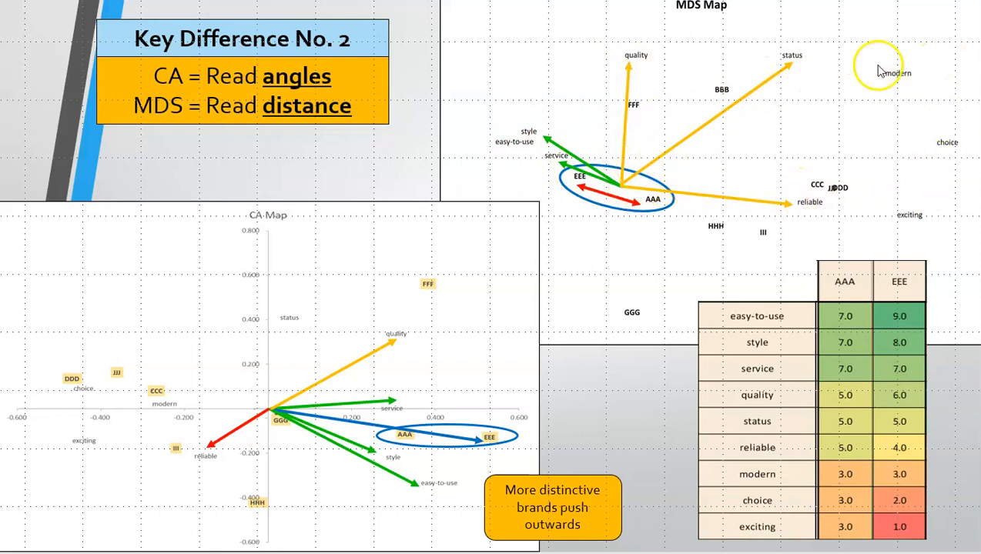
pyautogui.moveTo(721, 43)
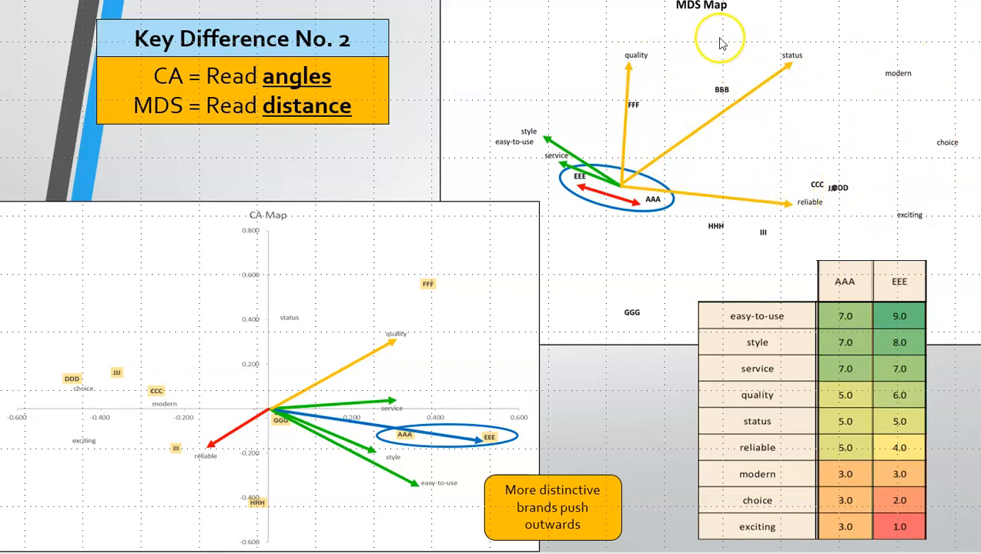
pyautogui.moveTo(818, 214)
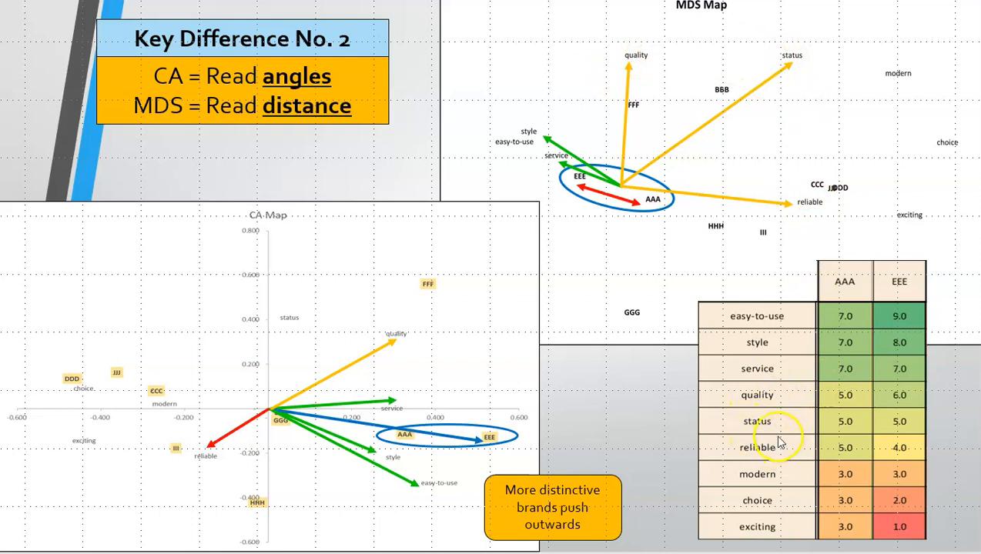
pyautogui.moveTo(759, 343)
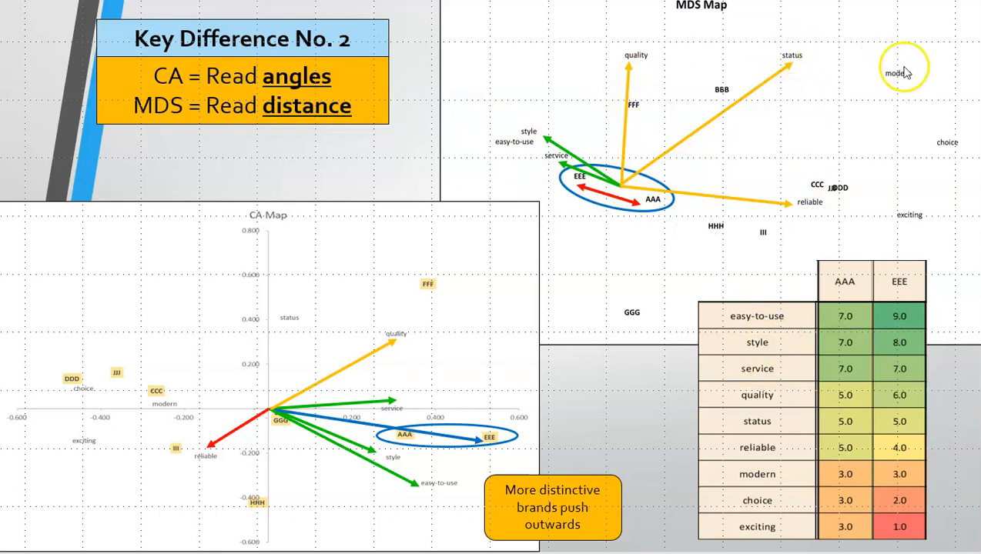
pyautogui.moveTo(718, 341)
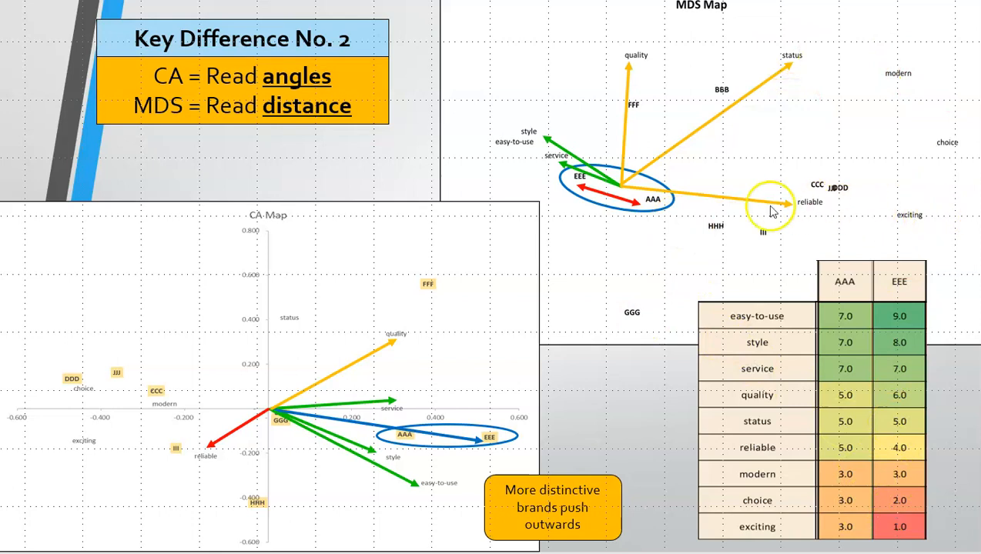
pyautogui.moveTo(431, 381)
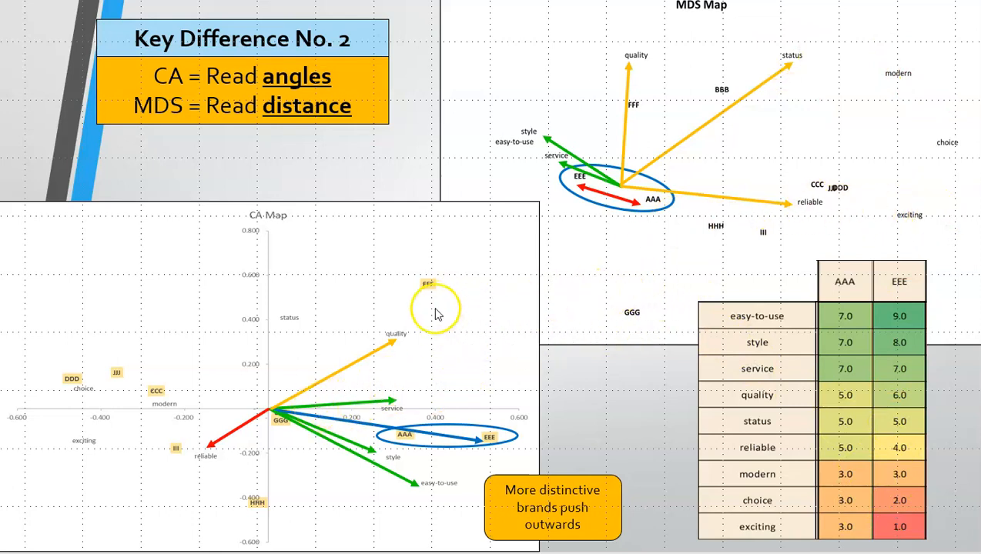
pyautogui.moveTo(324, 388)
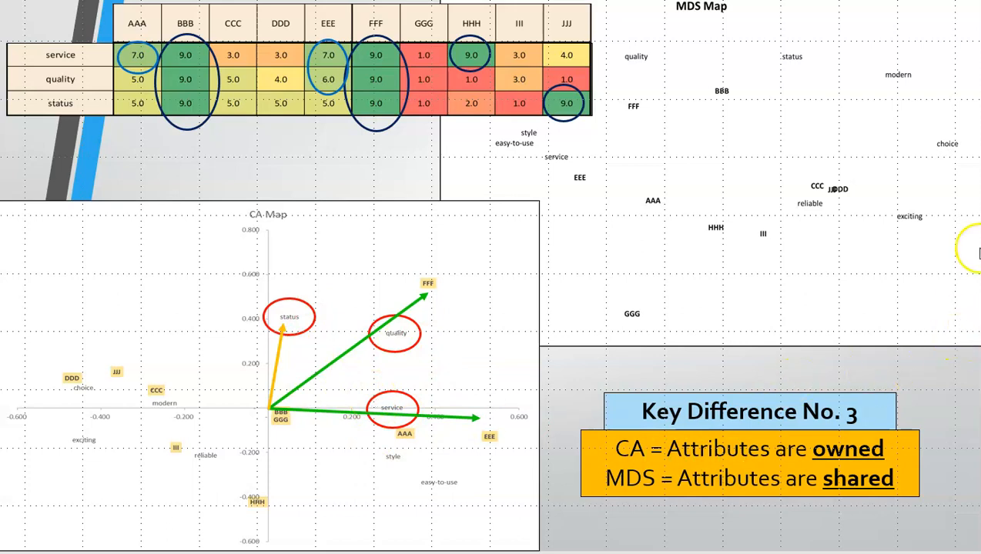
pyautogui.moveTo(654, 279)
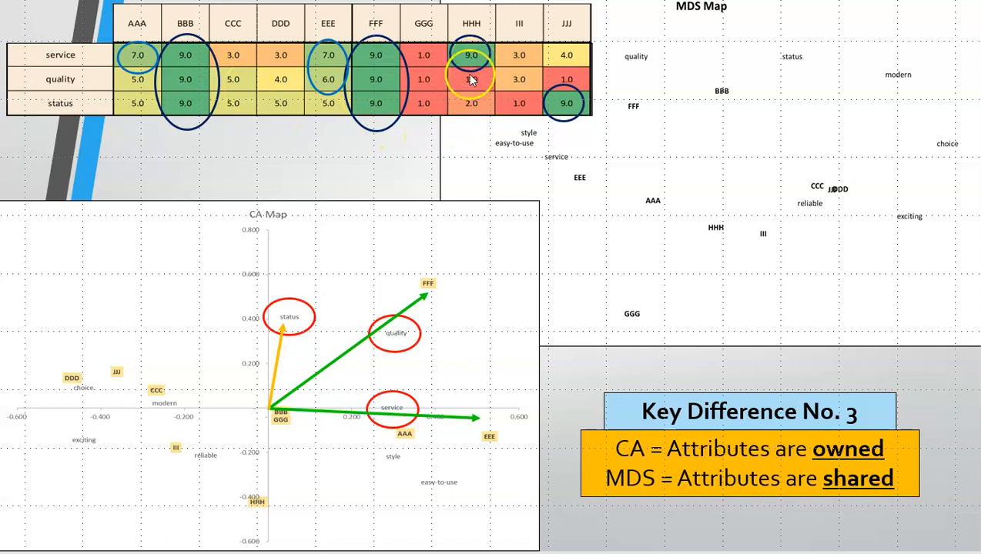
pyautogui.moveTo(263, 494)
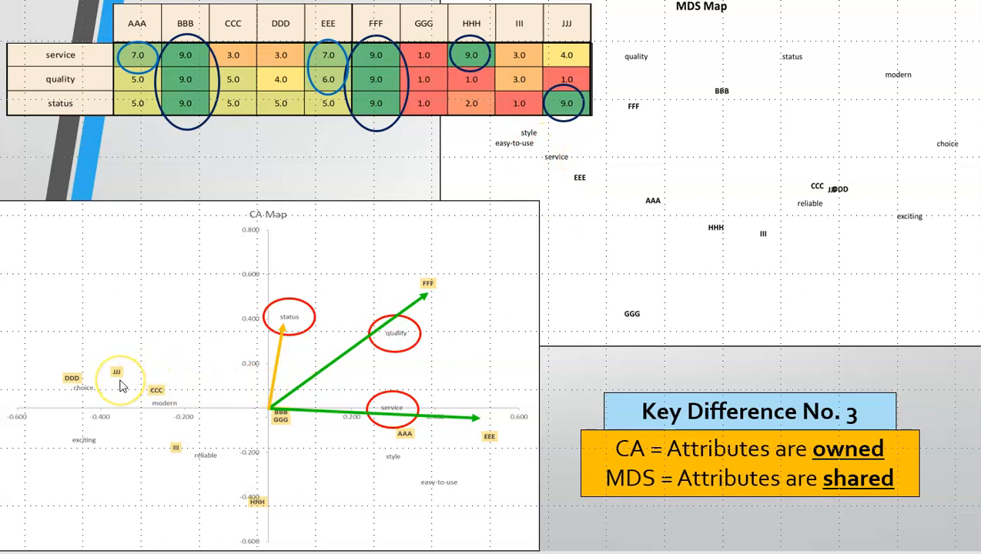
pyautogui.moveTo(225, 427)
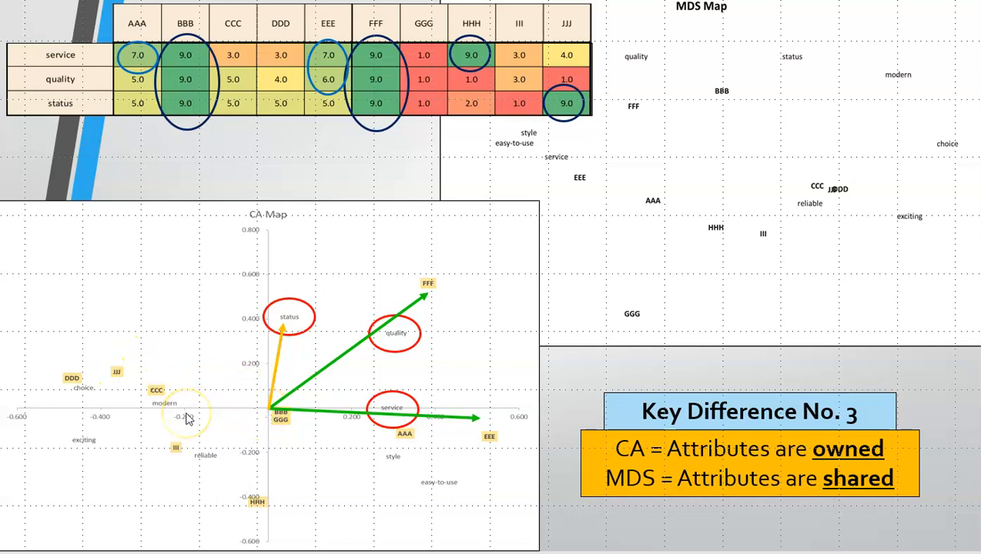
# Step: Advance to Key Difference No. 3, showing owned CA versus shared MDS service, quality and status ratings
pyautogui.click(186, 413)
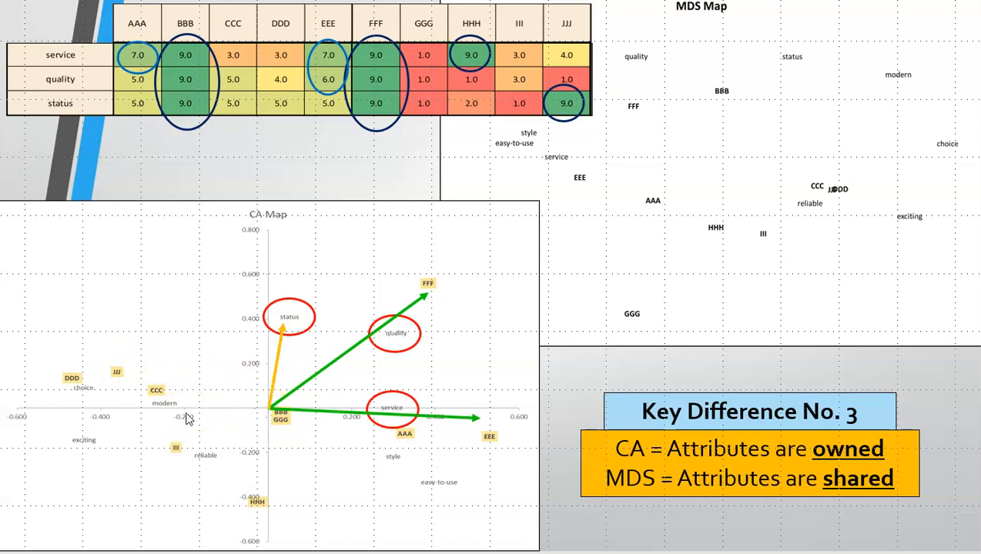
pyautogui.moveTo(300, 330)
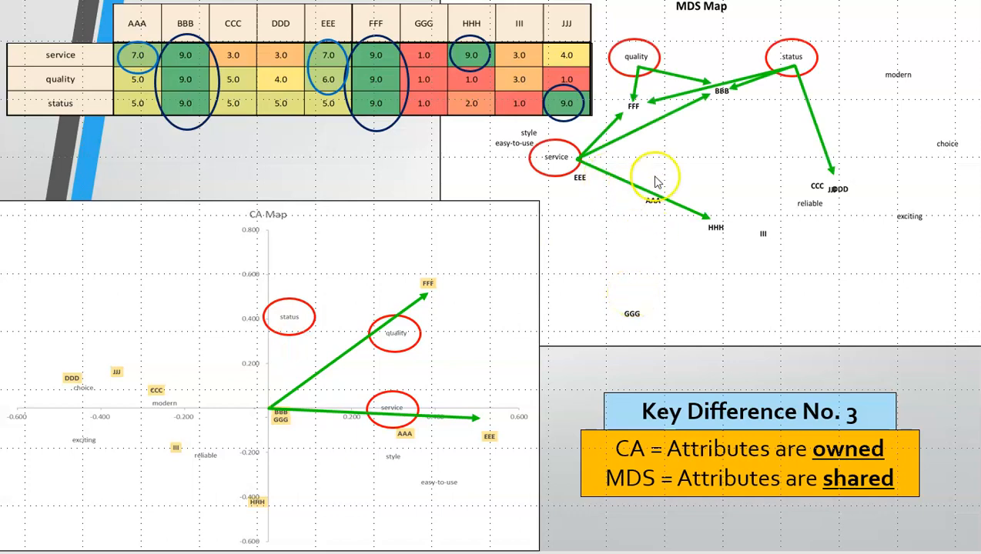
pyautogui.moveTo(485, 147)
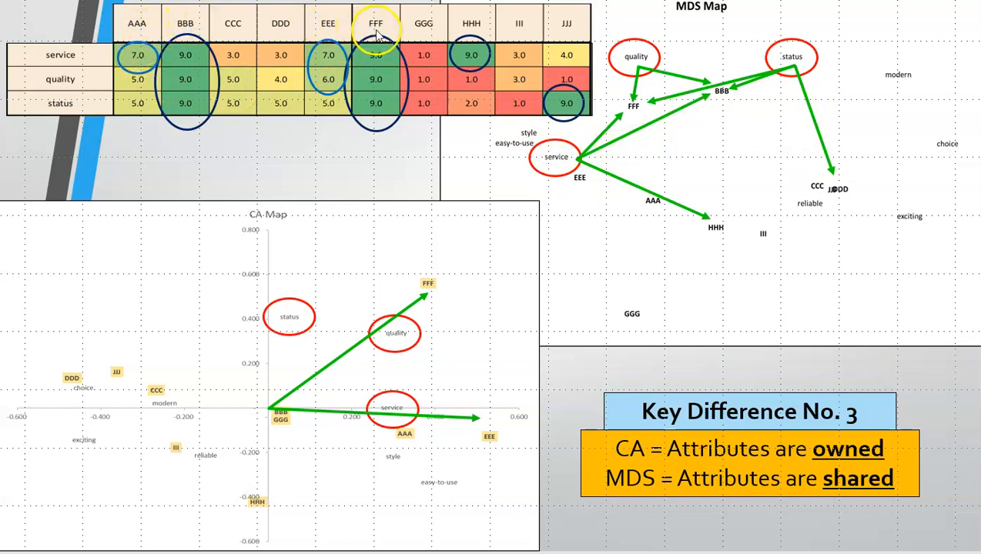
pyautogui.moveTo(583, 164)
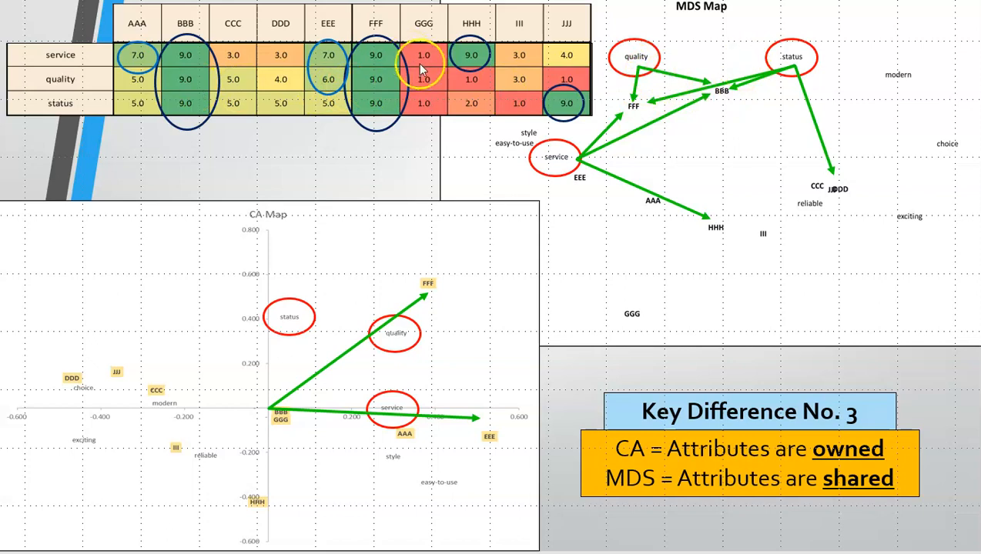
pyautogui.moveTo(115, 92)
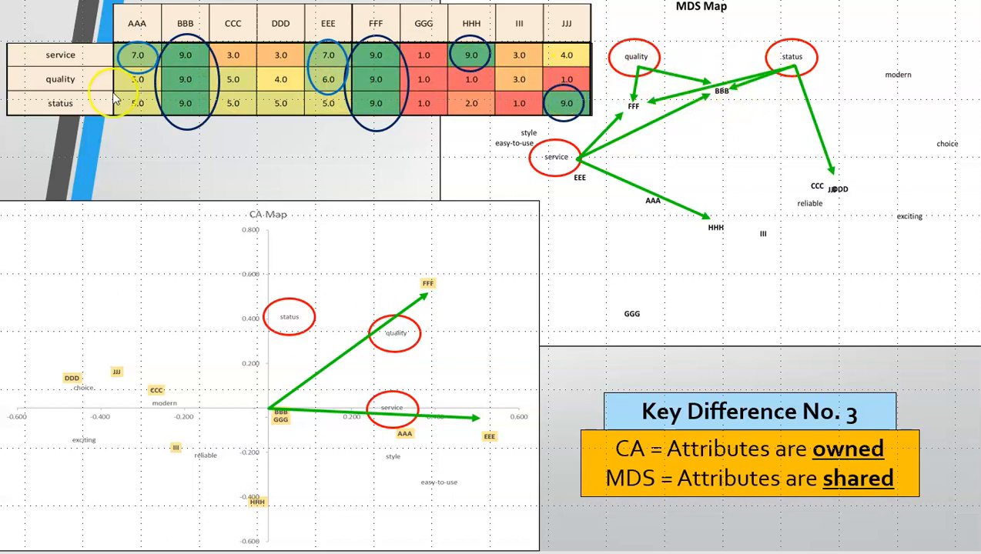
pyautogui.moveTo(375, 104)
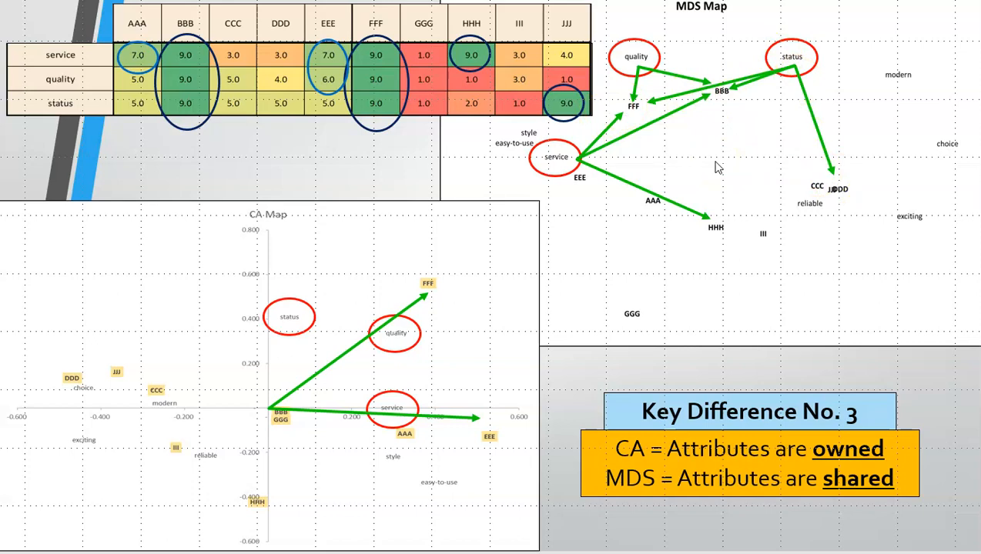
pyautogui.click(651, 146)
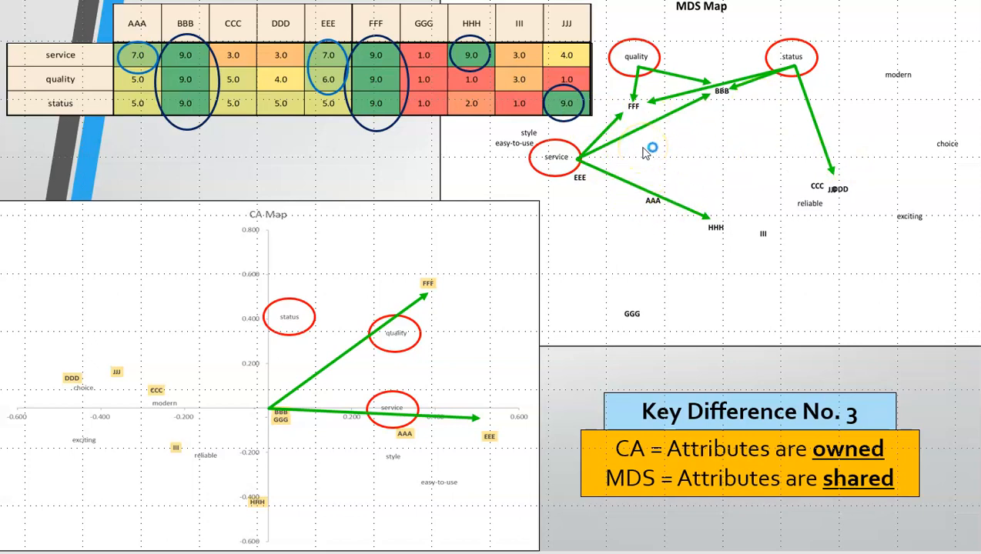
pyautogui.moveTo(756, 379)
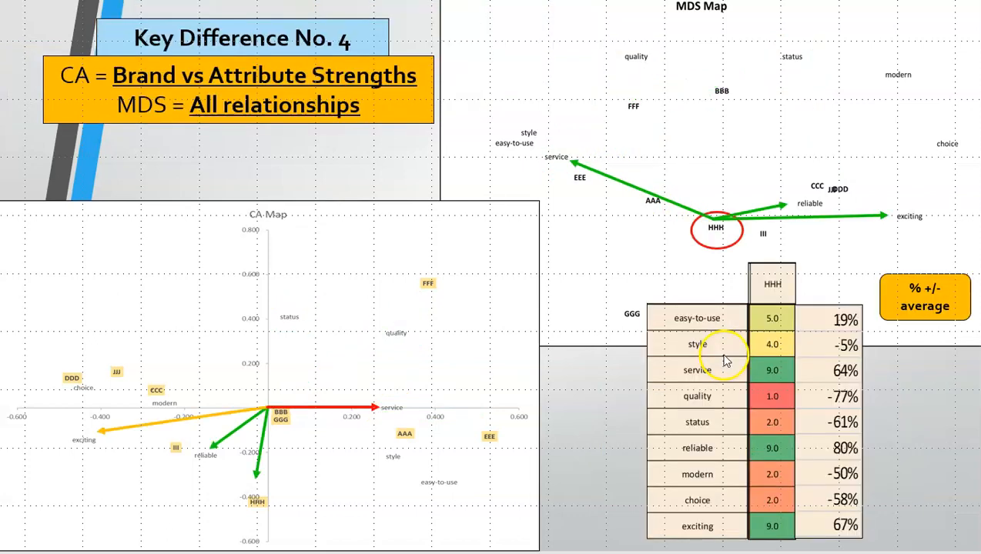
pyautogui.moveTo(670, 362)
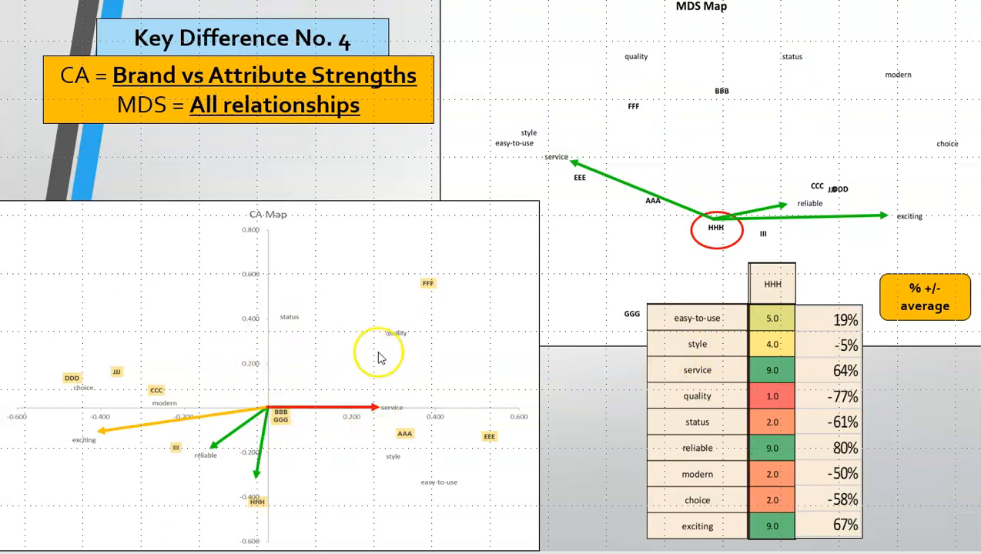
pyautogui.moveTo(341, 380)
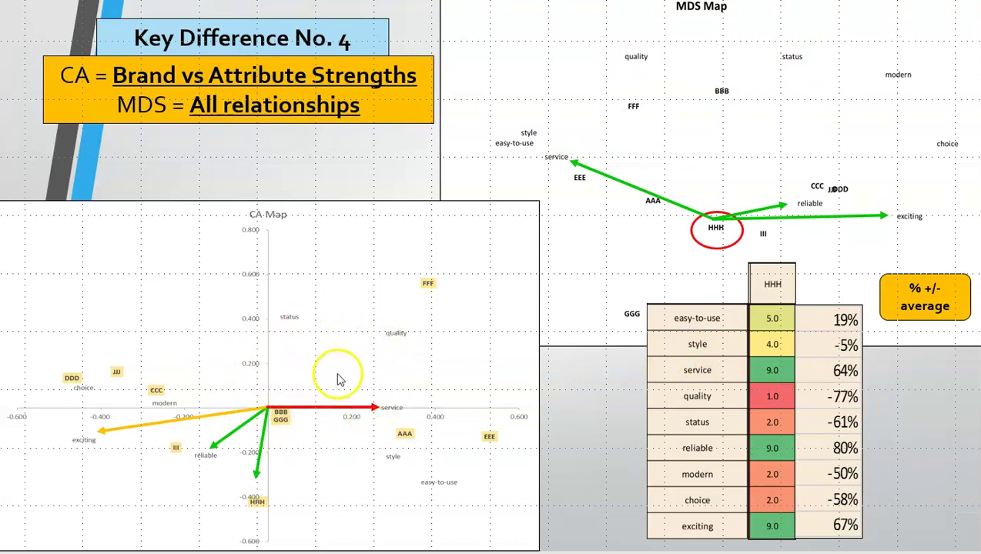
pyautogui.moveTo(654, 396)
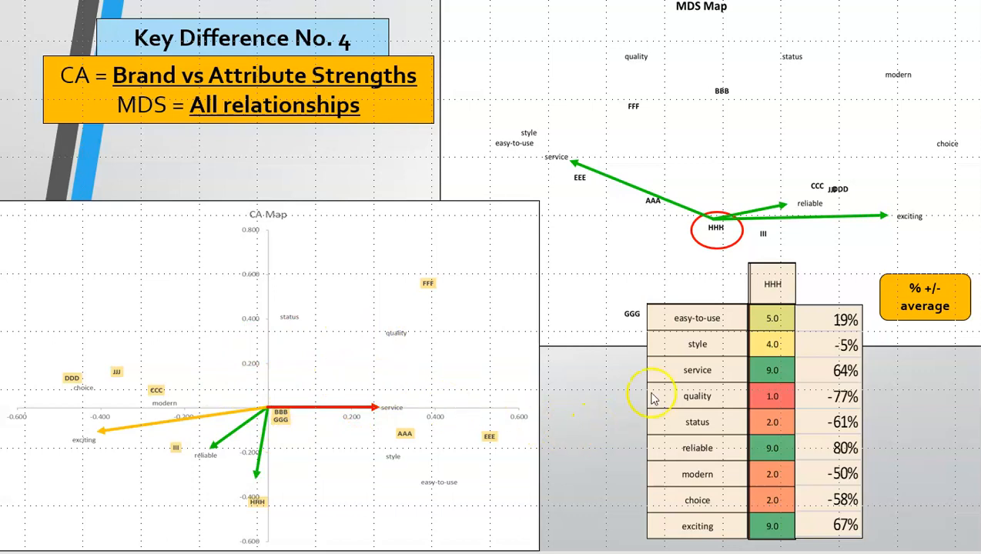
pyautogui.moveTo(776, 324)
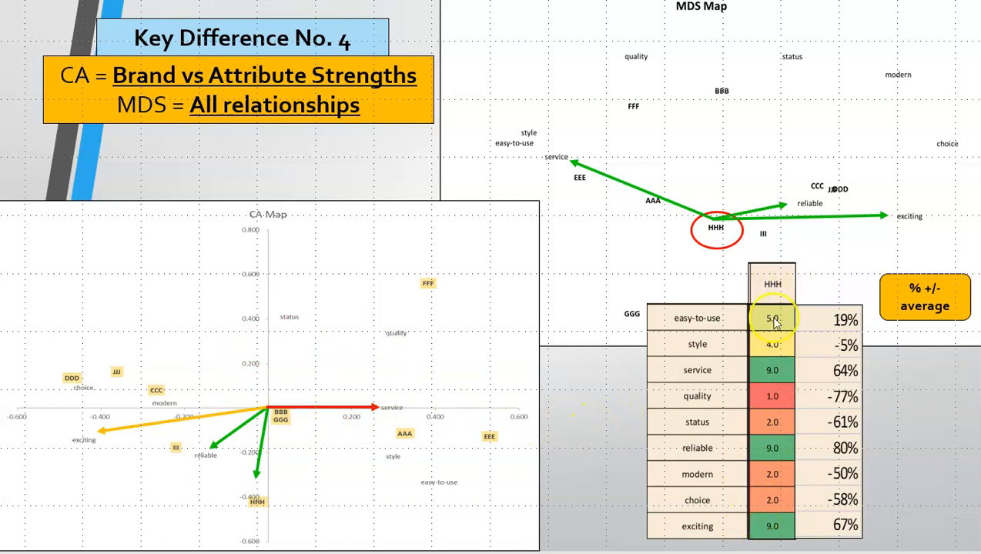
pyautogui.moveTo(774, 384)
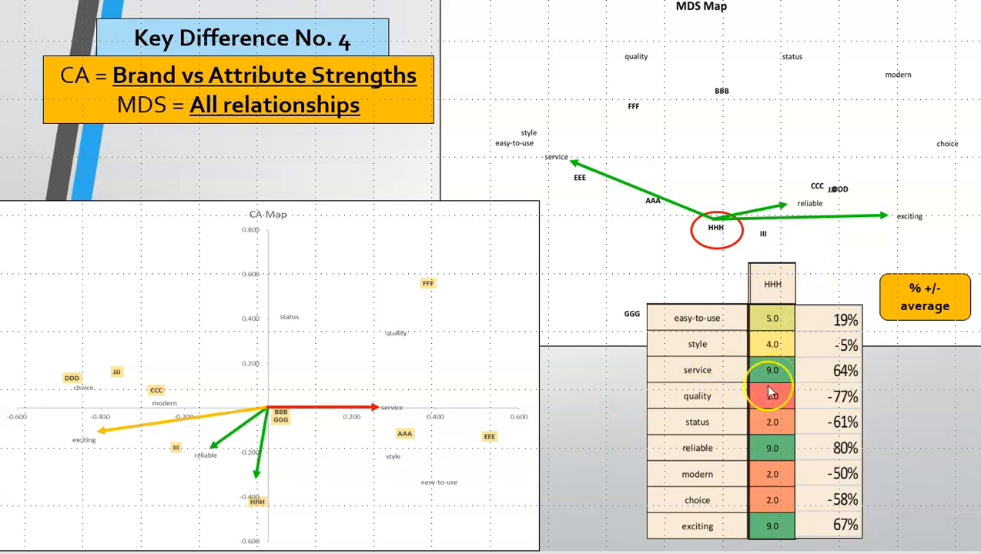
pyautogui.moveTo(779, 536)
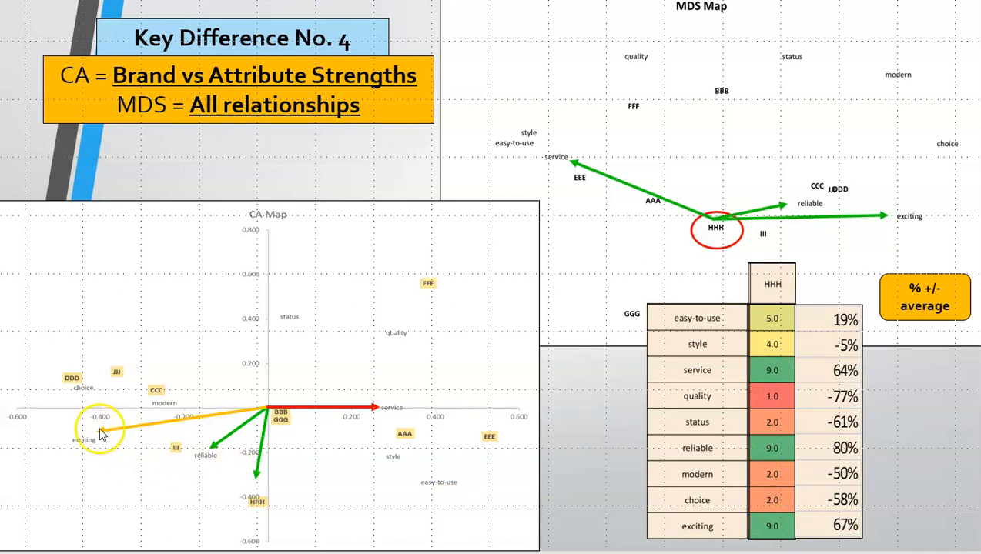
pyautogui.moveTo(116, 420)
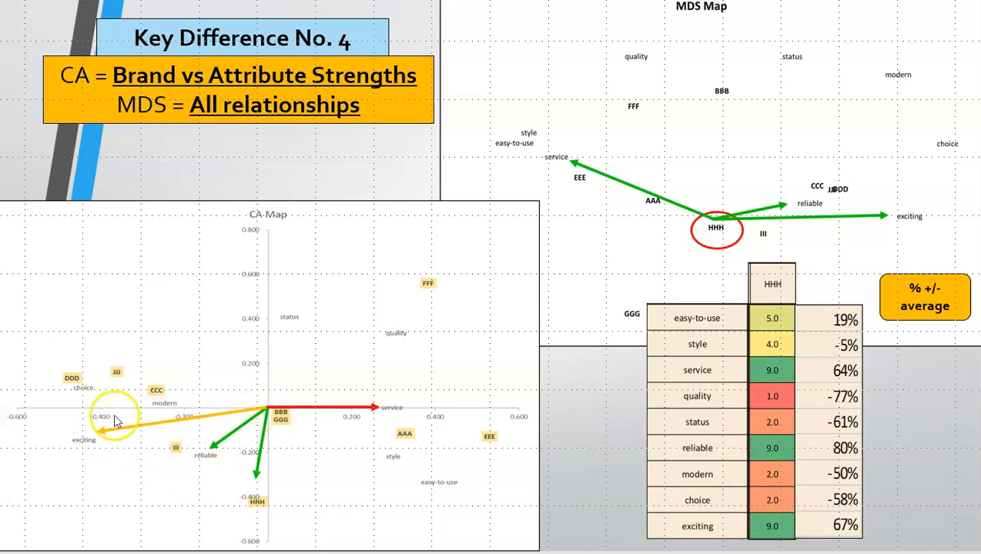
pyautogui.moveTo(247, 474)
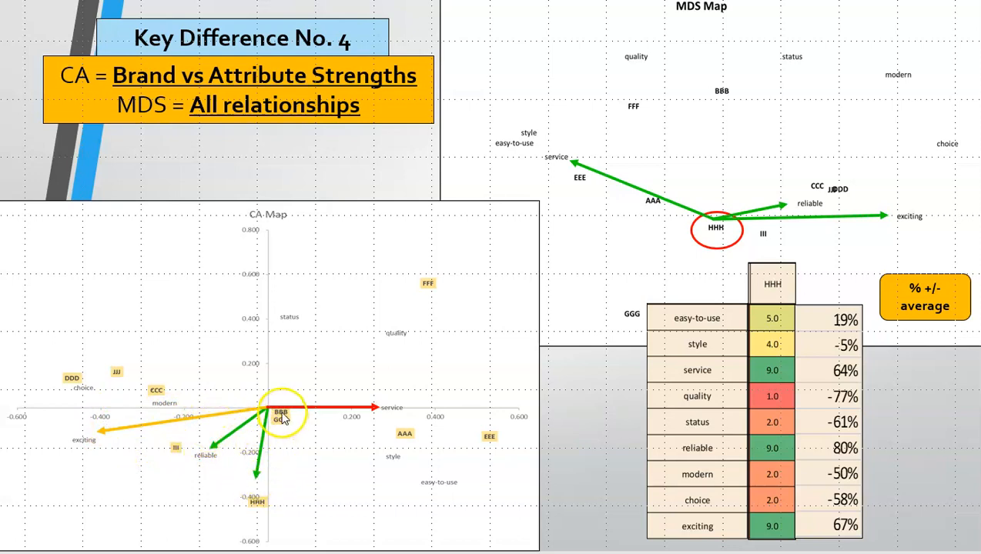
pyautogui.moveTo(372, 421)
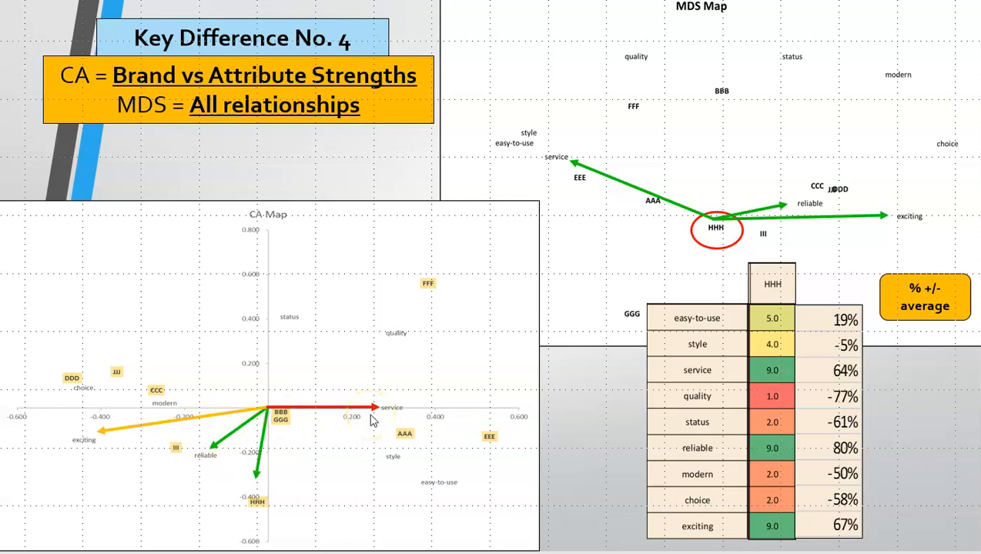
pyautogui.moveTo(292, 445)
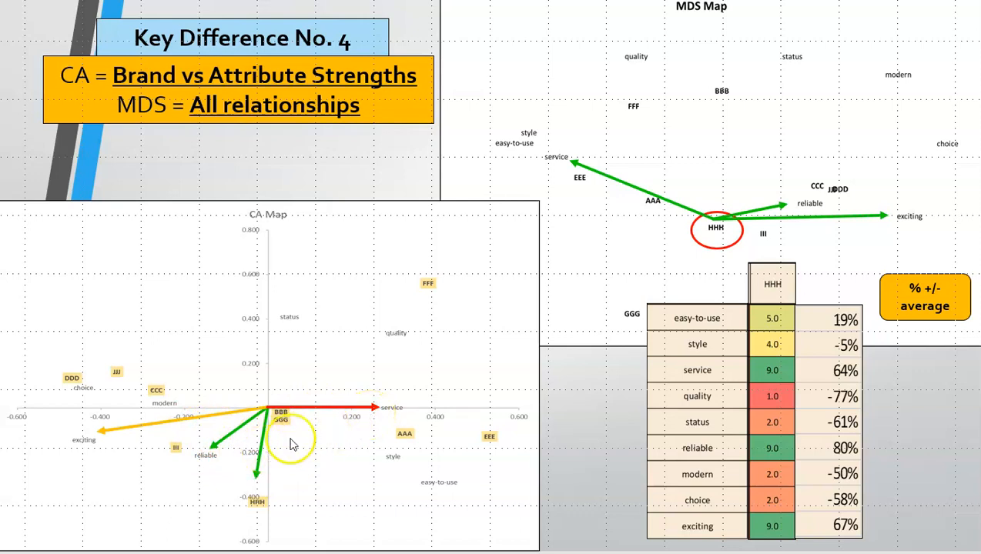
pyautogui.moveTo(275, 447)
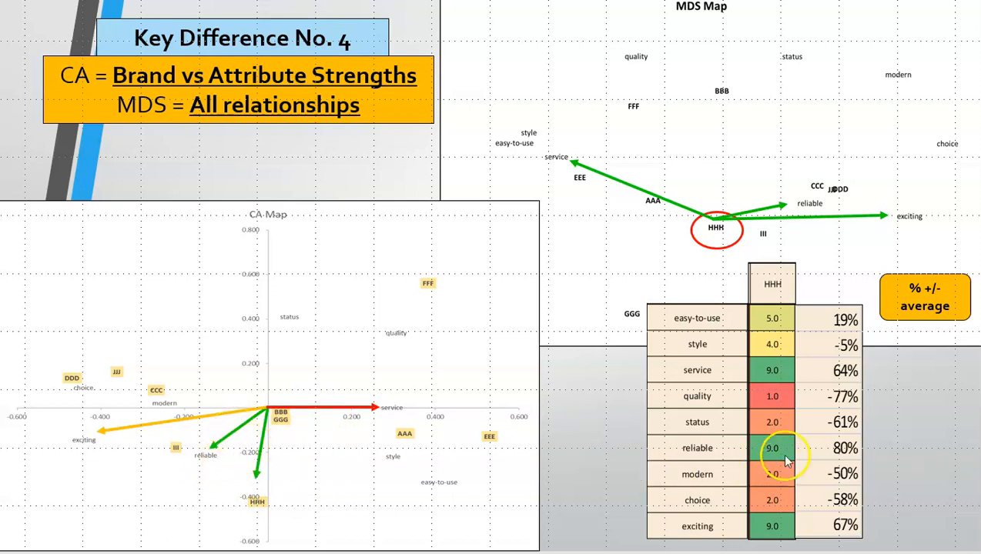
pyautogui.moveTo(784, 370)
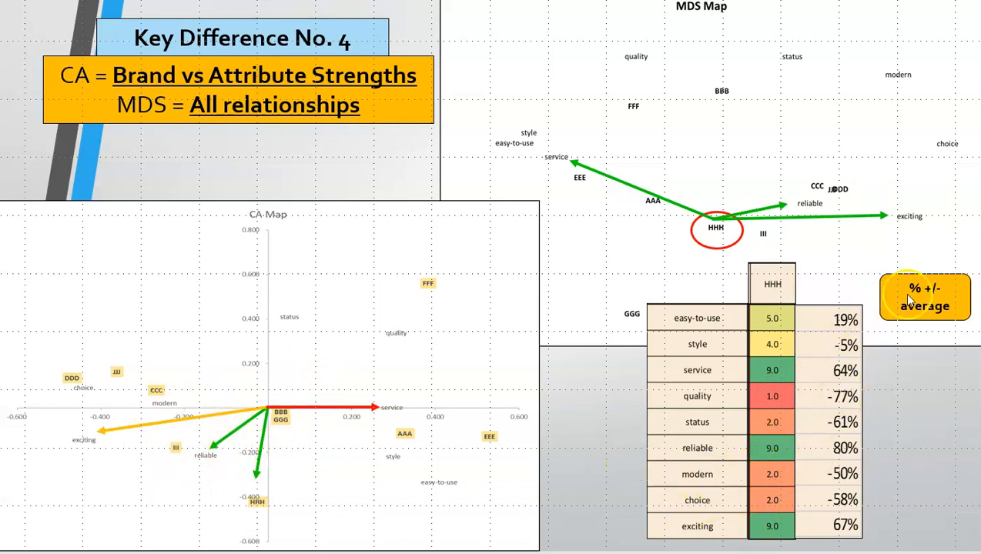
pyautogui.moveTo(785, 333)
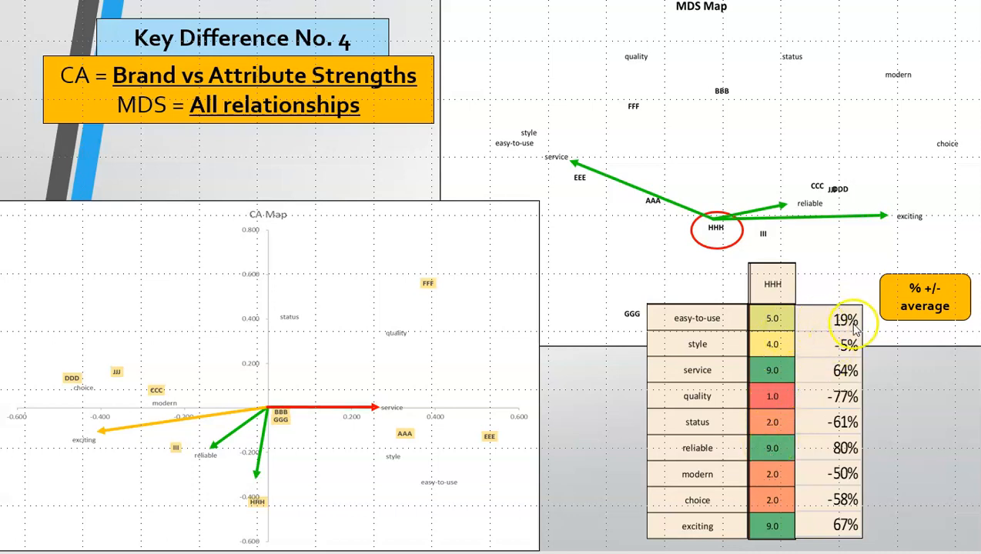
pyautogui.moveTo(851, 448)
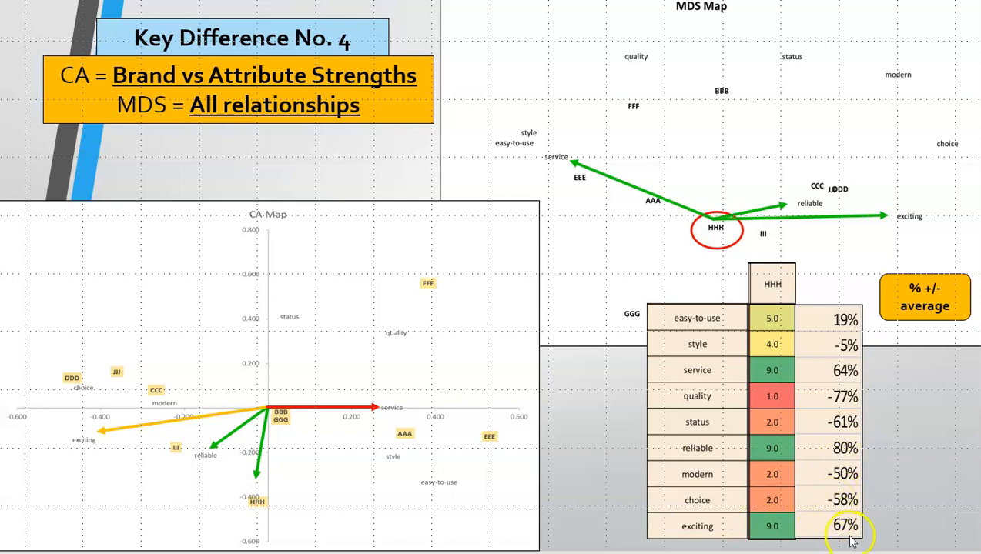
pyautogui.moveTo(771, 419)
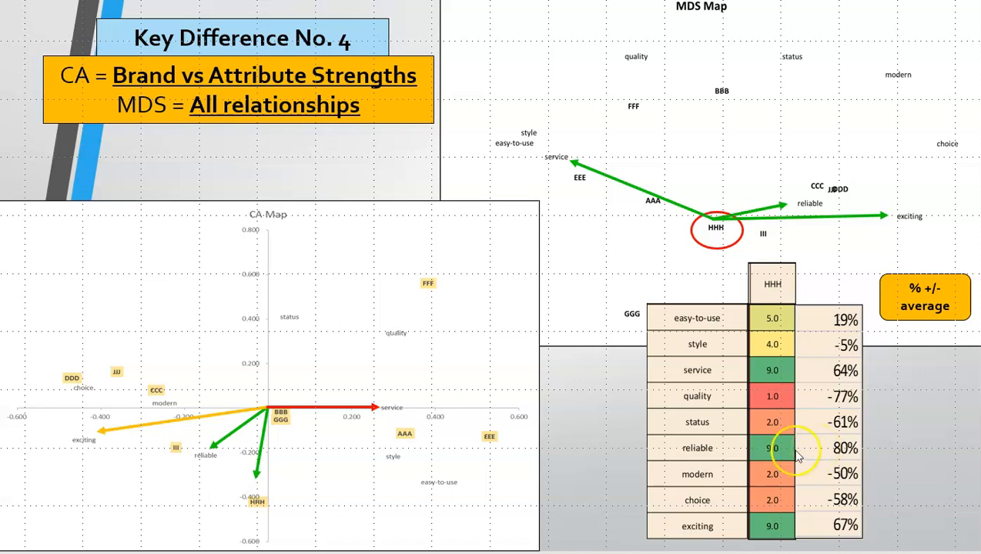
pyautogui.moveTo(158, 422)
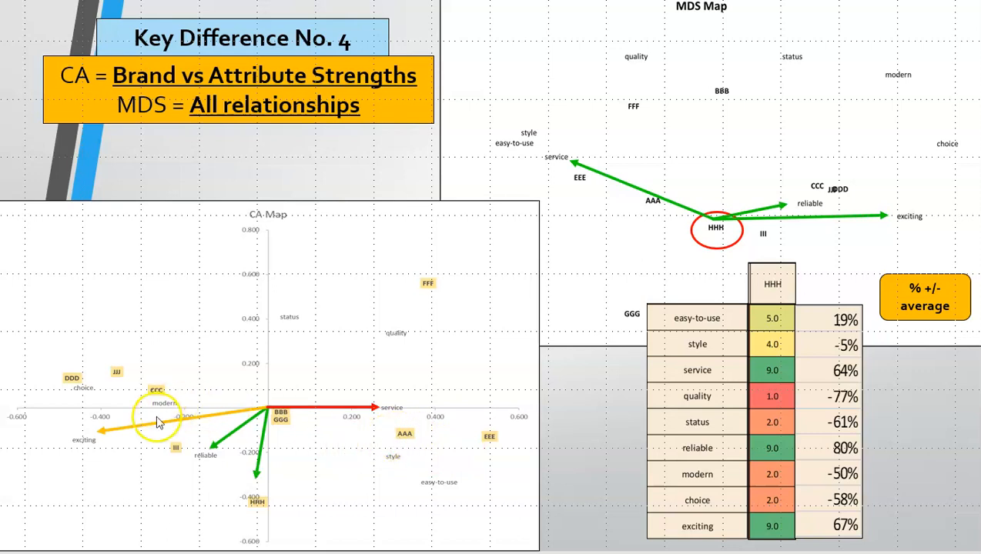
pyautogui.moveTo(220, 449)
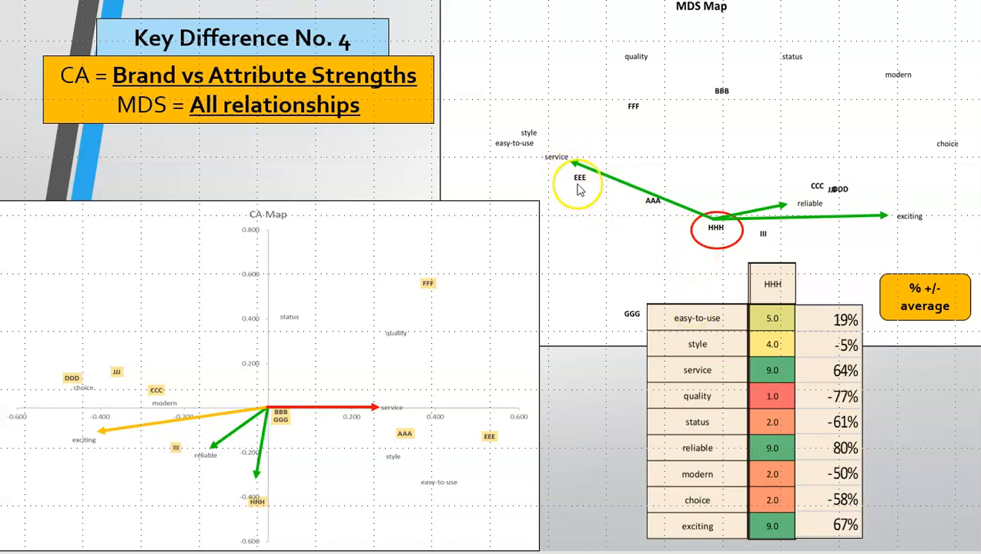
pyautogui.moveTo(686, 289)
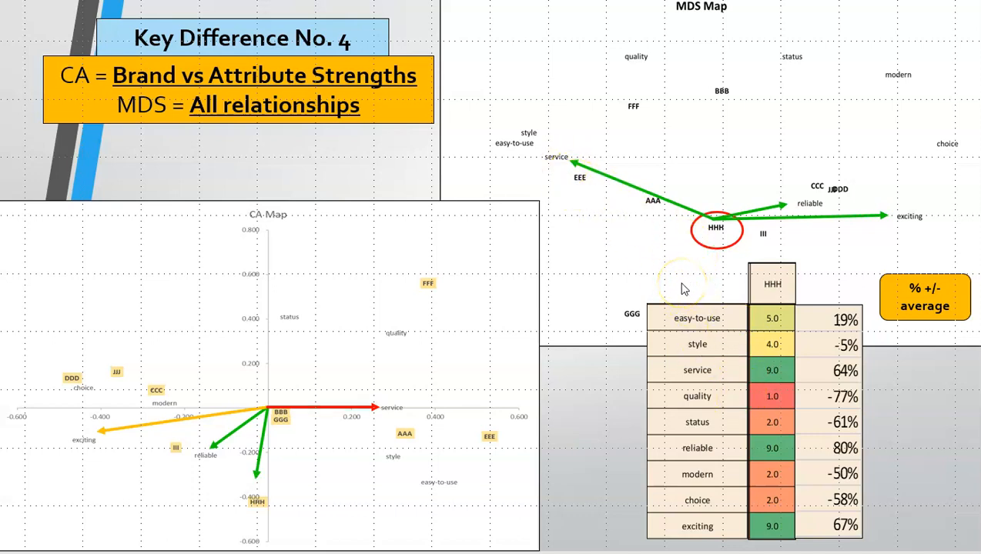
pyautogui.moveTo(609, 204)
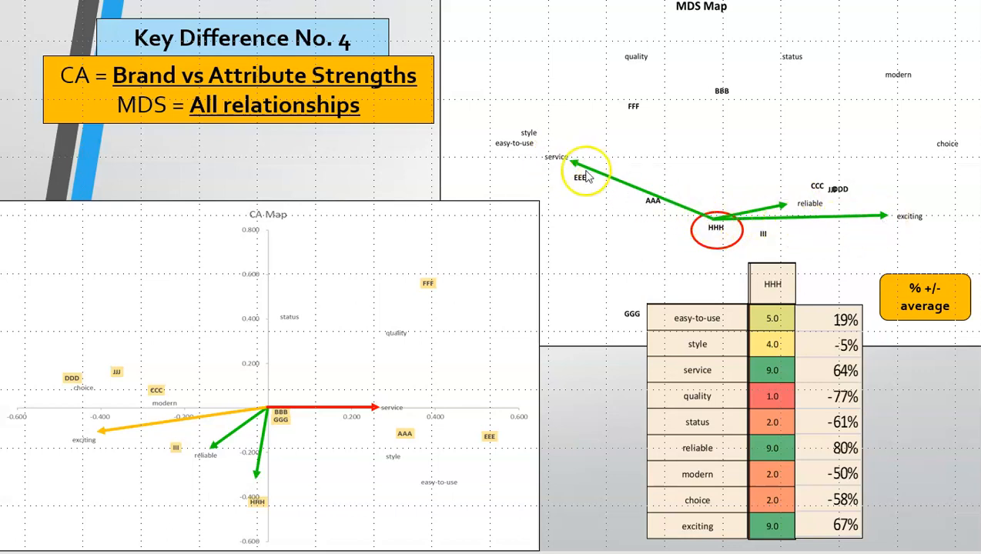
pyautogui.moveTo(720, 33)
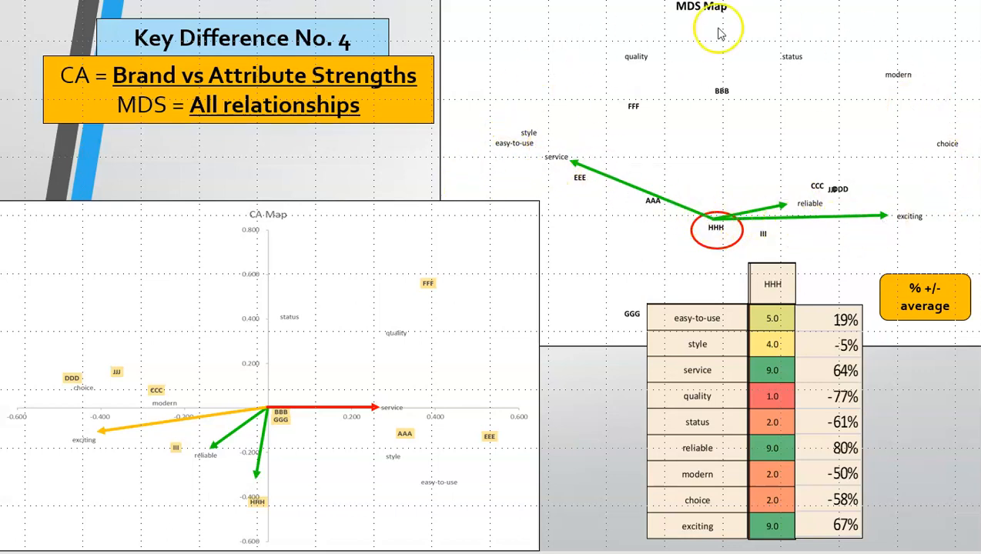
pyautogui.moveTo(600, 213)
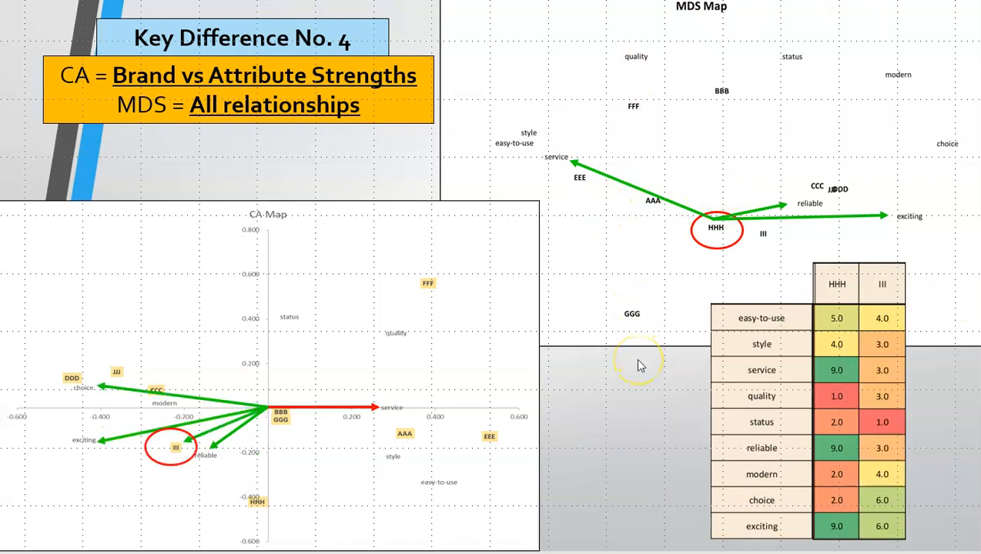
pyautogui.moveTo(193, 446)
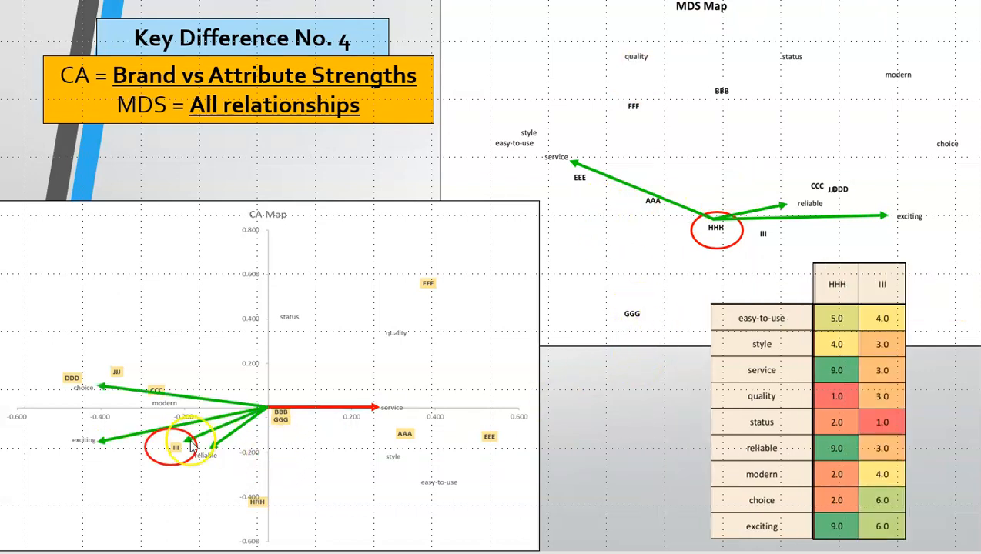
pyautogui.moveTo(874, 335)
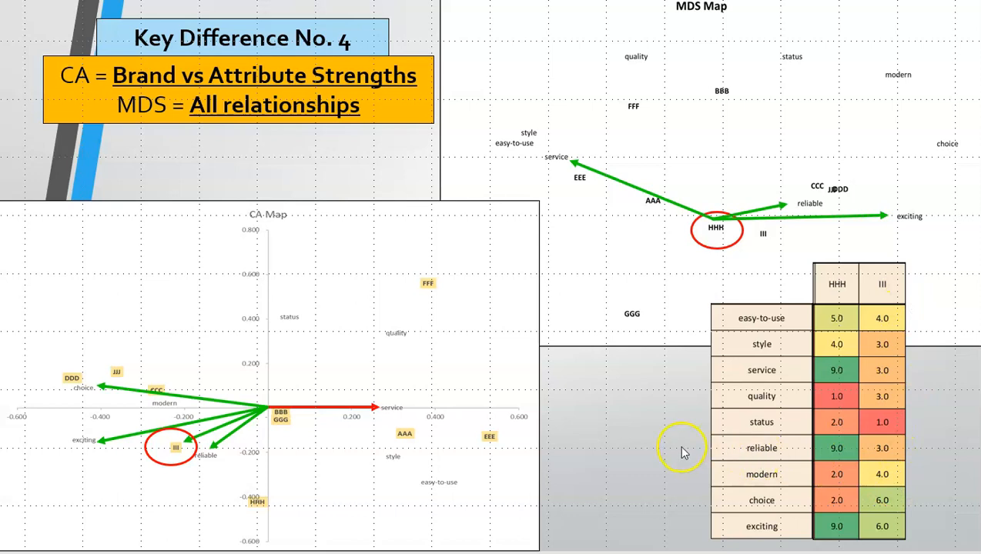
pyautogui.moveTo(183, 458)
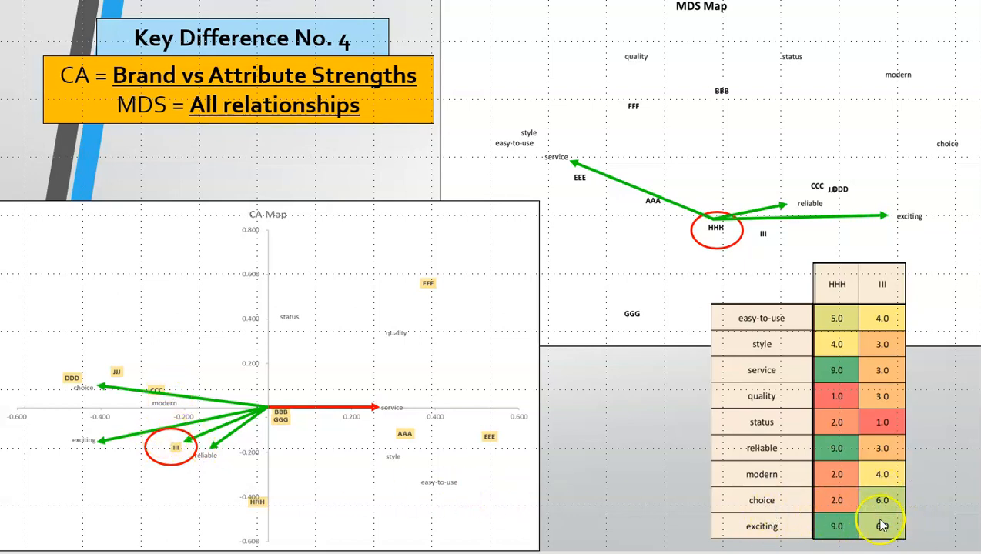
pyautogui.moveTo(782, 508)
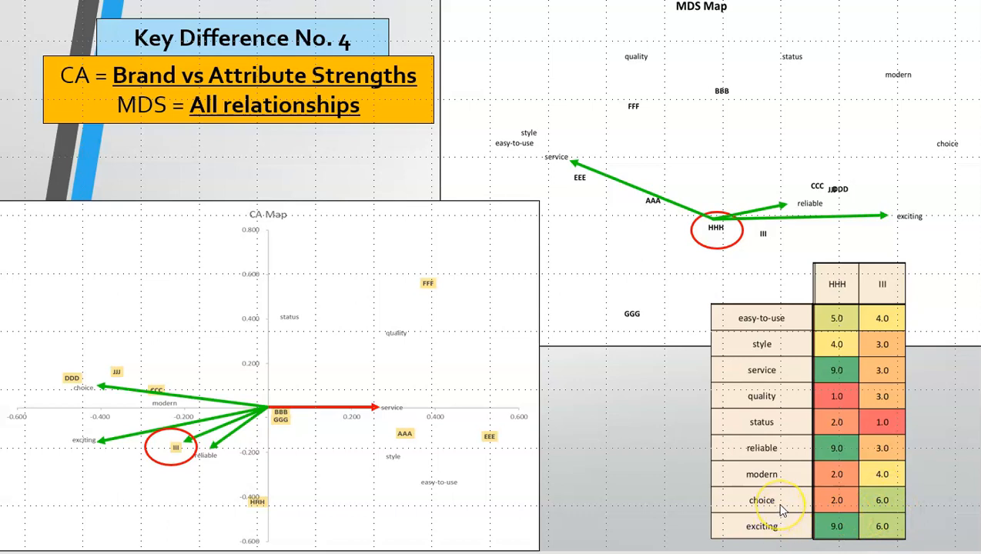
pyautogui.moveTo(899, 461)
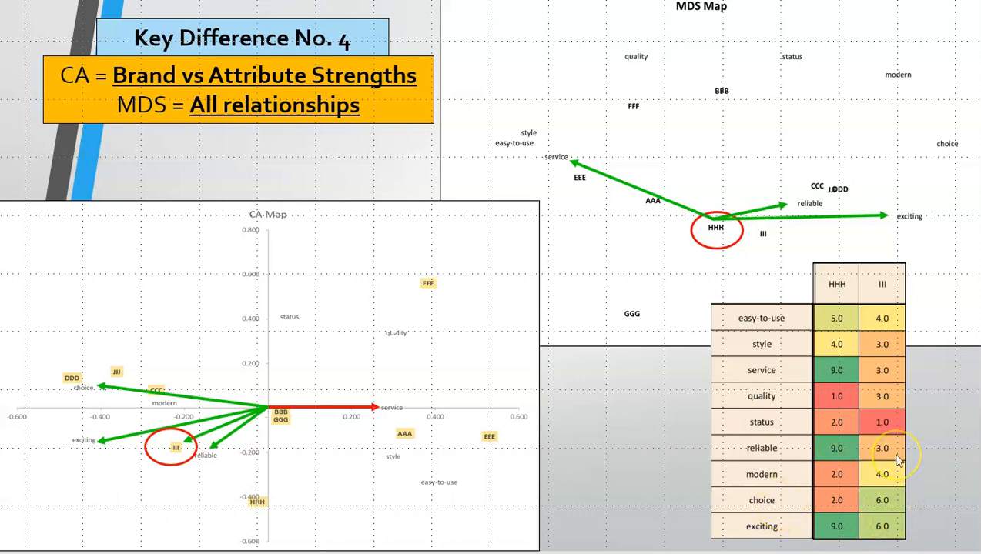
pyautogui.moveTo(836, 455)
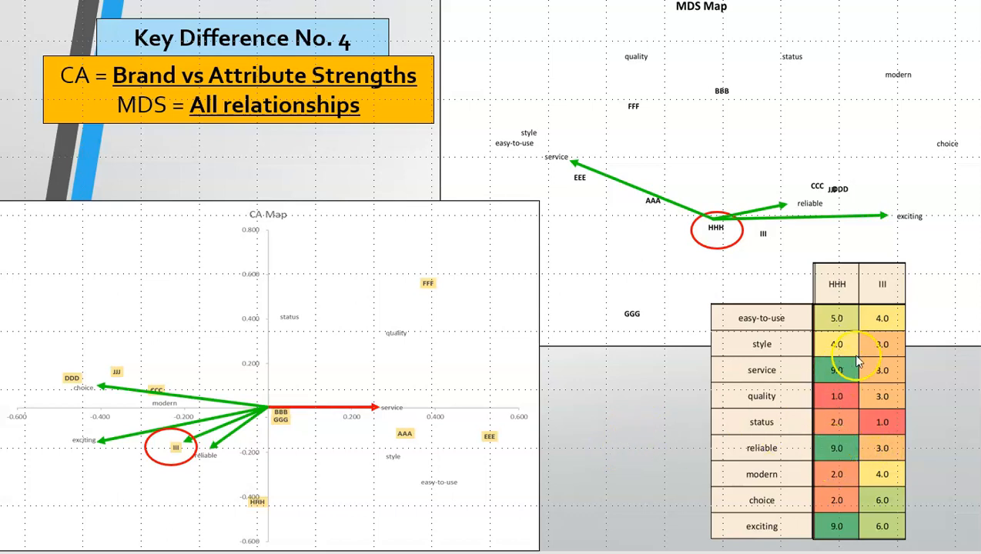
pyautogui.moveTo(874, 435)
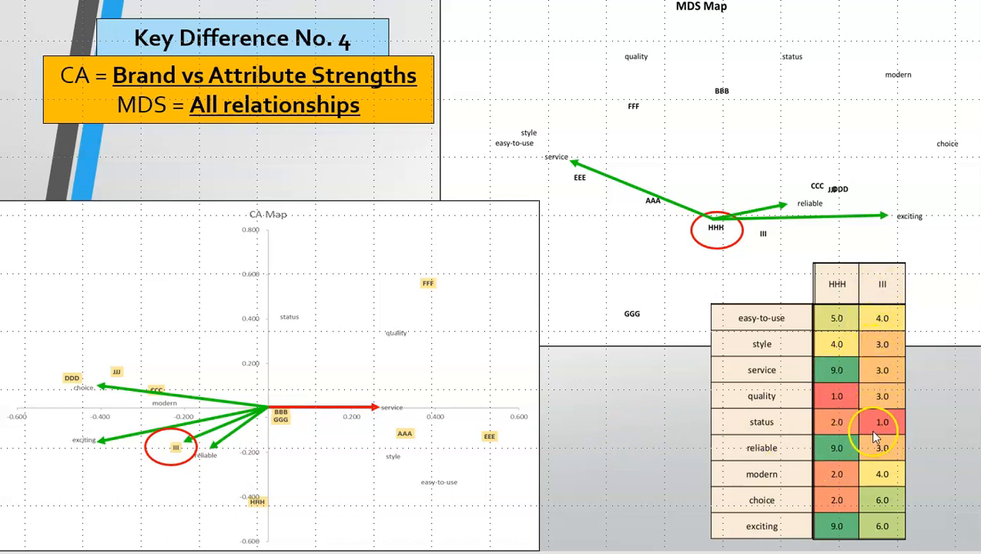
pyautogui.moveTo(897, 319)
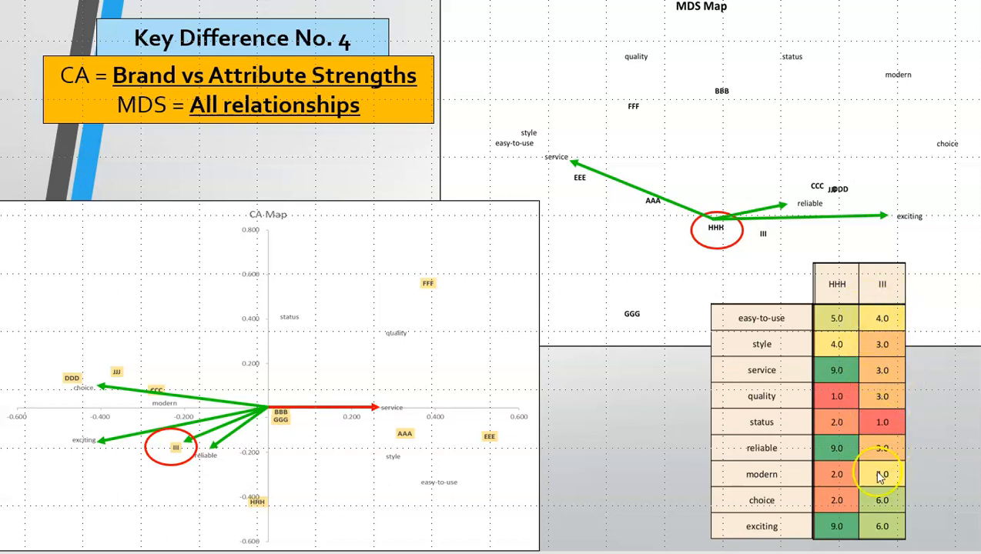
pyautogui.moveTo(816, 530)
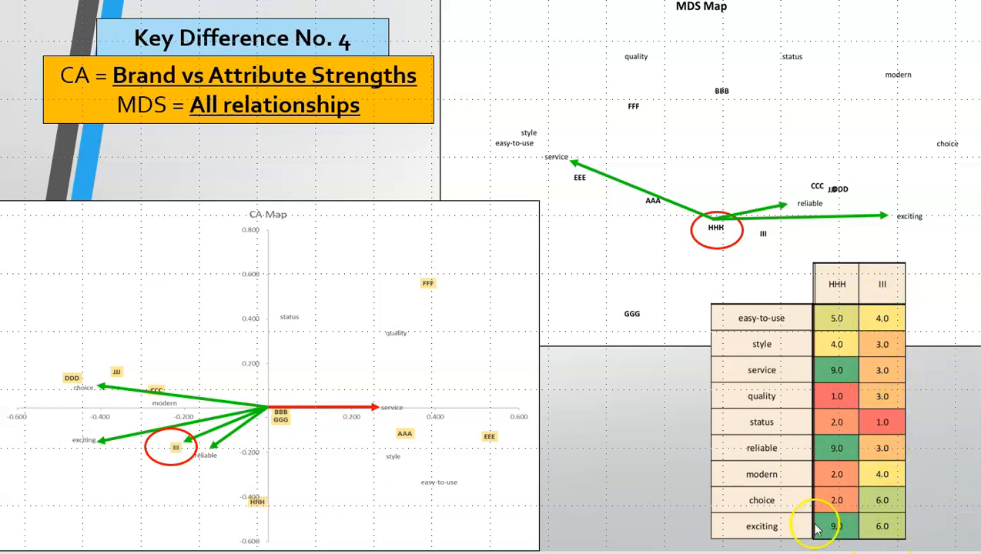
pyautogui.moveTo(359, 462)
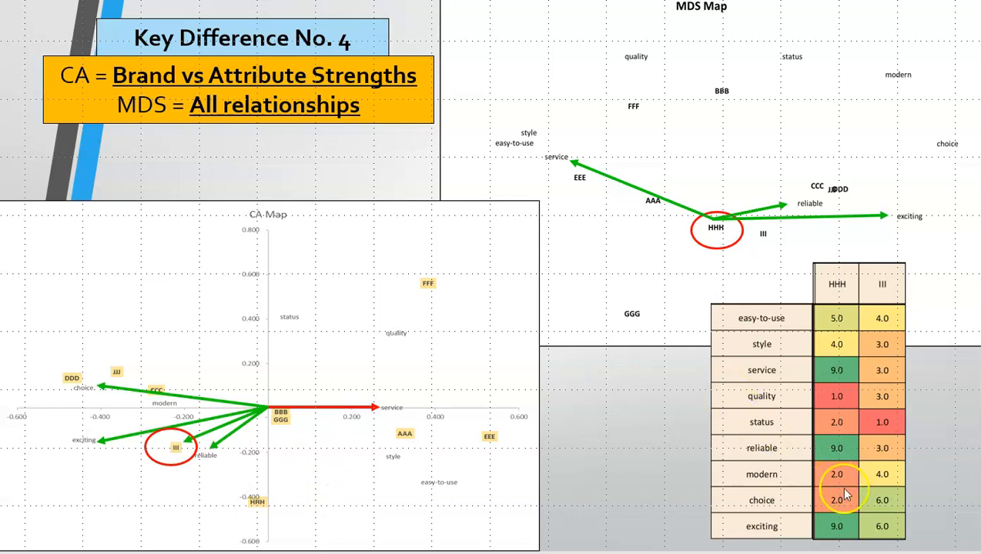
pyautogui.moveTo(193, 433)
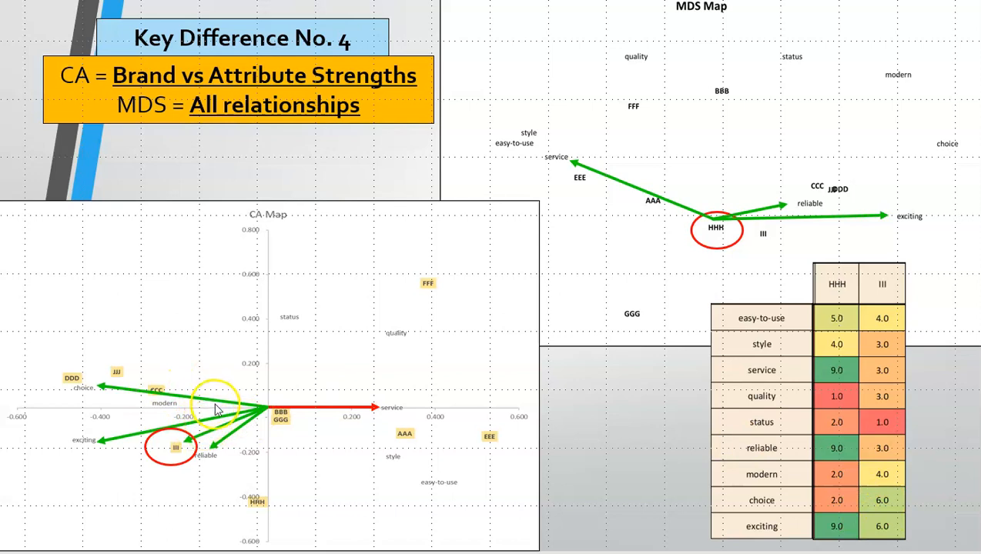
pyautogui.moveTo(635, 270)
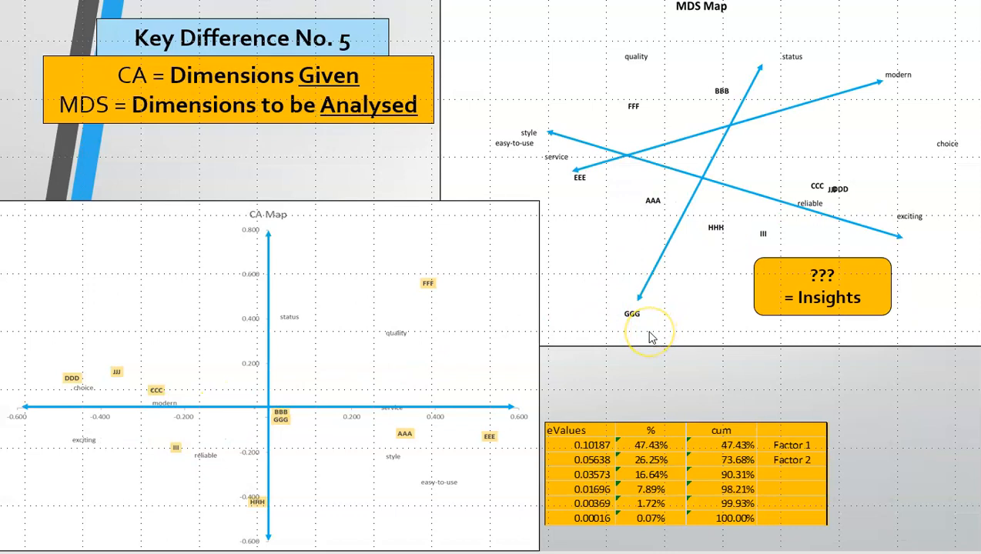
pyautogui.moveTo(373, 208)
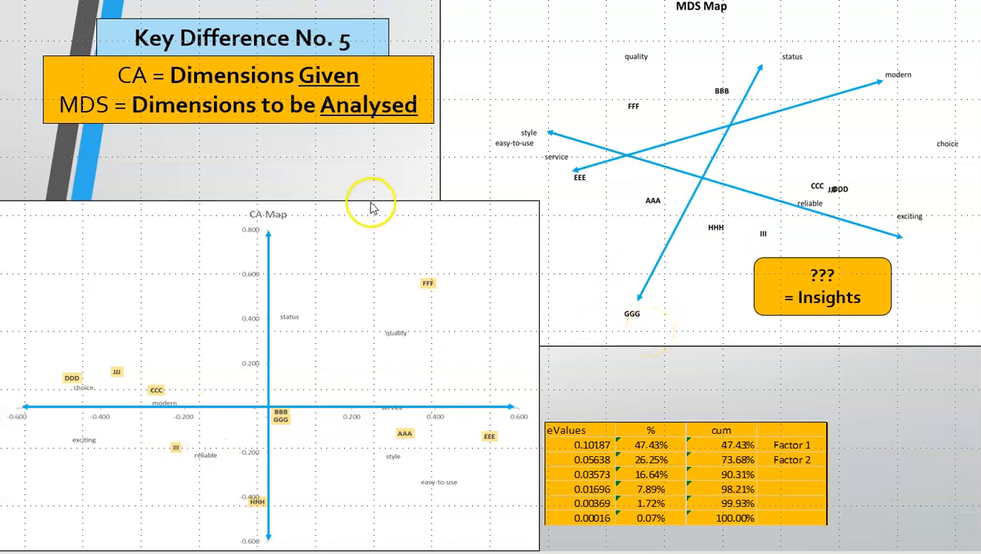
pyautogui.moveTo(108, 370)
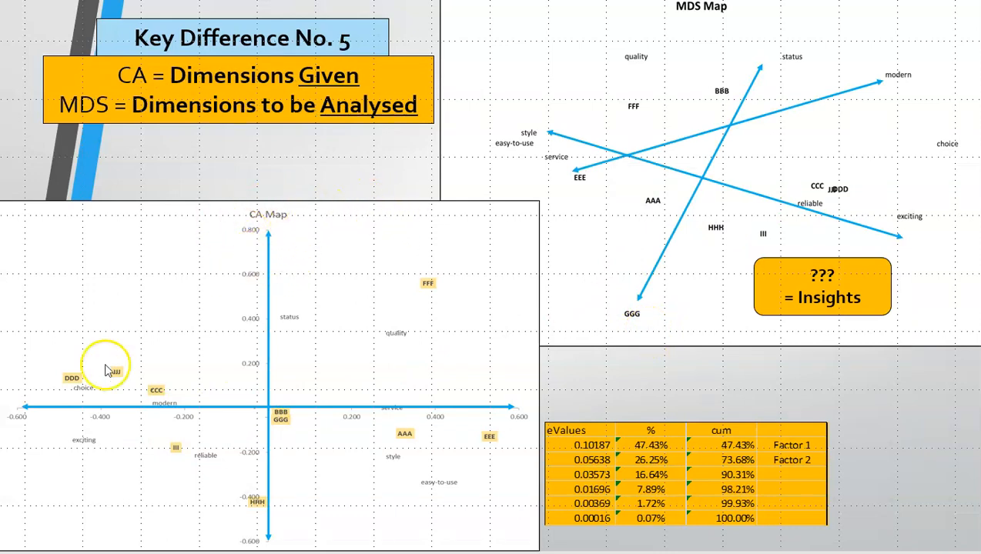
pyautogui.moveTo(275, 439)
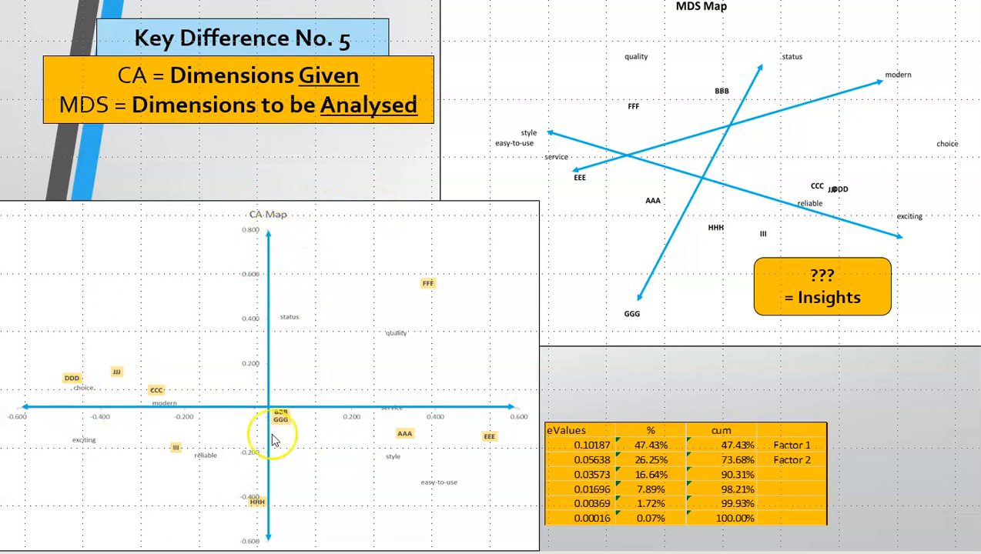
pyautogui.moveTo(92, 427)
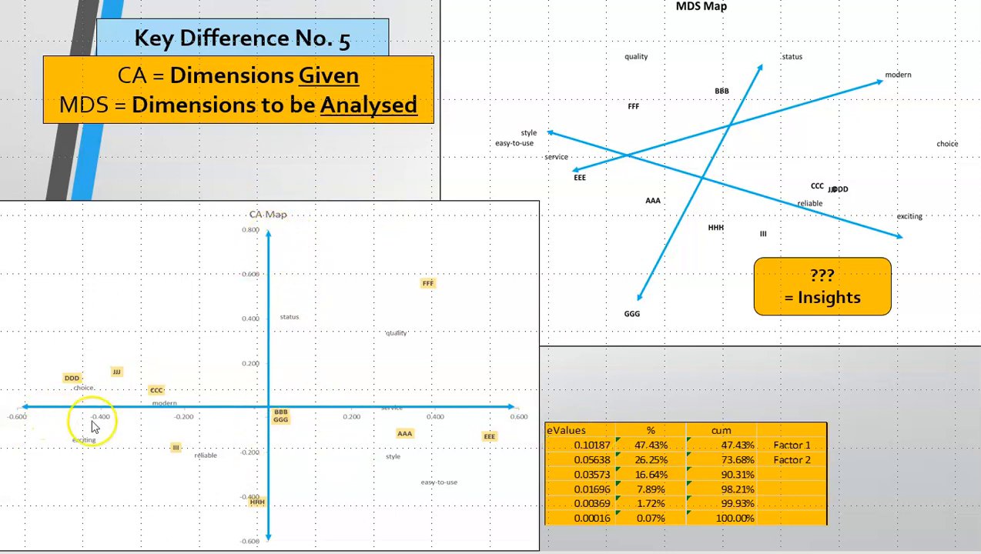
pyautogui.moveTo(247, 253)
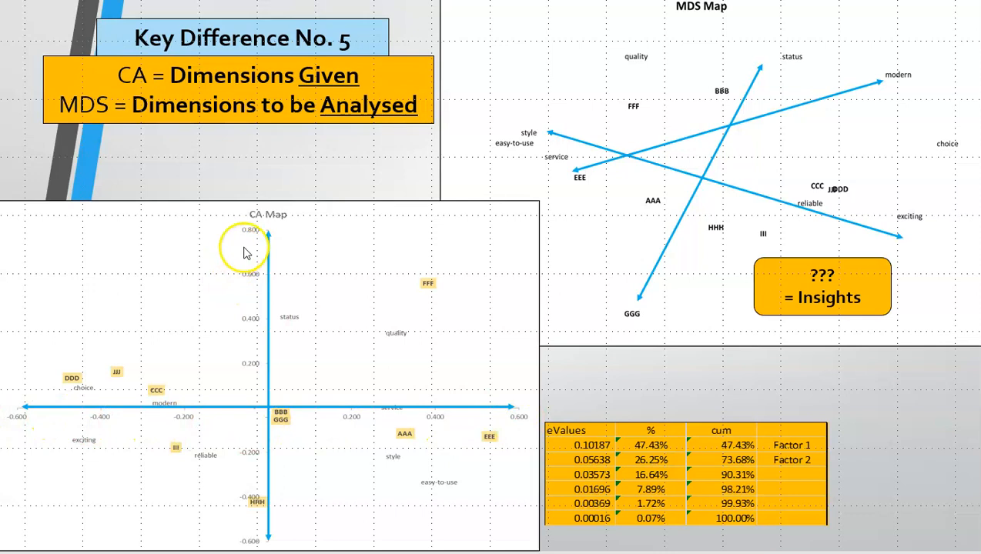
pyautogui.moveTo(496, 238)
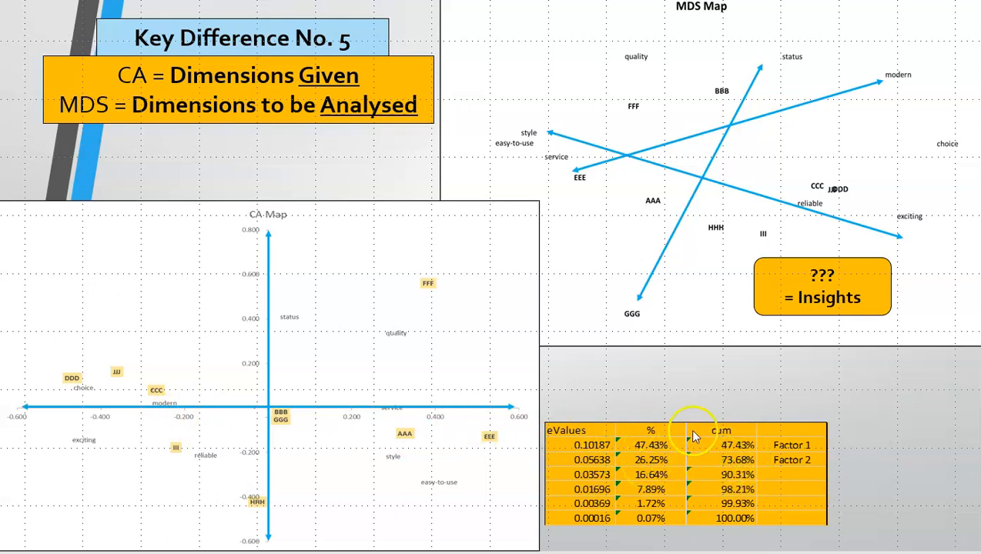
pyautogui.moveTo(219, 435)
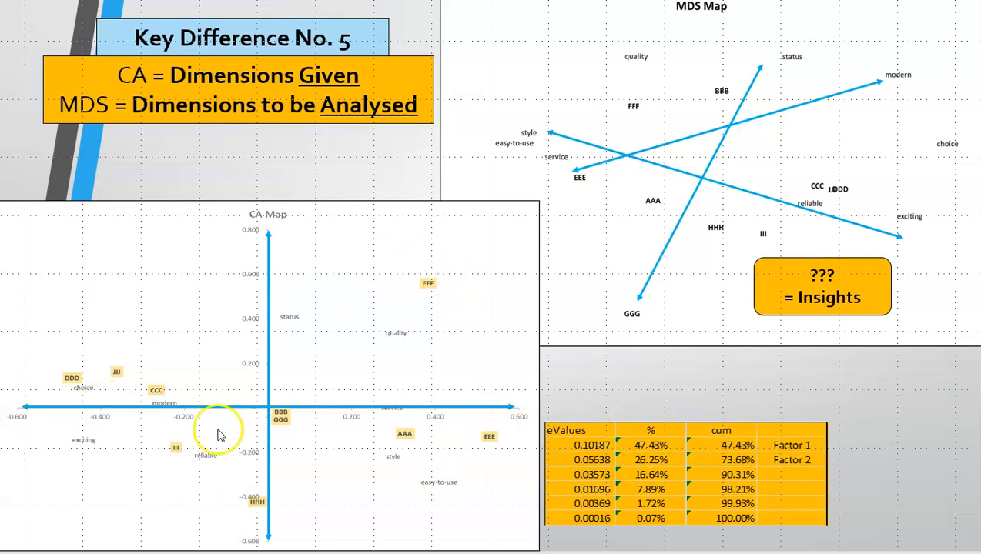
pyautogui.moveTo(385, 380)
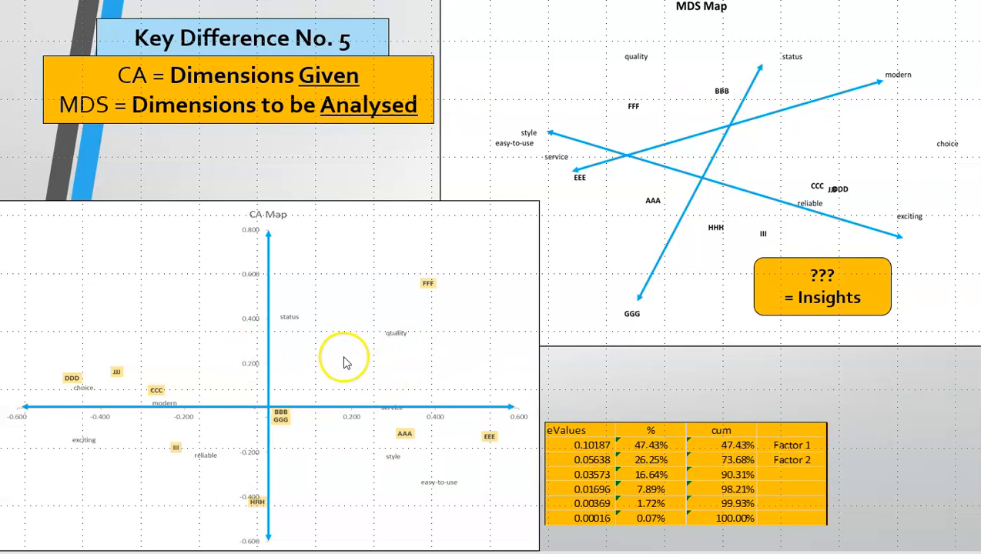
pyautogui.moveTo(468, 425)
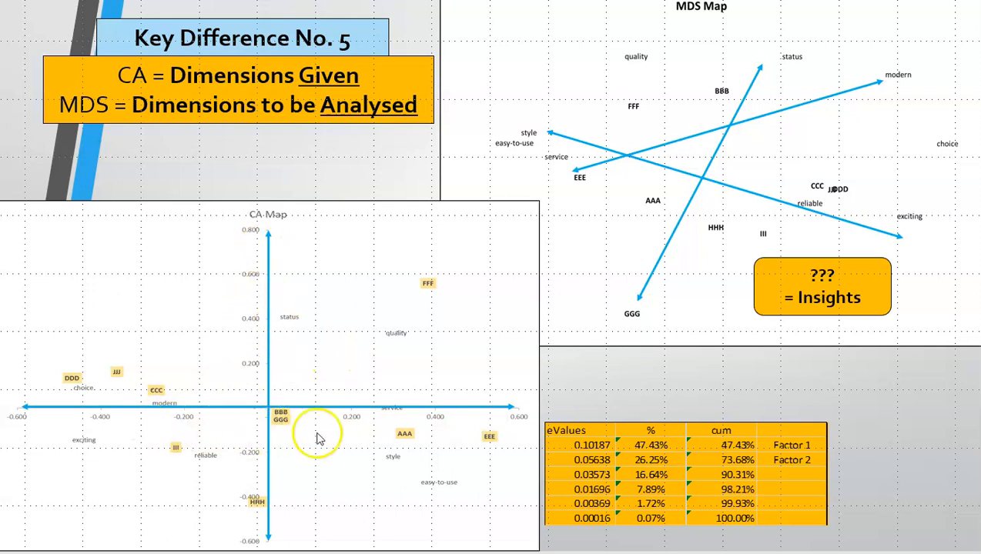
pyautogui.moveTo(630, 383)
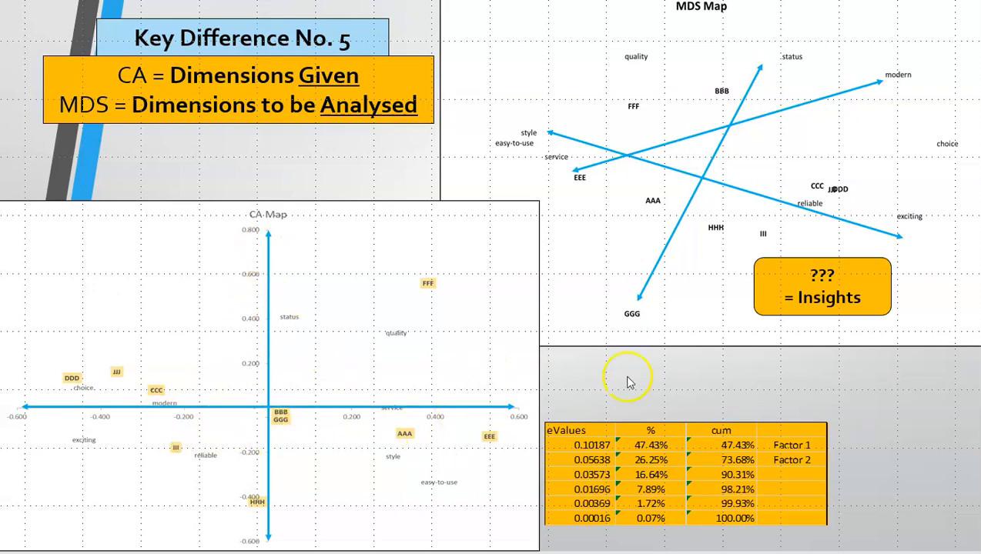
pyautogui.moveTo(678, 150)
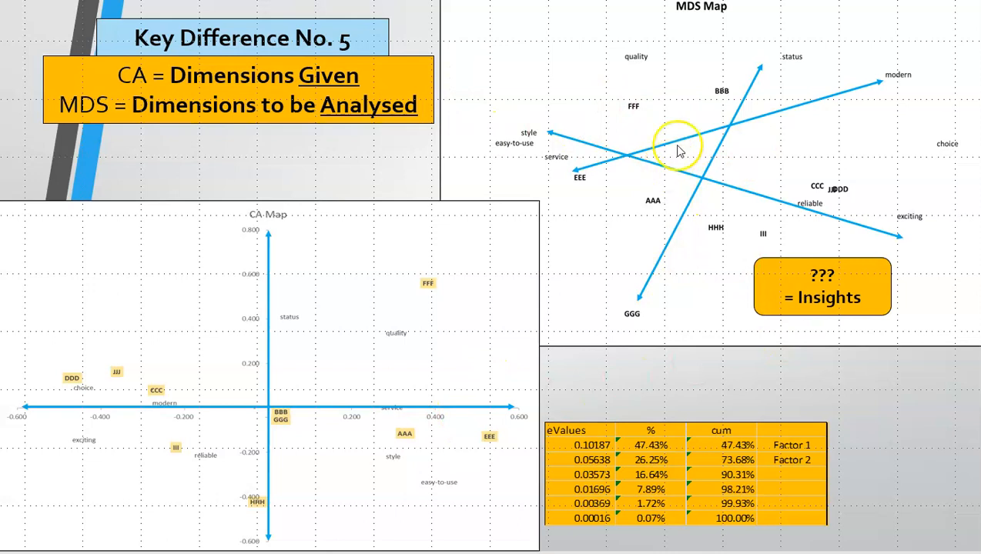
pyautogui.moveTo(658, 267)
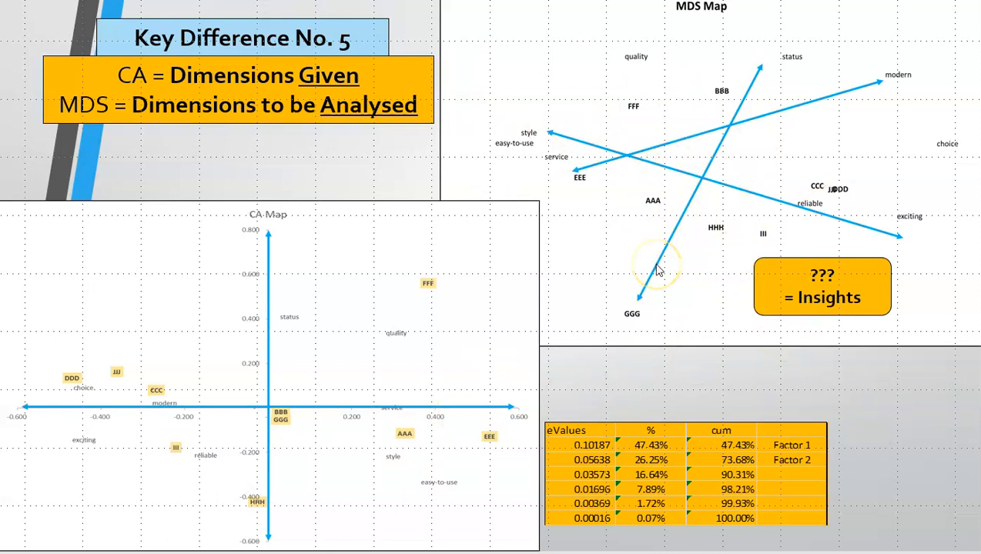
pyautogui.moveTo(695, 183)
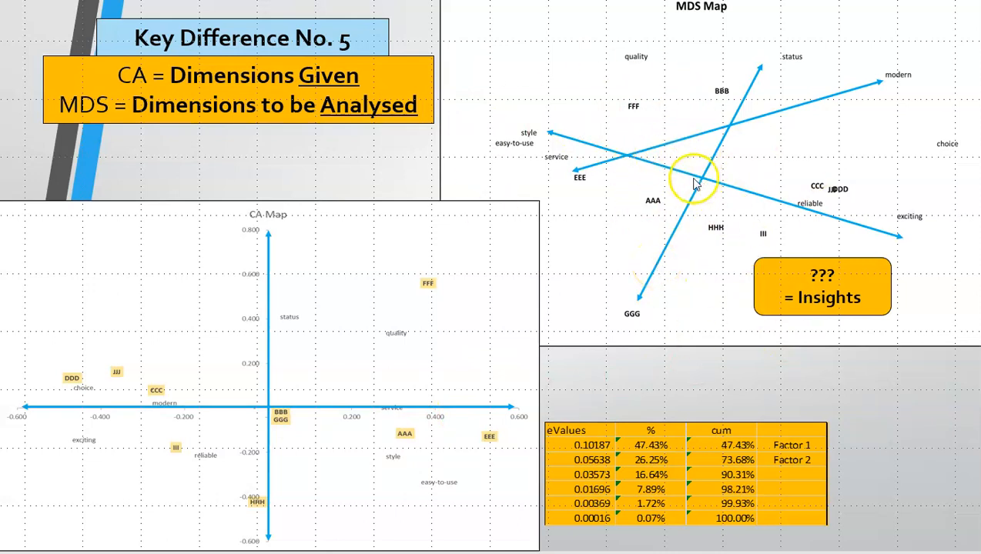
pyautogui.moveTo(690, 185)
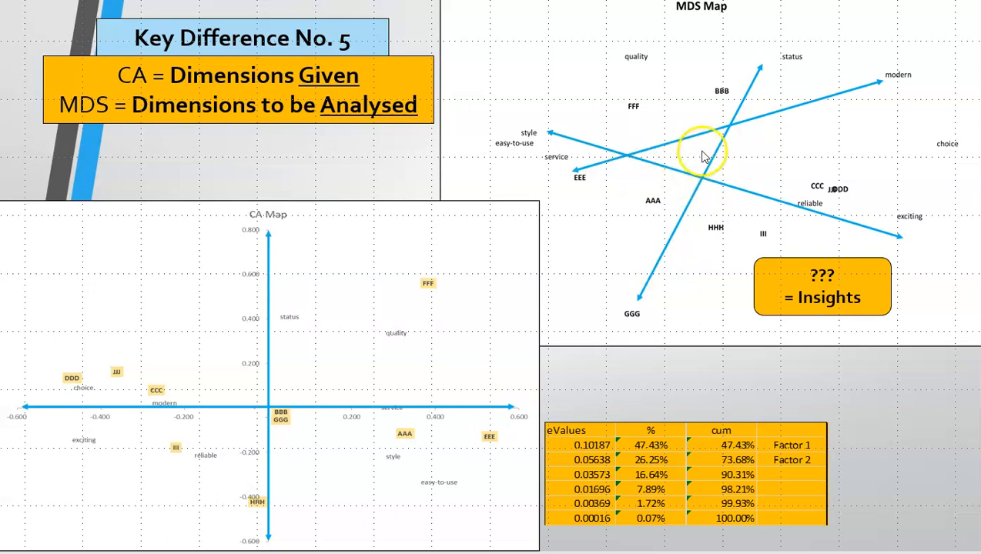
pyautogui.moveTo(623, 177)
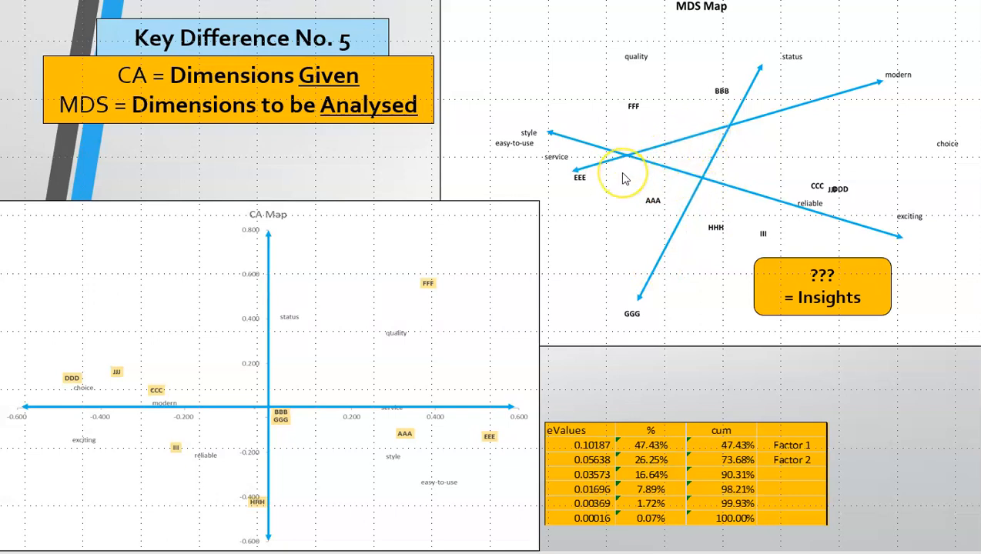
pyautogui.moveTo(623, 177)
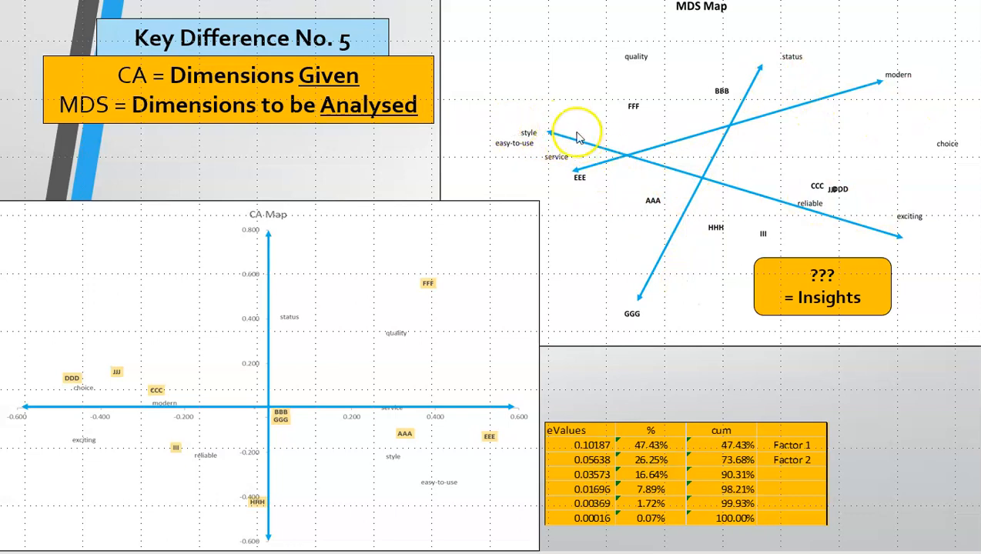
pyautogui.moveTo(745, 65)
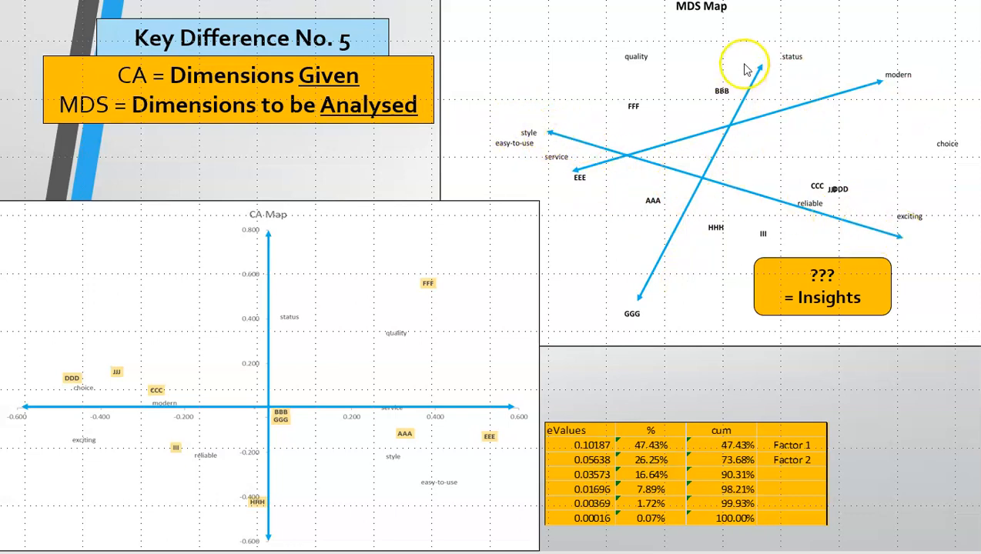
pyautogui.moveTo(623, 362)
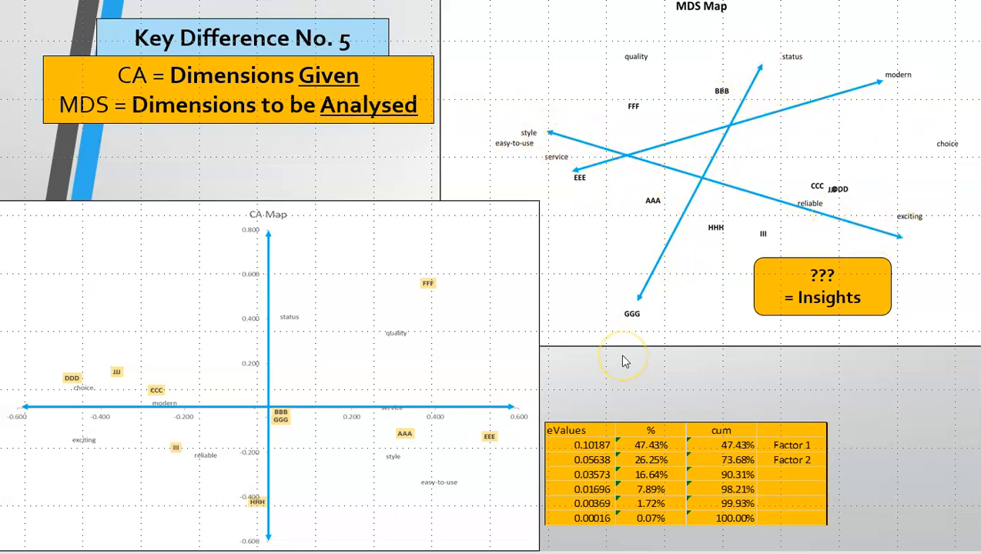
pyautogui.moveTo(623, 360)
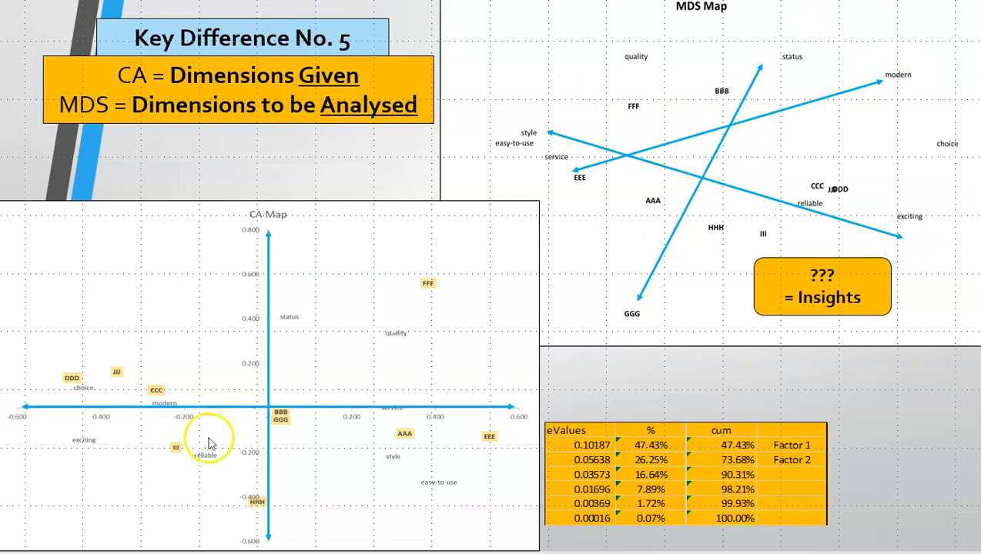
pyautogui.moveTo(742, 262)
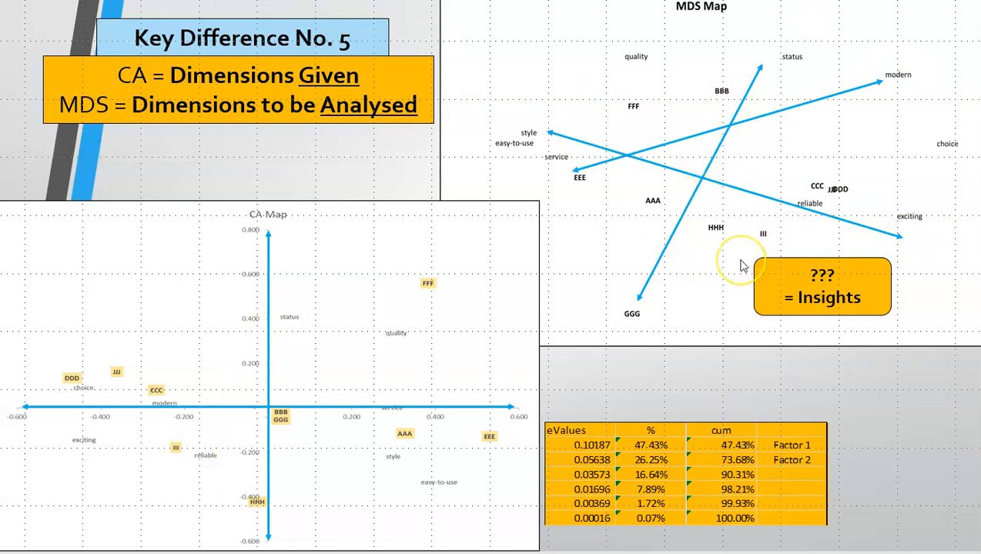
pyautogui.moveTo(589, 234)
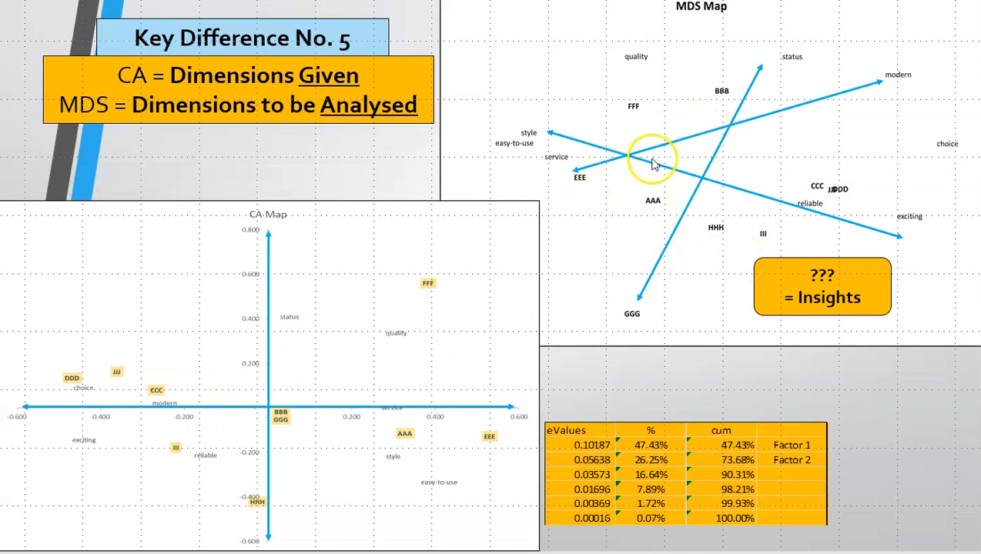
pyautogui.moveTo(698, 152)
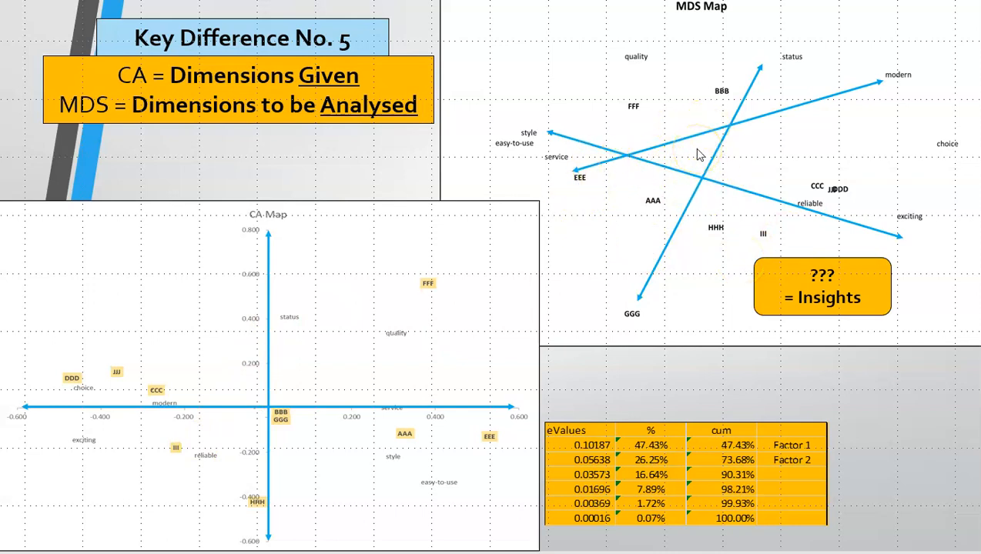
pyautogui.moveTo(671, 160)
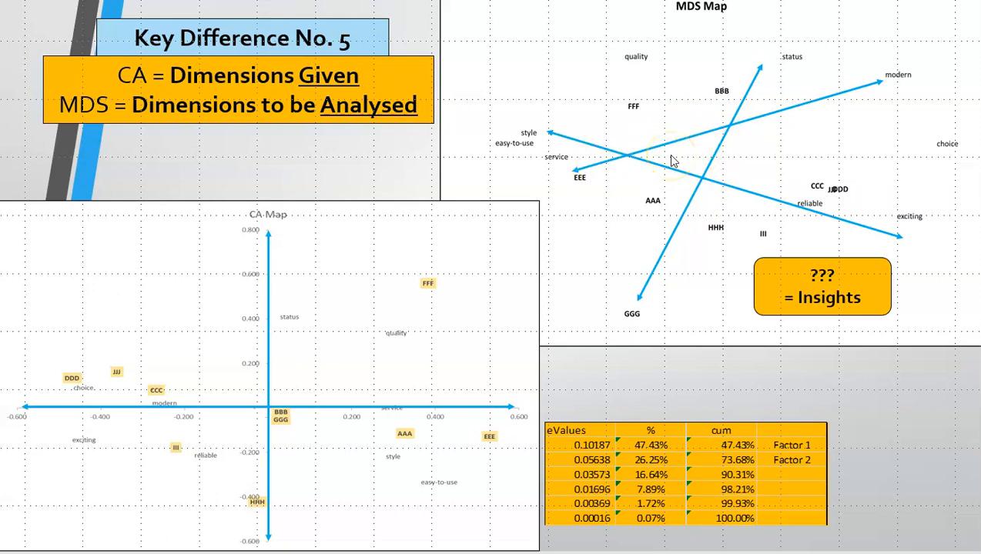
pyautogui.moveTo(385, 181)
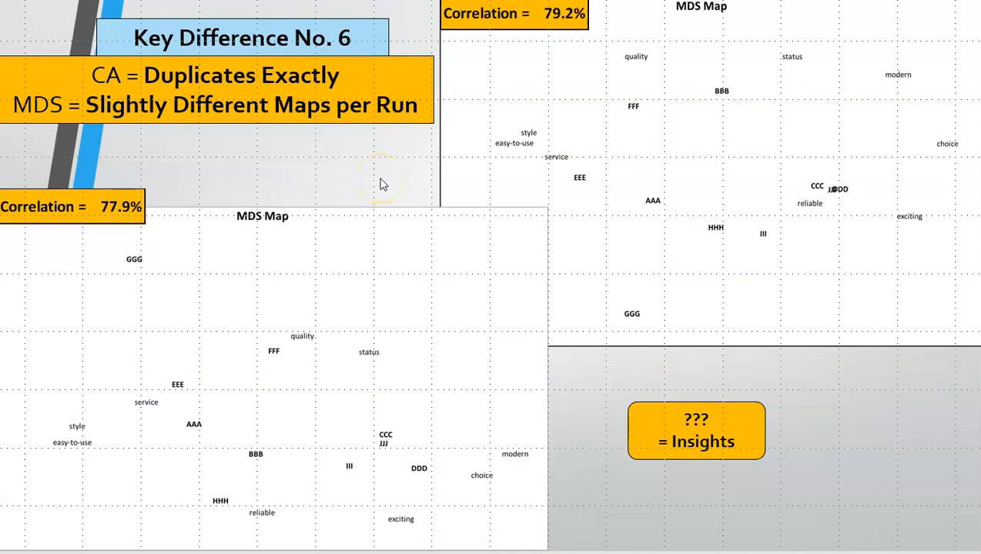
pyautogui.moveTo(378, 183)
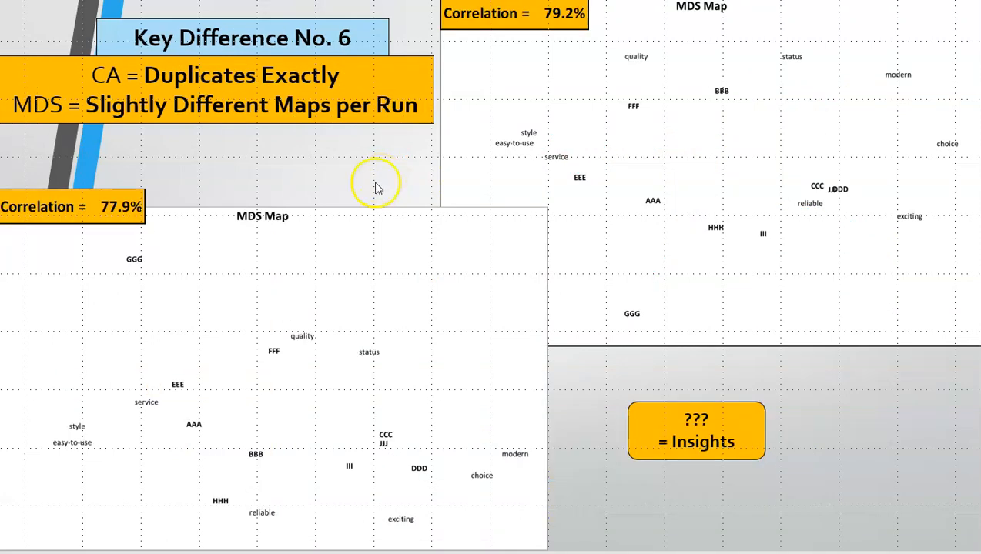
pyautogui.moveTo(271, 245)
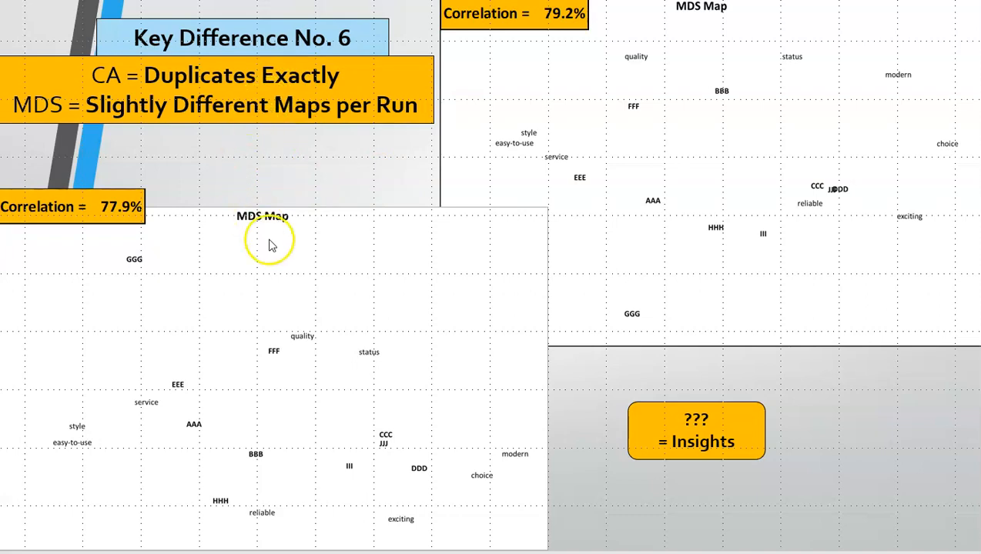
pyautogui.moveTo(279, 160)
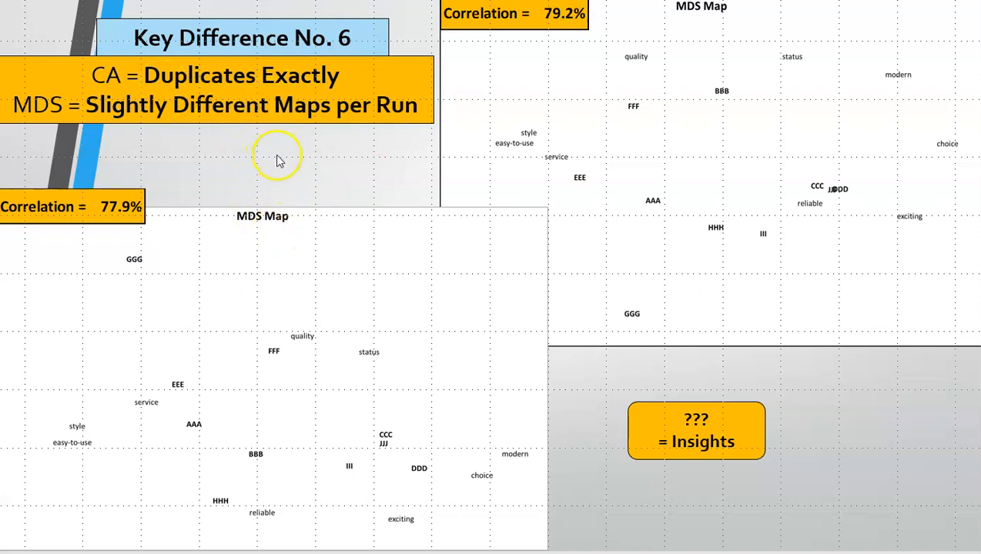
pyautogui.moveTo(279, 158)
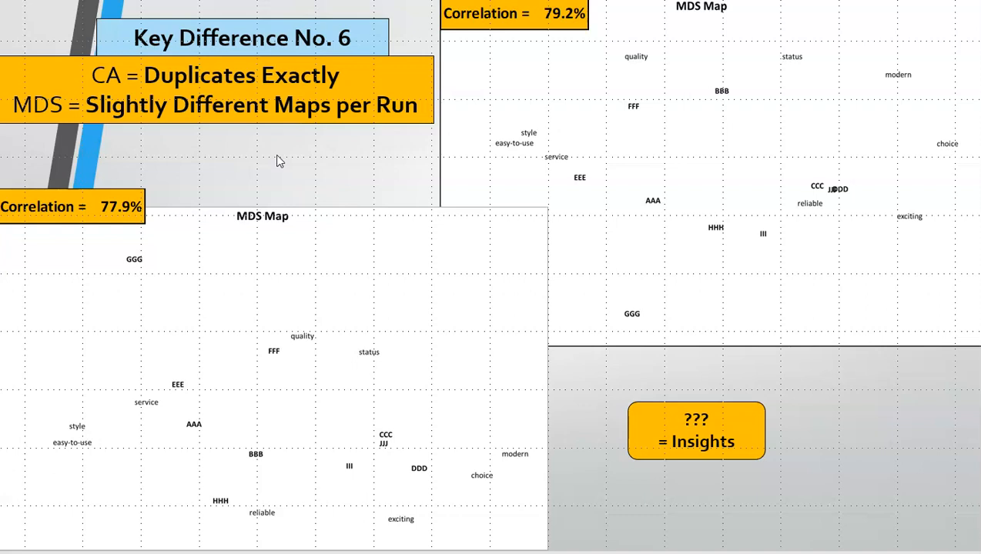
pyautogui.moveTo(97, 129)
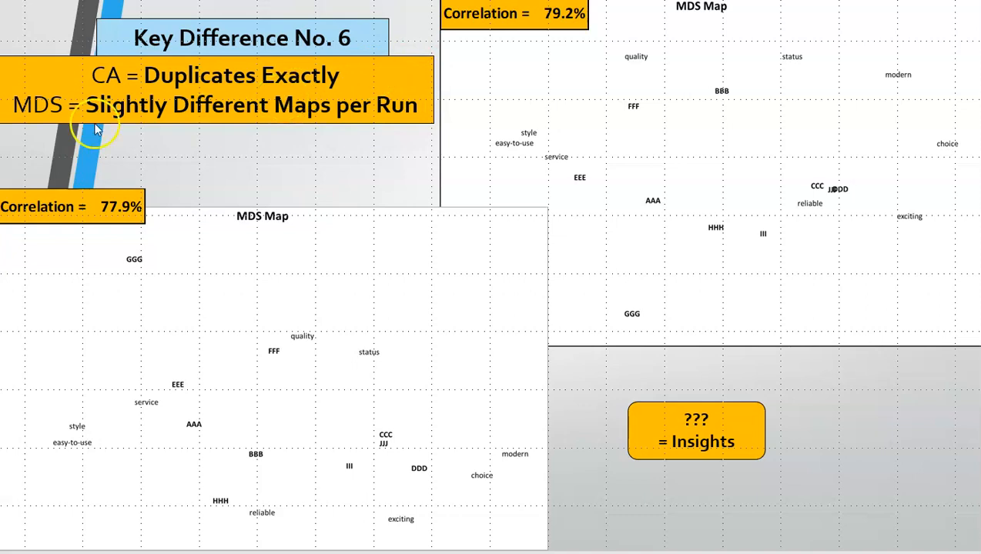
pyautogui.moveTo(224, 144)
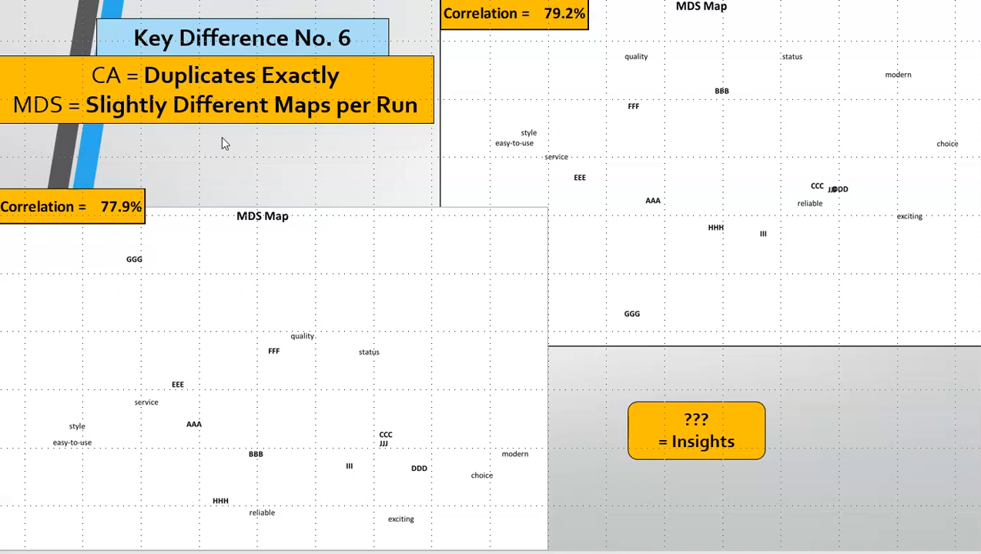
pyautogui.moveTo(549, 83)
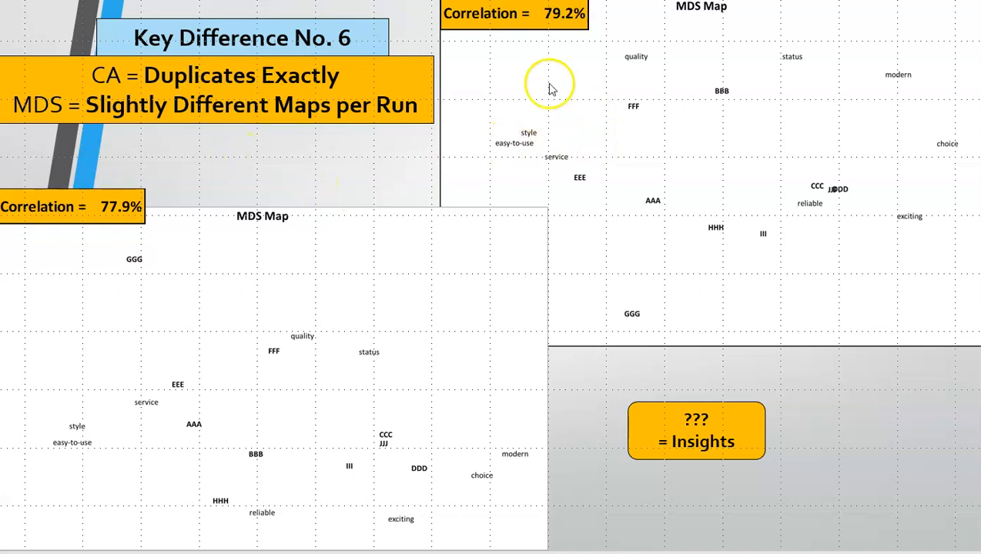
pyautogui.moveTo(702, 71)
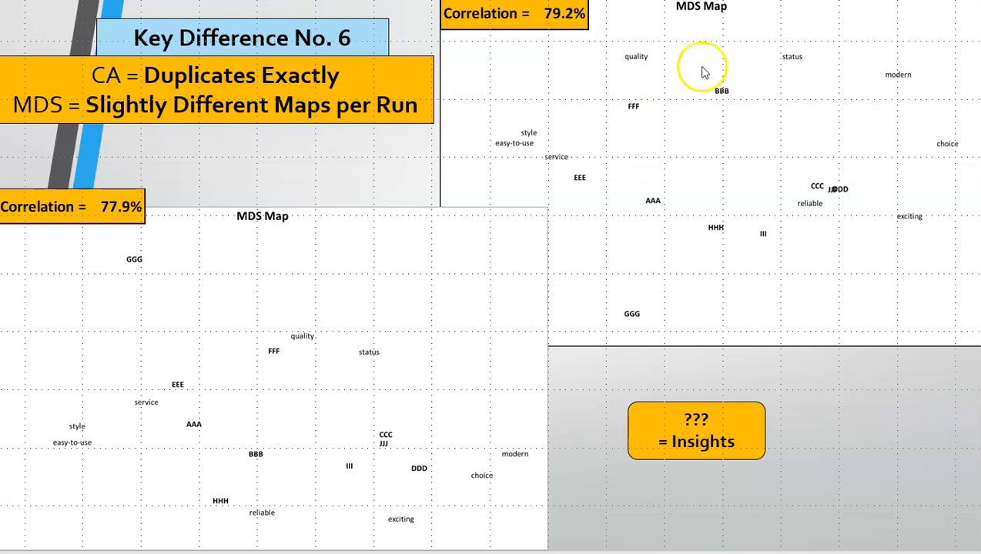
pyautogui.moveTo(480, 276)
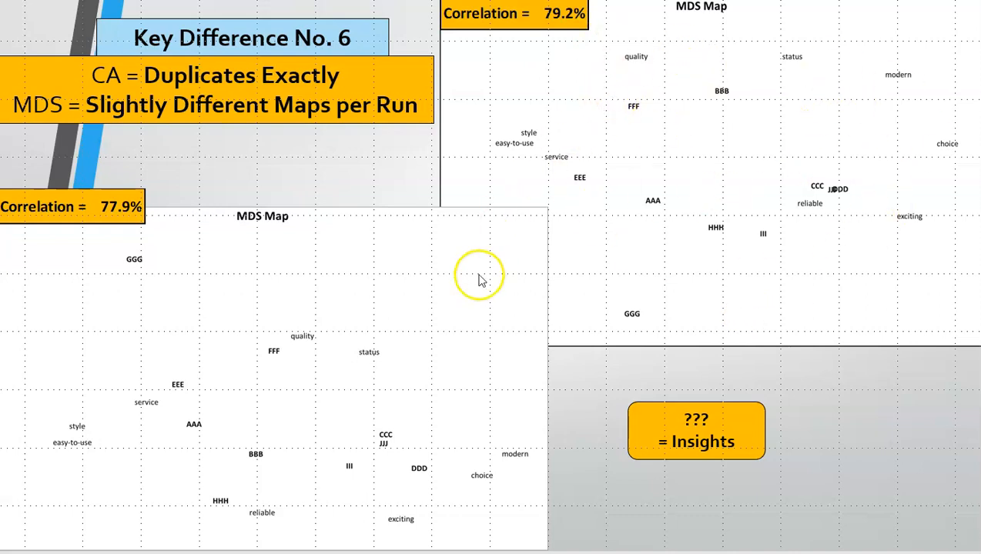
pyautogui.moveTo(104, 226)
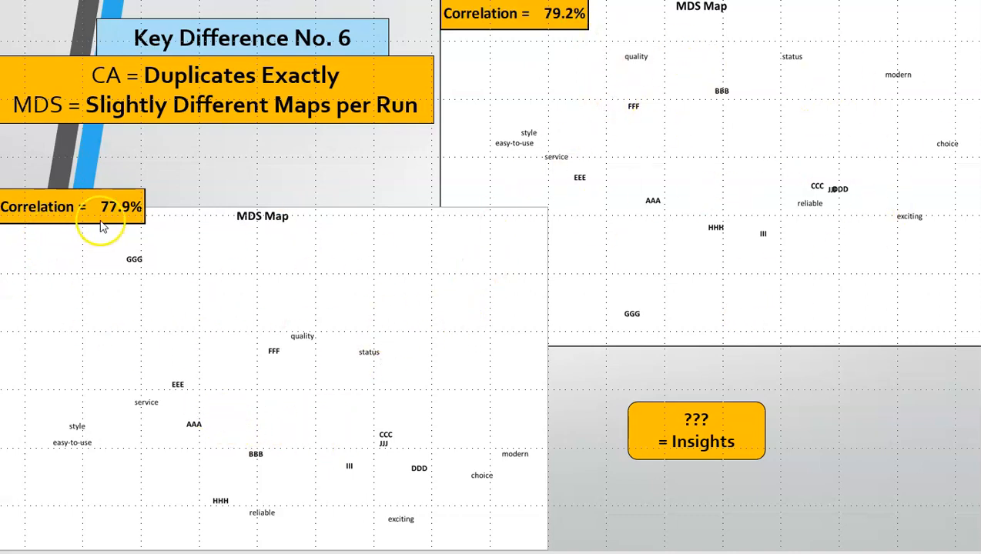
pyautogui.moveTo(544, 102)
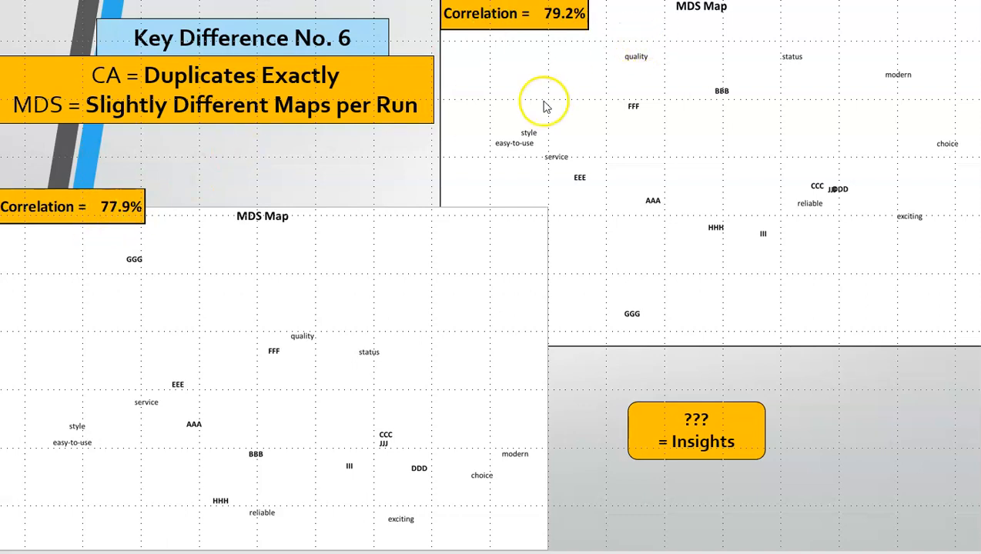
pyautogui.moveTo(595, 299)
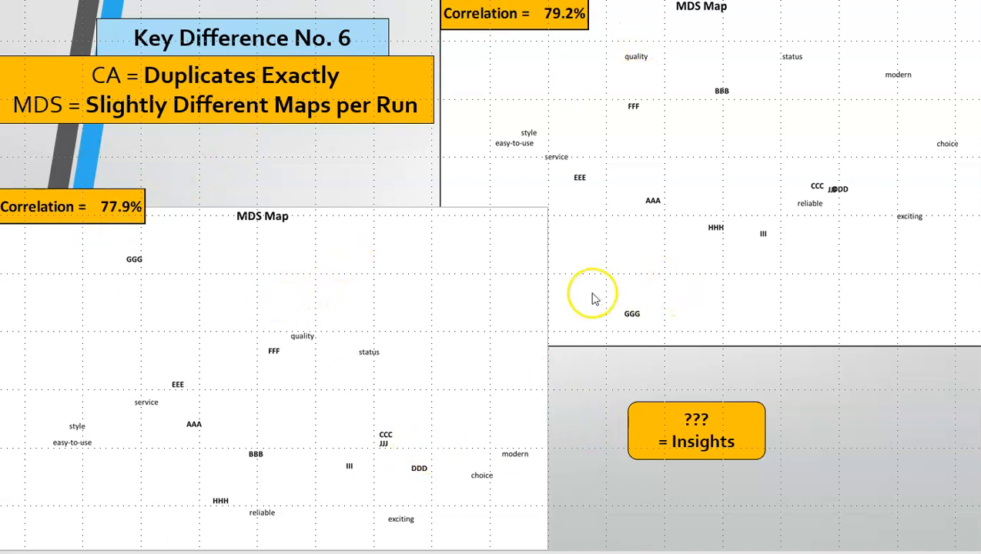
pyautogui.moveTo(255, 329)
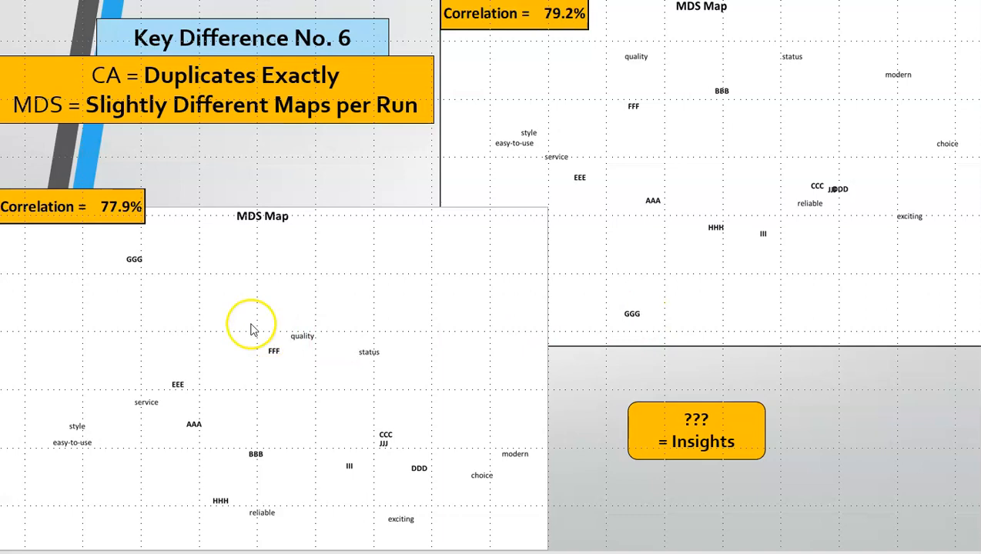
pyautogui.moveTo(134, 269)
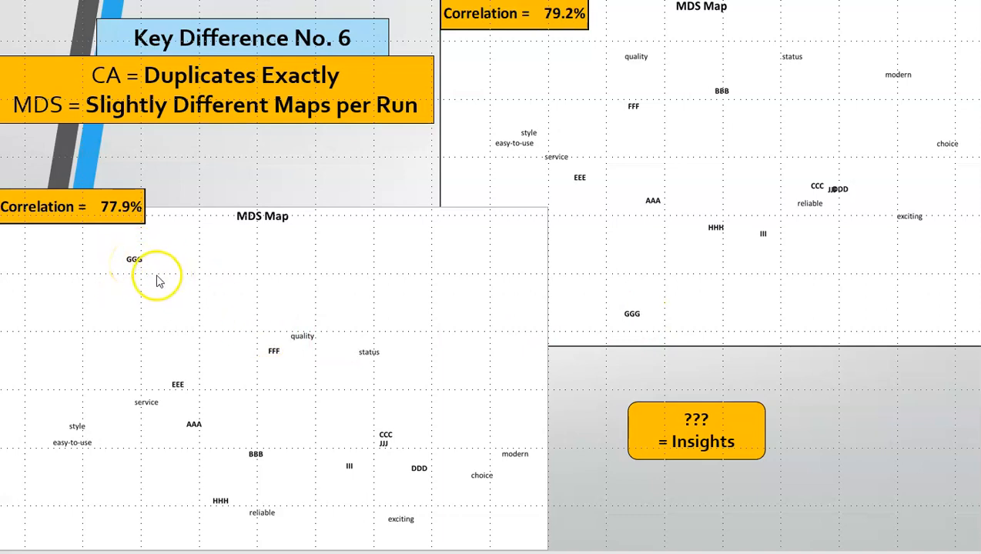
pyautogui.moveTo(480, 475)
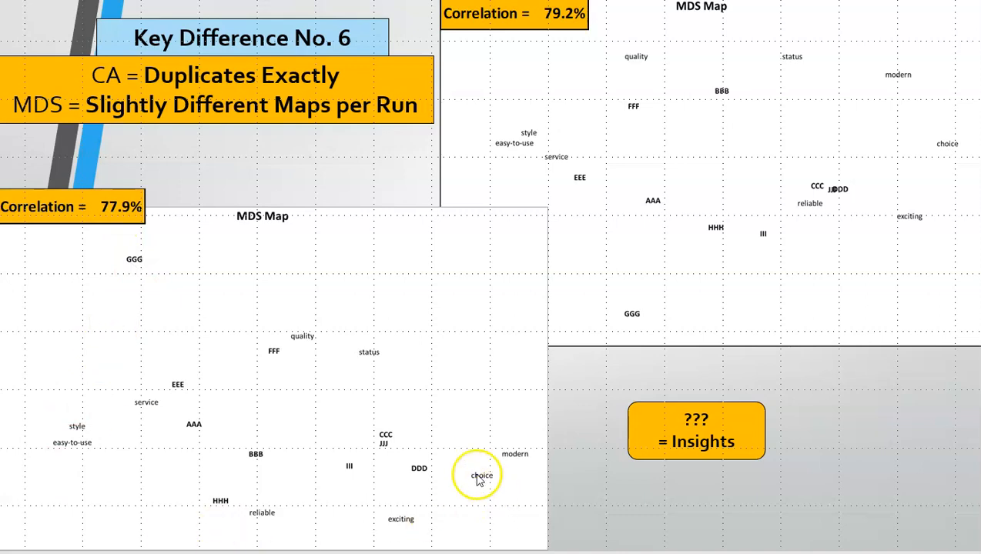
pyautogui.moveTo(553, 333)
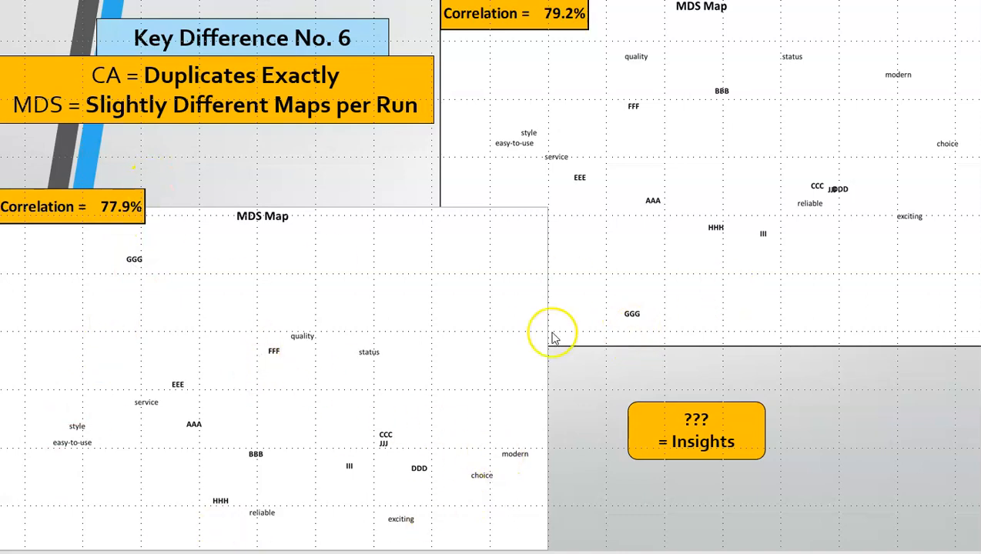
pyautogui.moveTo(104, 431)
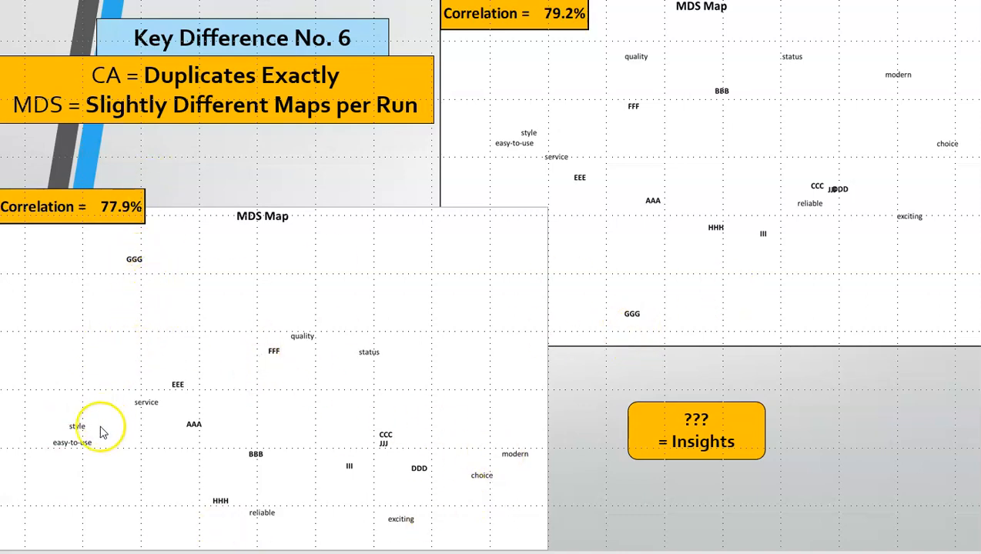
pyautogui.moveTo(433, 502)
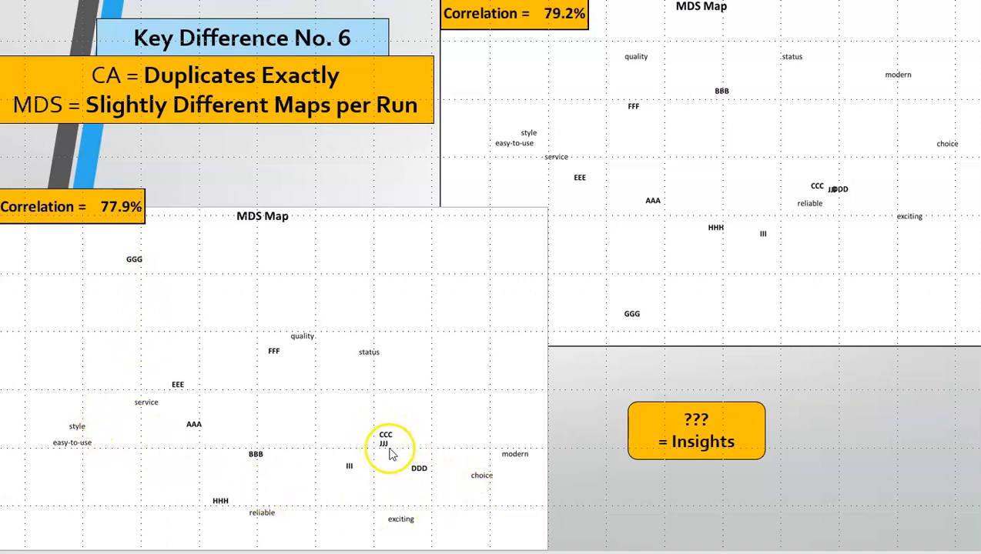
pyautogui.moveTo(726, 350)
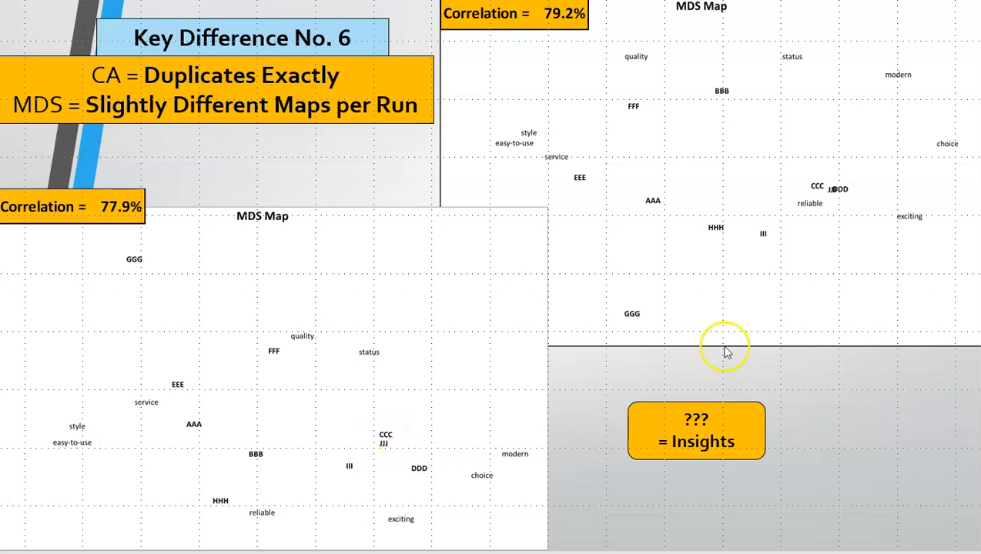
pyautogui.moveTo(811, 186)
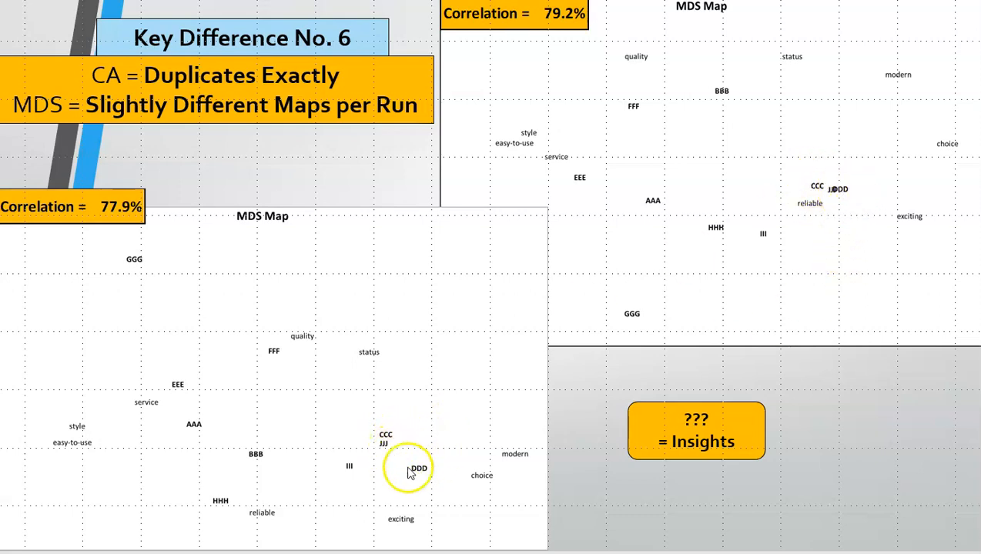
pyautogui.moveTo(508, 468)
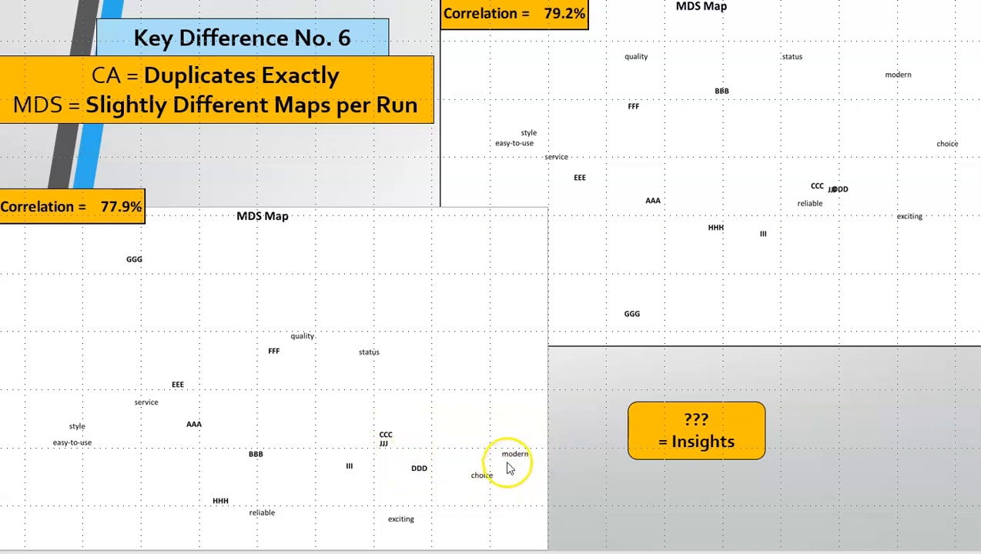
pyautogui.moveTo(903, 221)
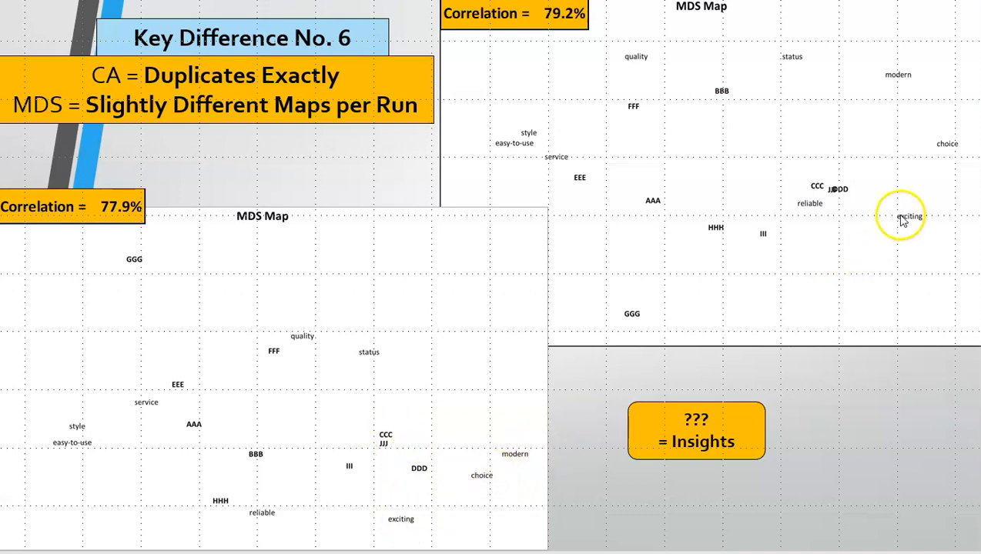
pyautogui.moveTo(454, 465)
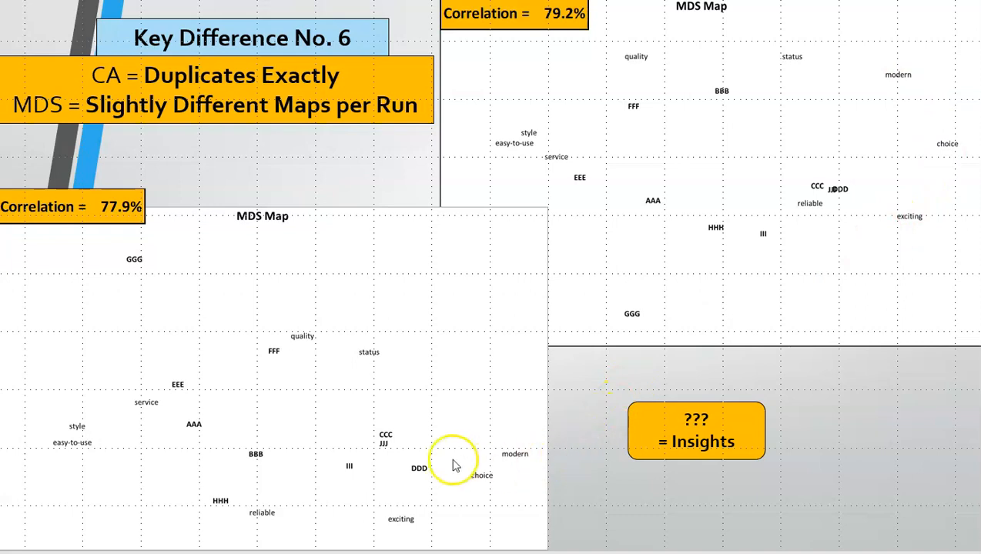
pyautogui.moveTo(458, 421)
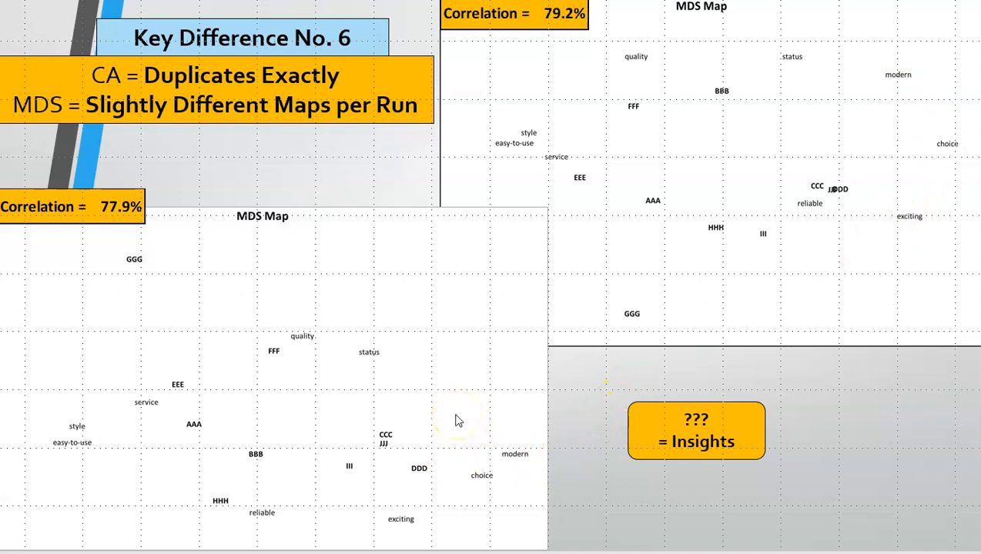
pyautogui.moveTo(347, 395)
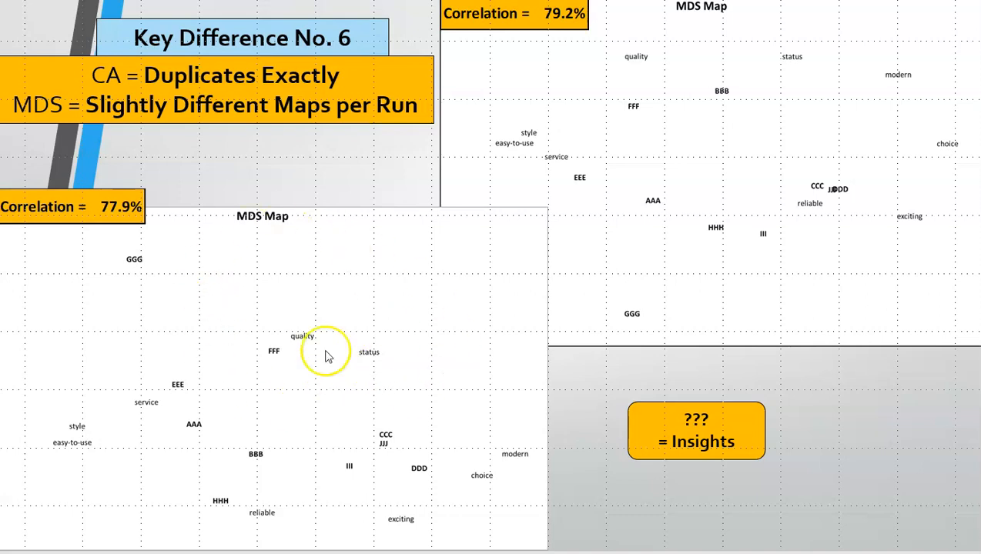
pyautogui.moveTo(678, 247)
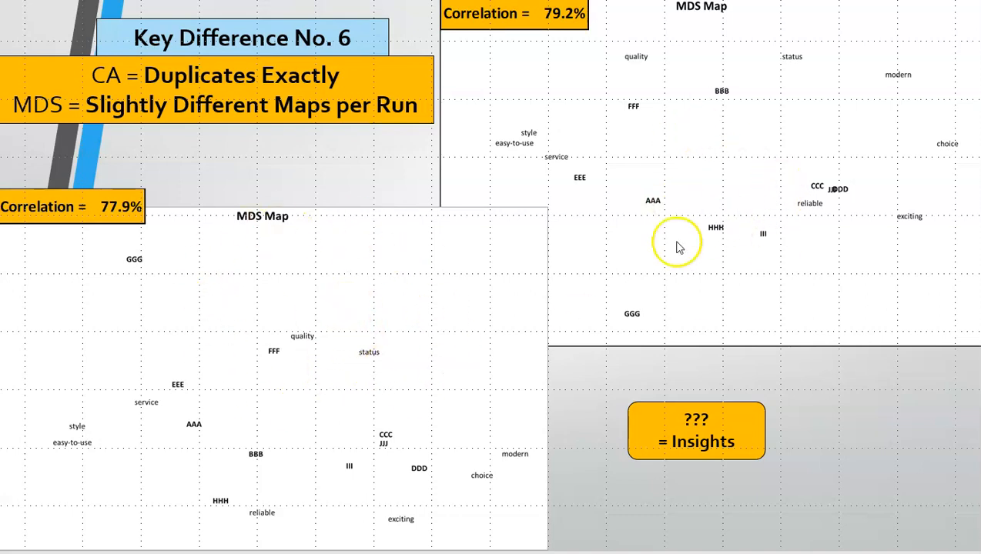
pyautogui.moveTo(316, 257)
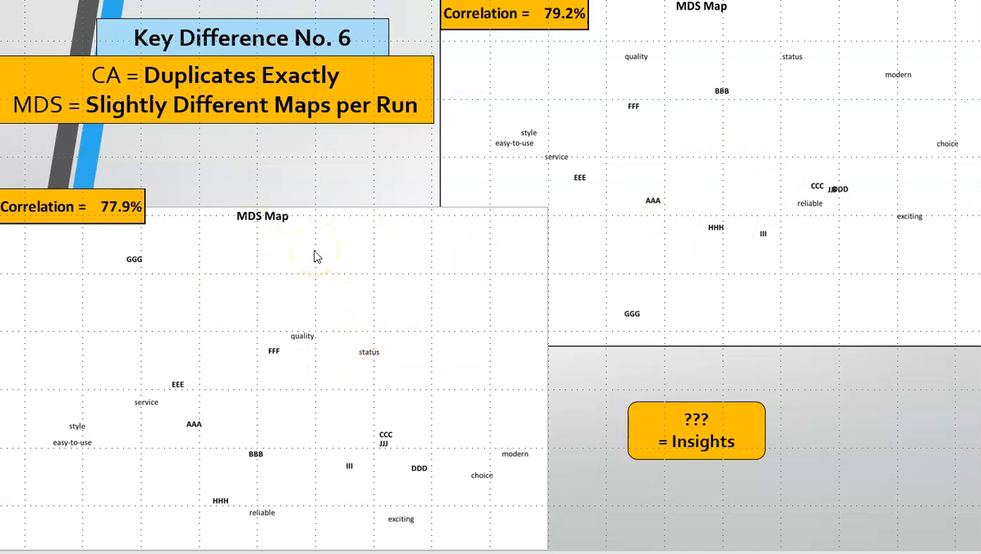